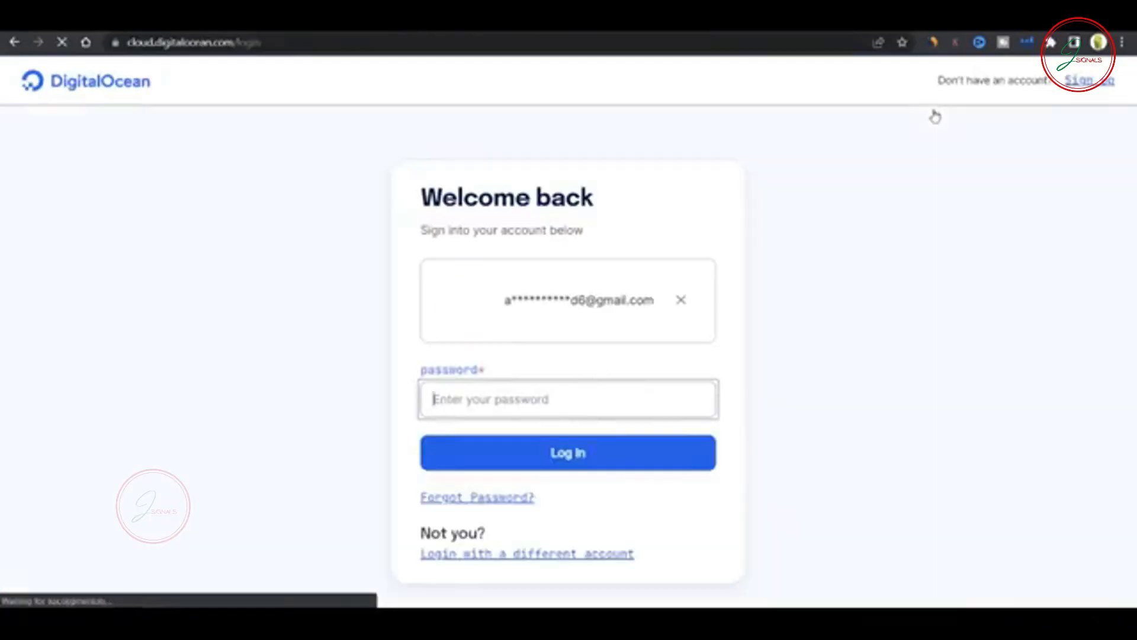
Create an Ubuntu droplet with a root password and hostname journeysignal.com.
left_click(568, 451)
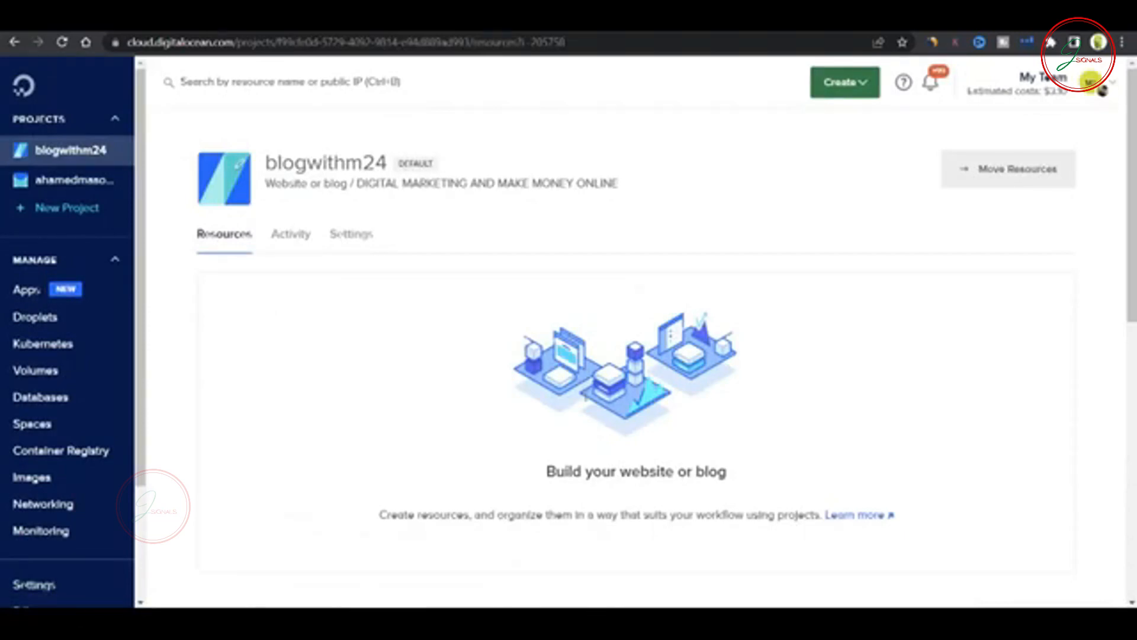
left_click(843, 82)
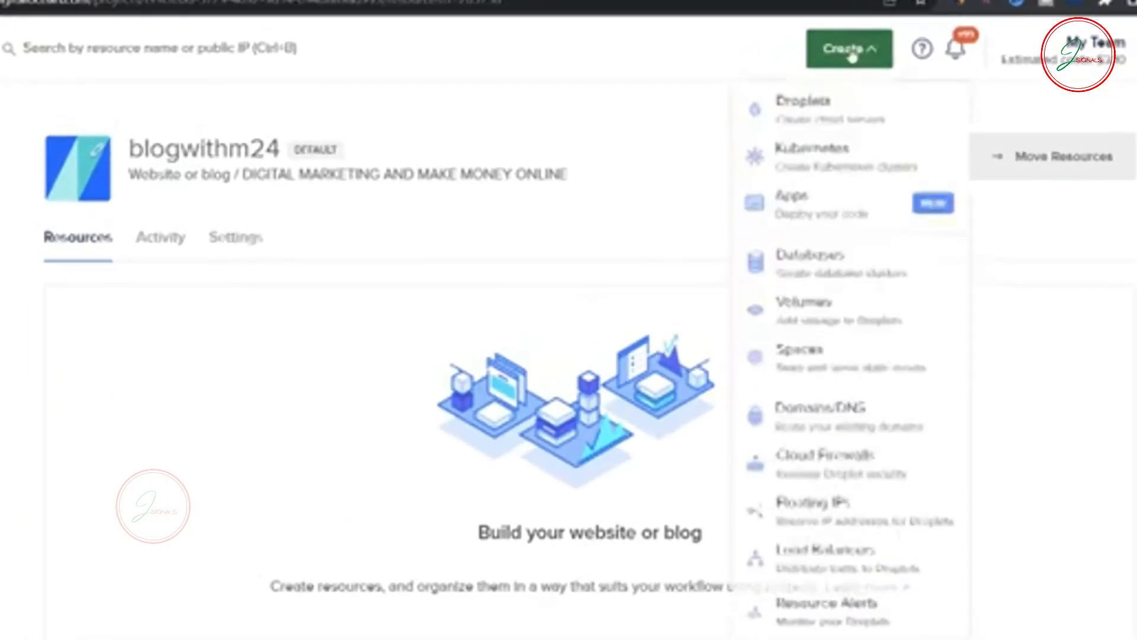
left_click(805, 109)
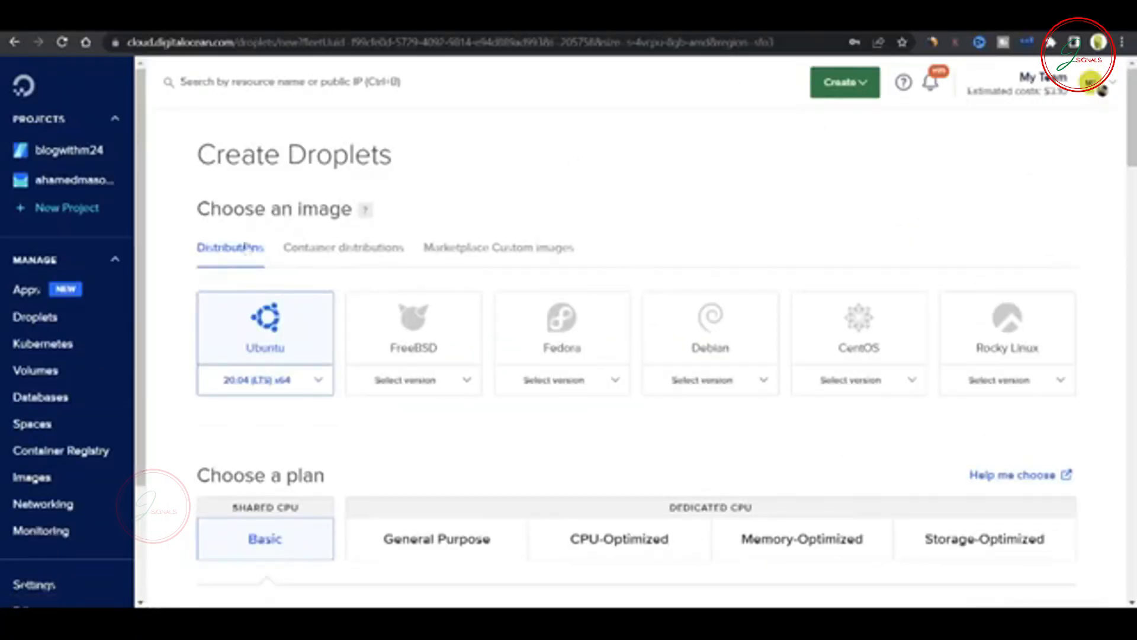
scroll("down", 3)
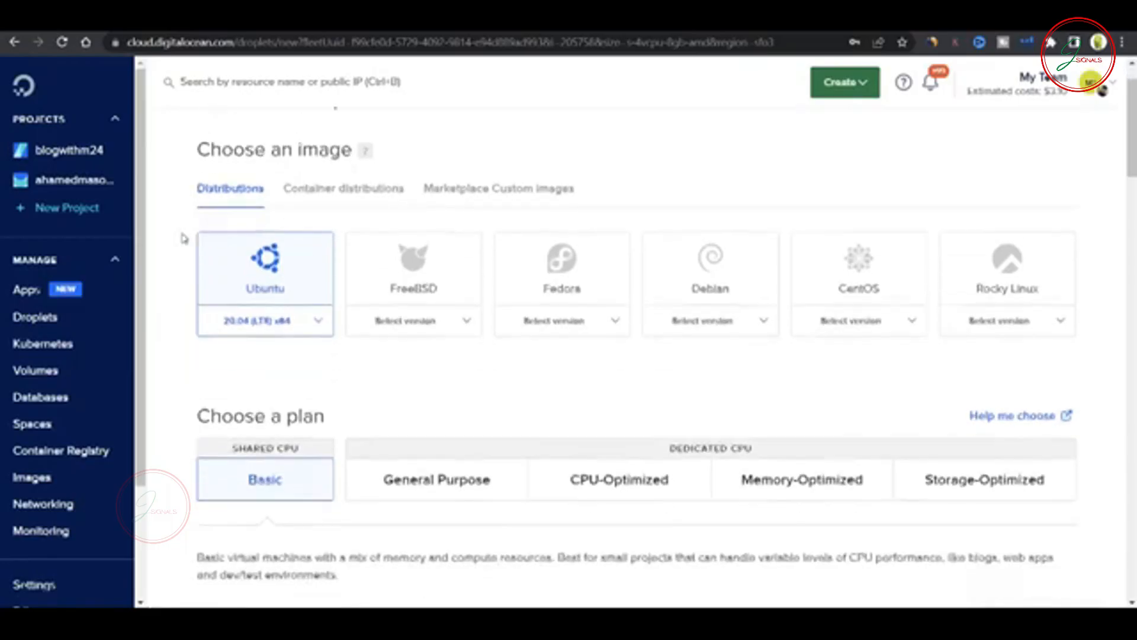
scroll("down", 3)
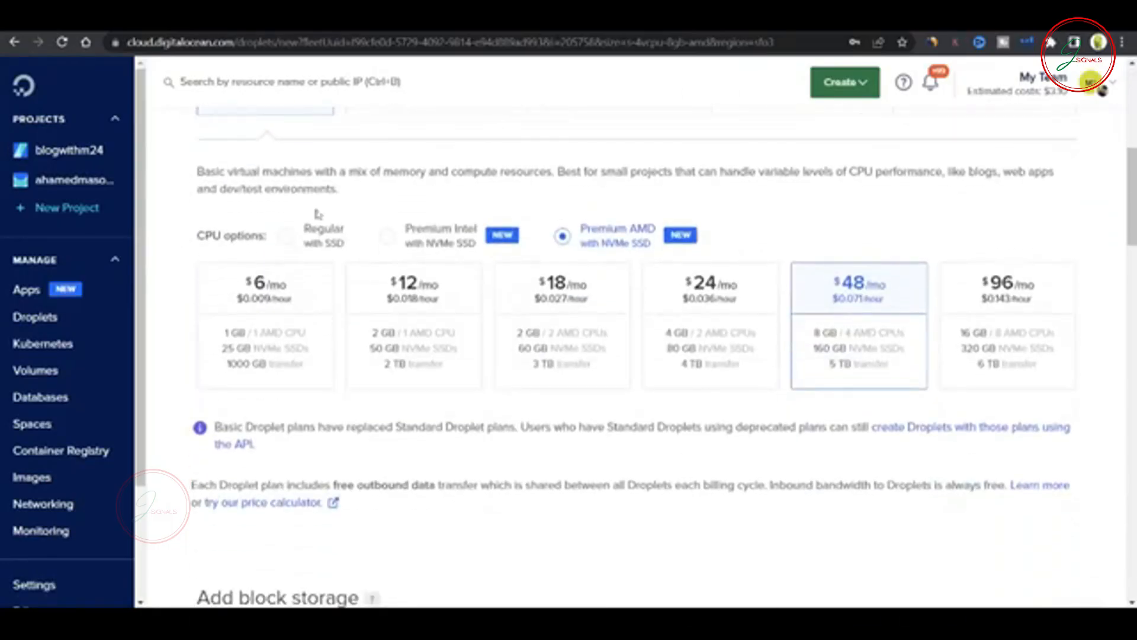
left_click(285, 236)
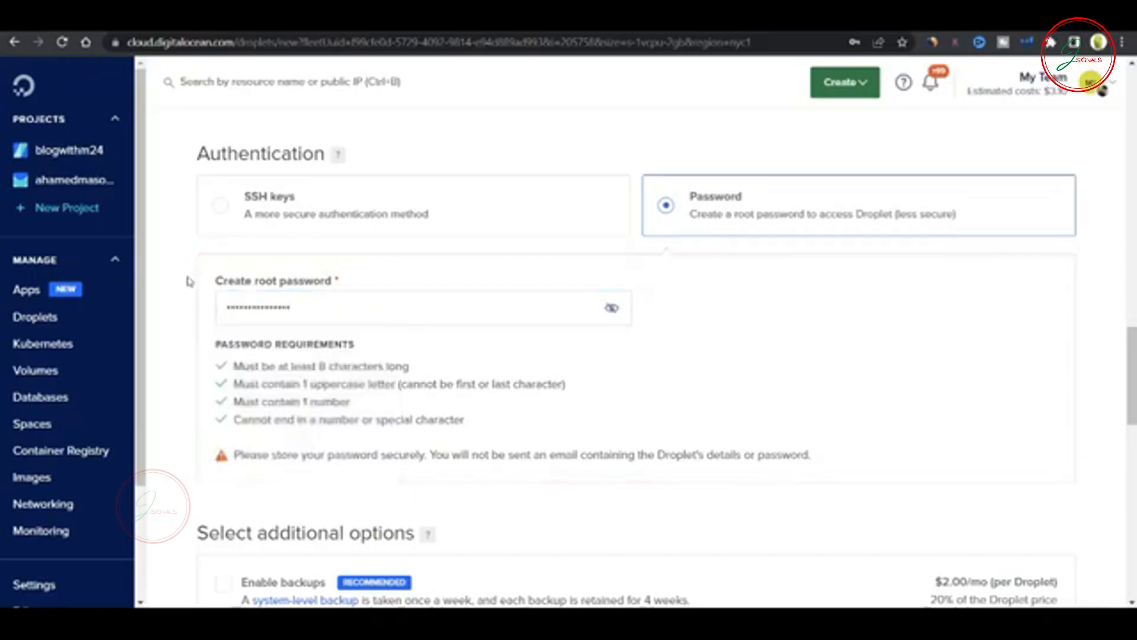
scroll("down", 3)
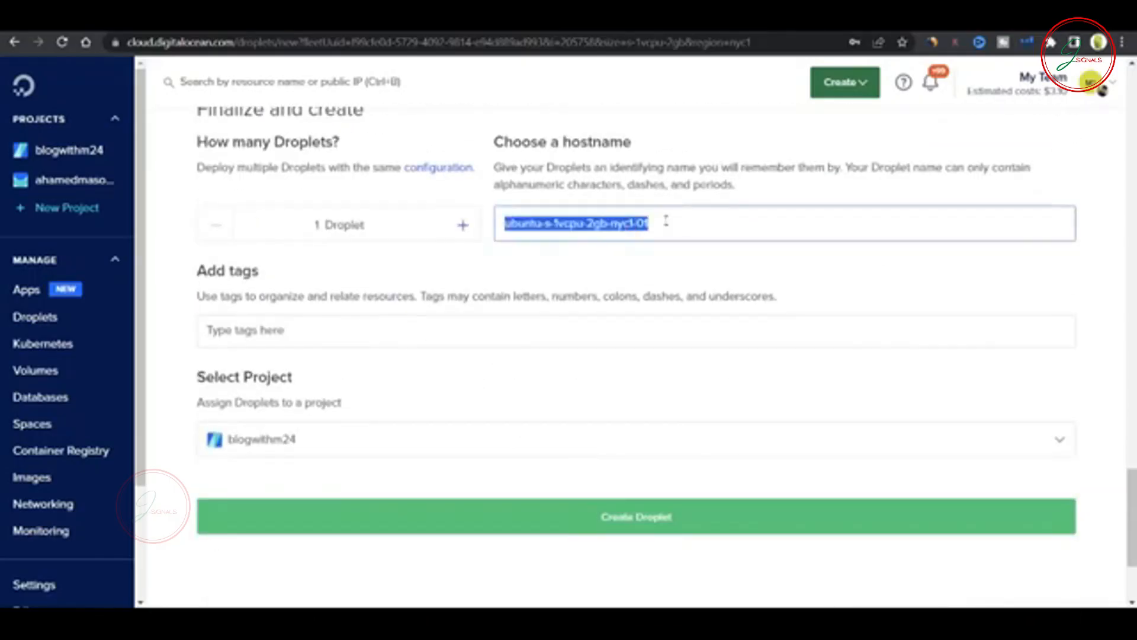
type("journeysignal.com")
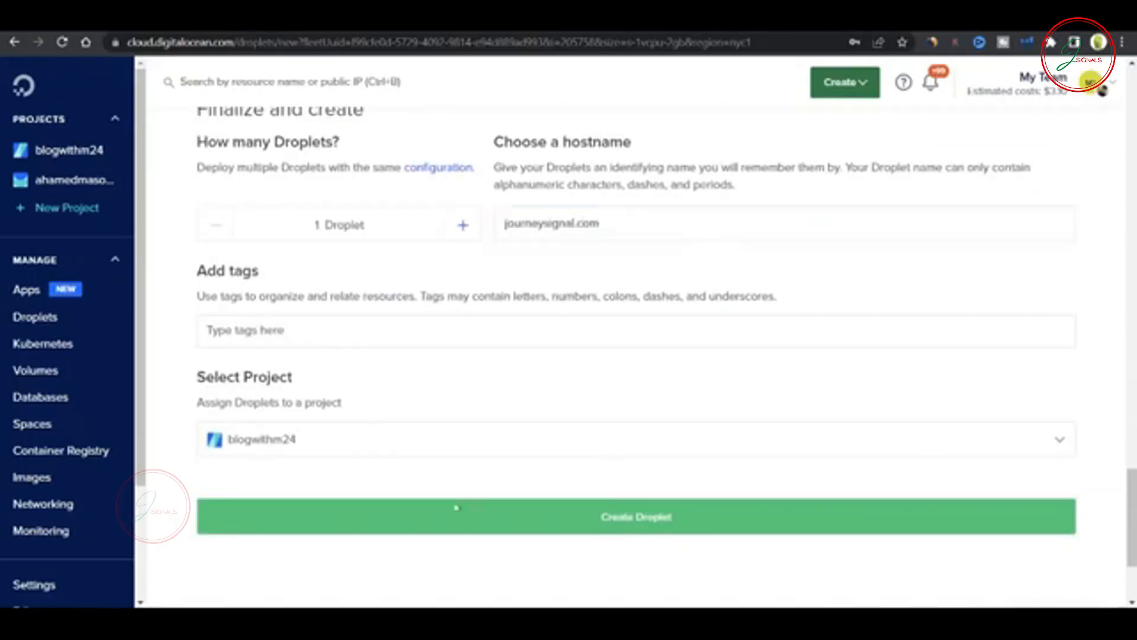
left_click(635, 516)
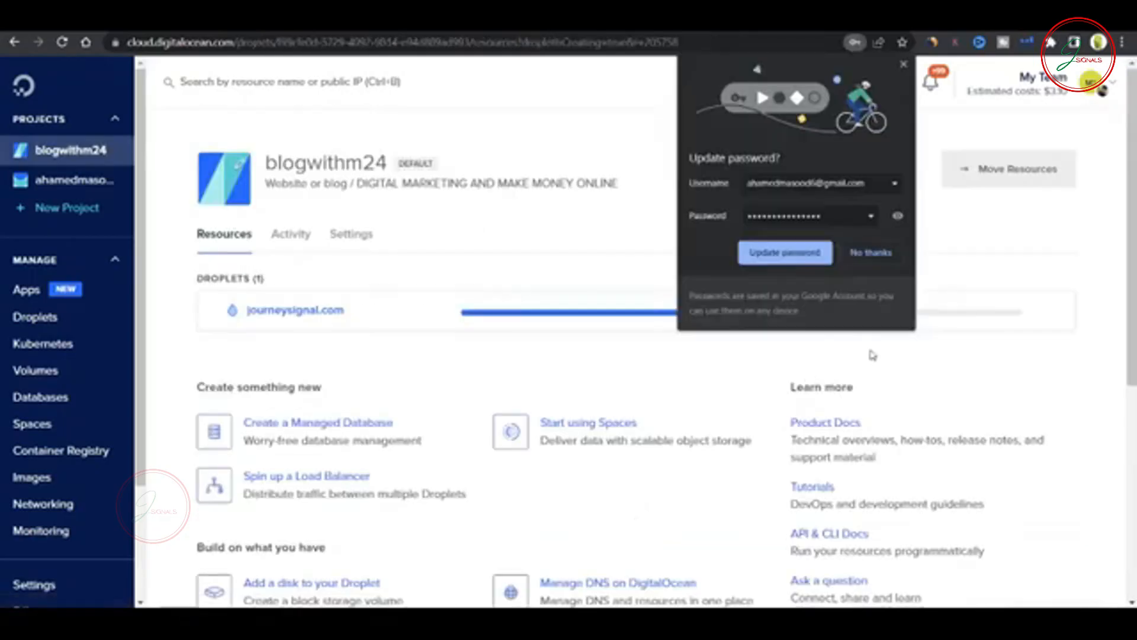
left_click(870, 252)
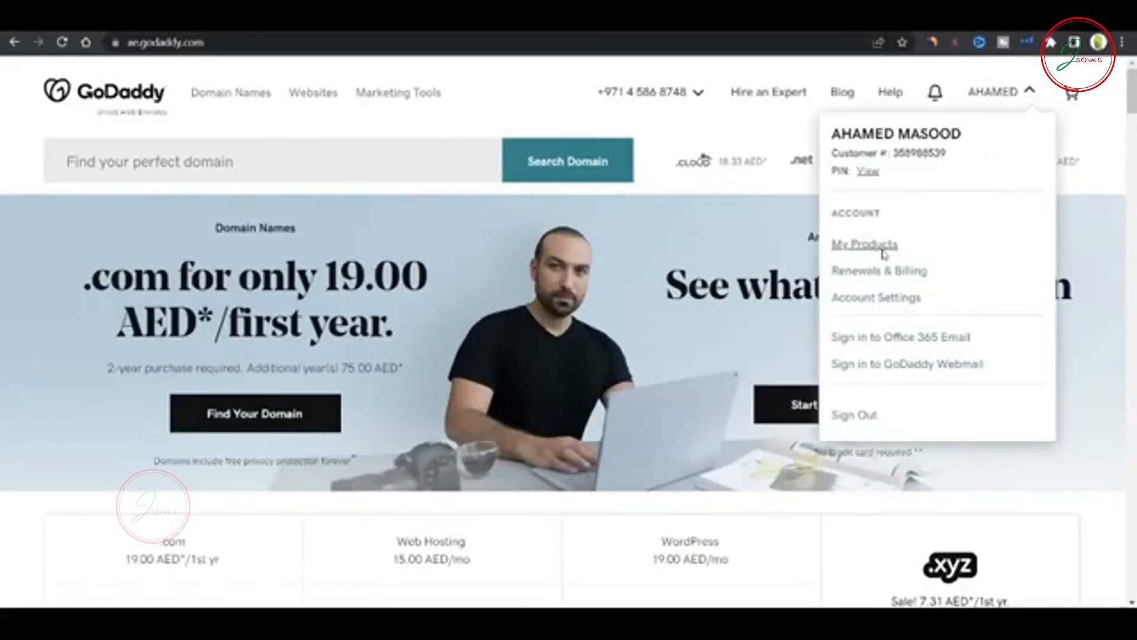
Change journeysignal.com's GoDaddy DNS A record to 134.122.122.193.
left_click(862, 243)
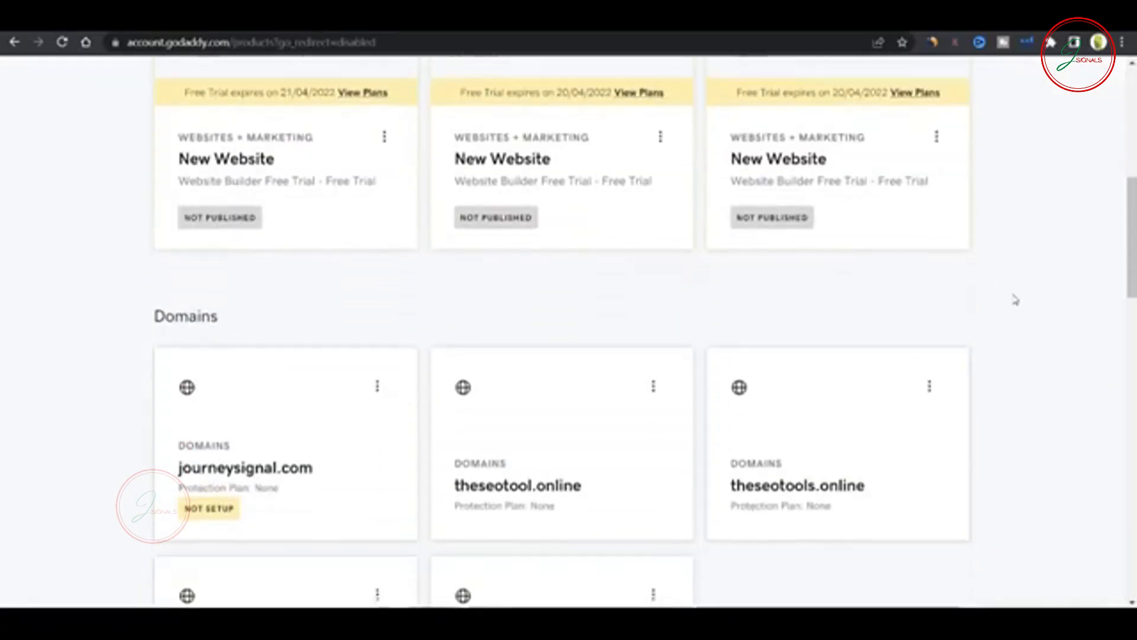
scroll("down", 3)
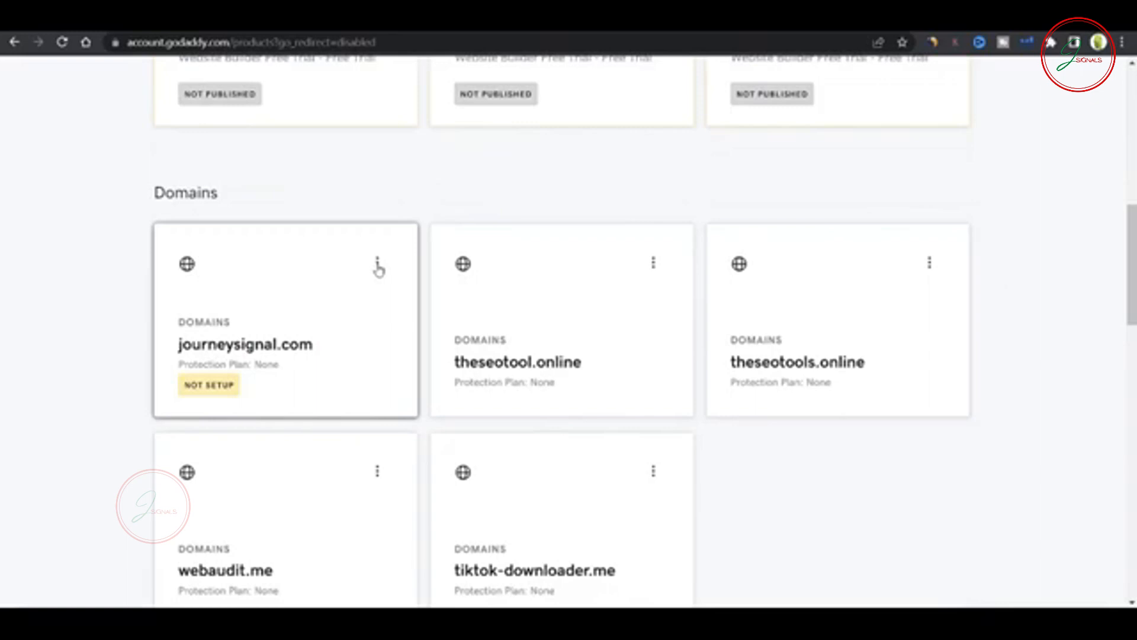
left_click(377, 262)
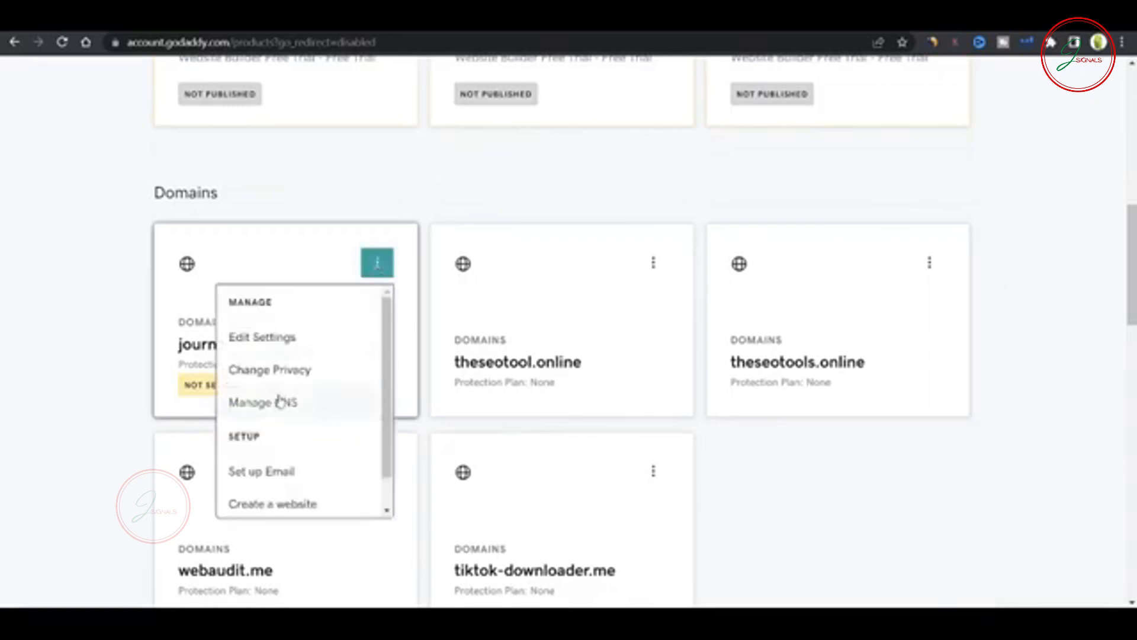
left_click(263, 402)
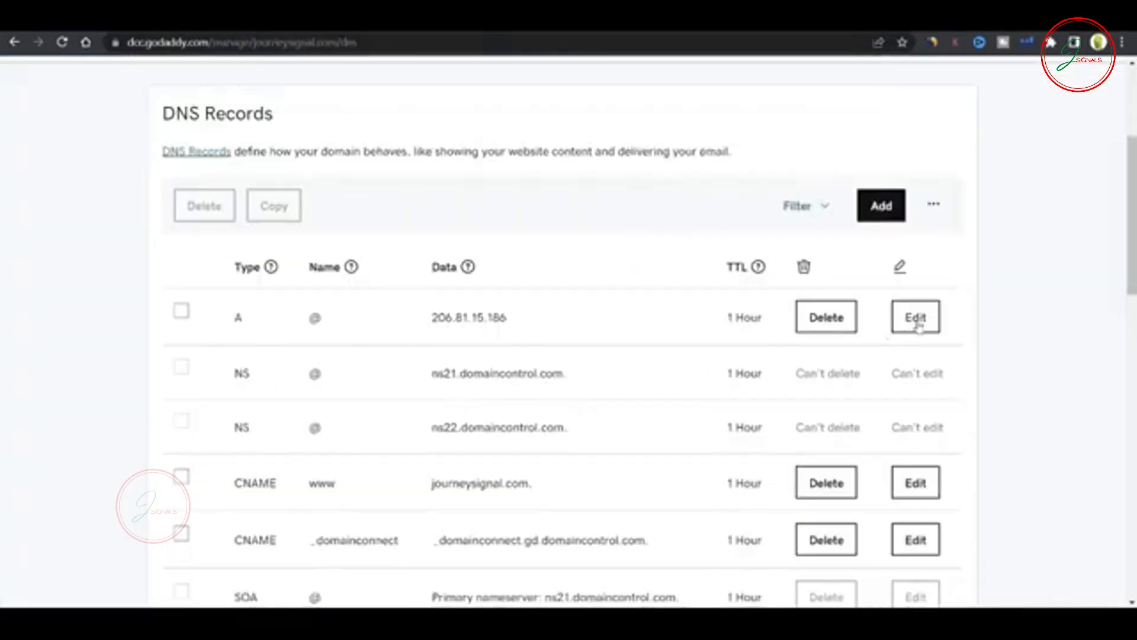
left_click(914, 317)
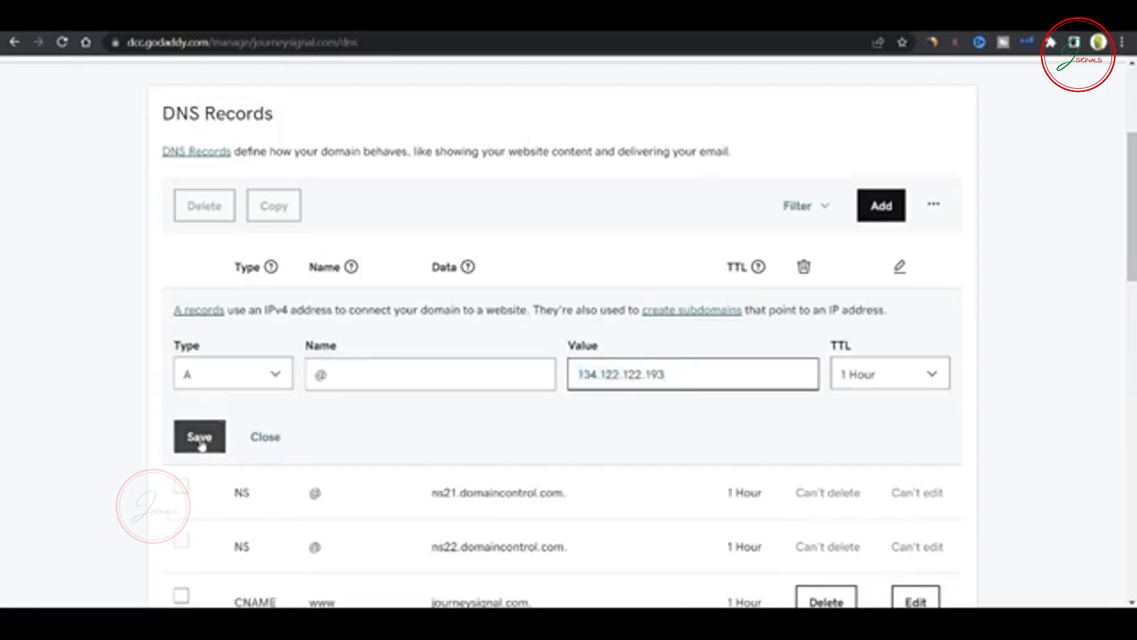
left_click(199, 435)
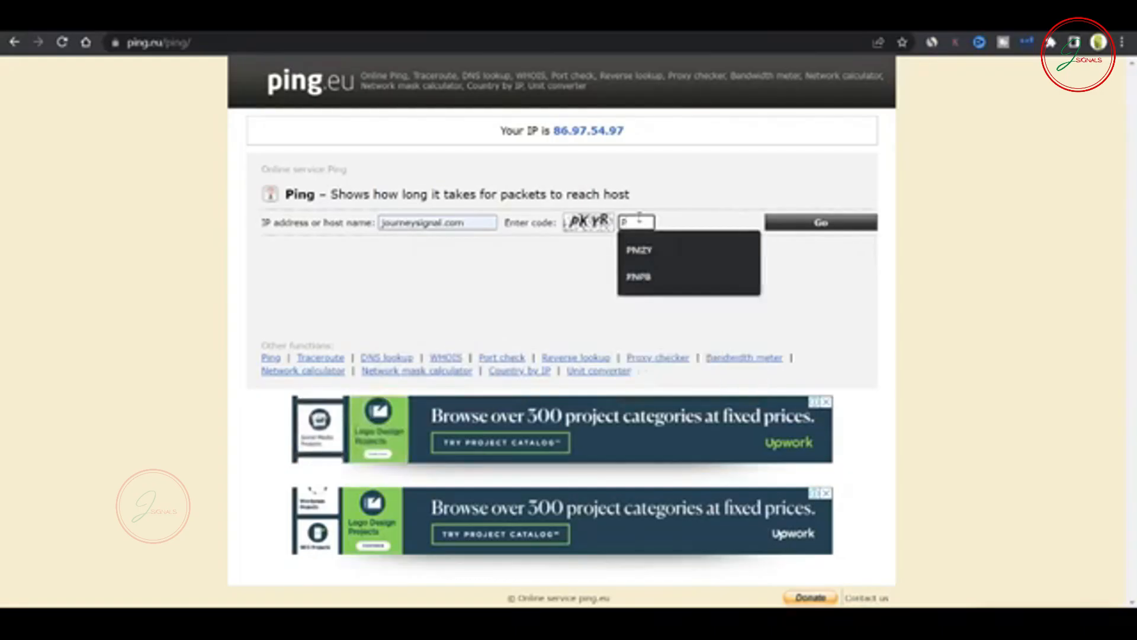
Submit journeysignal.com for a ping test on ping.eu.
left_click(820, 222)
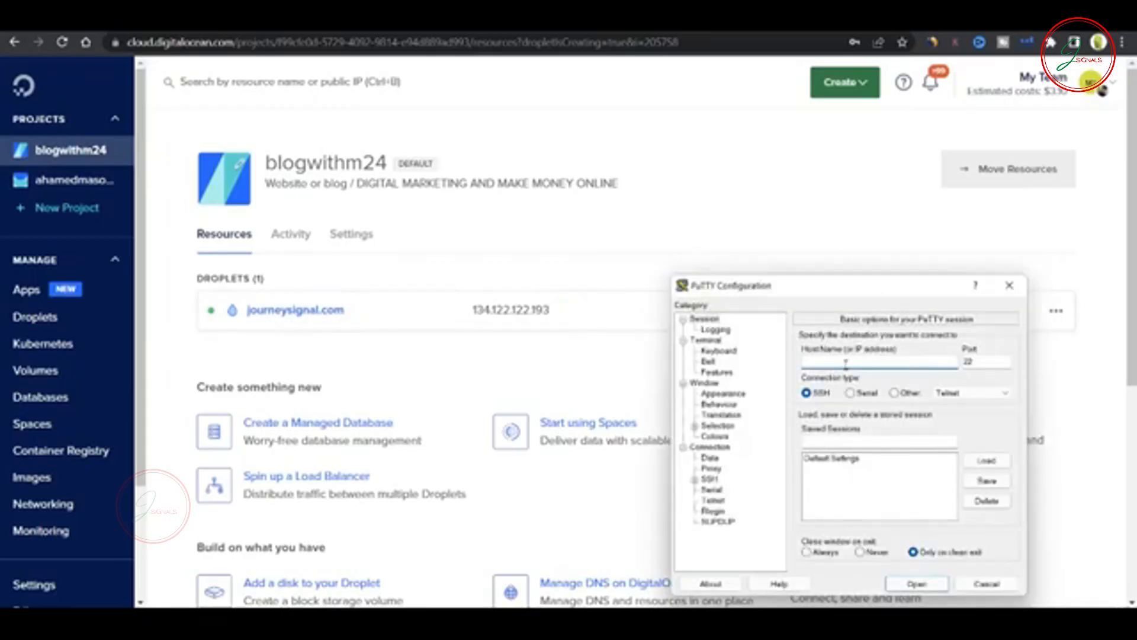
SSH into 134.122.122.193 with PuTTY as root, accept the host key, and clear the terminal.
type("134.122.122.193")
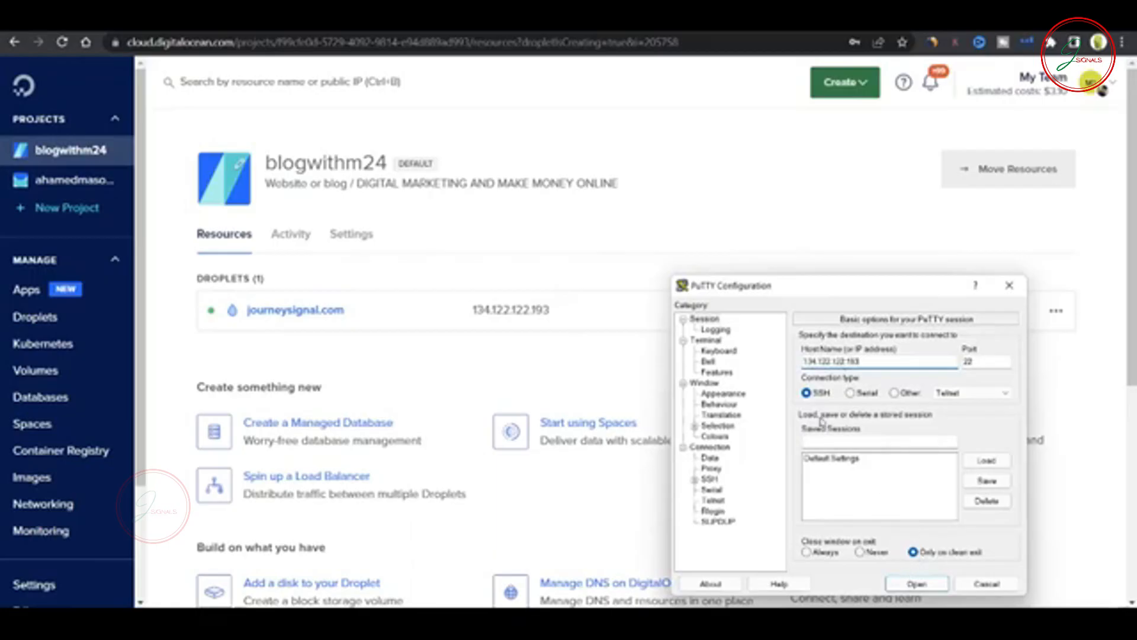
mouse_move(811, 413)
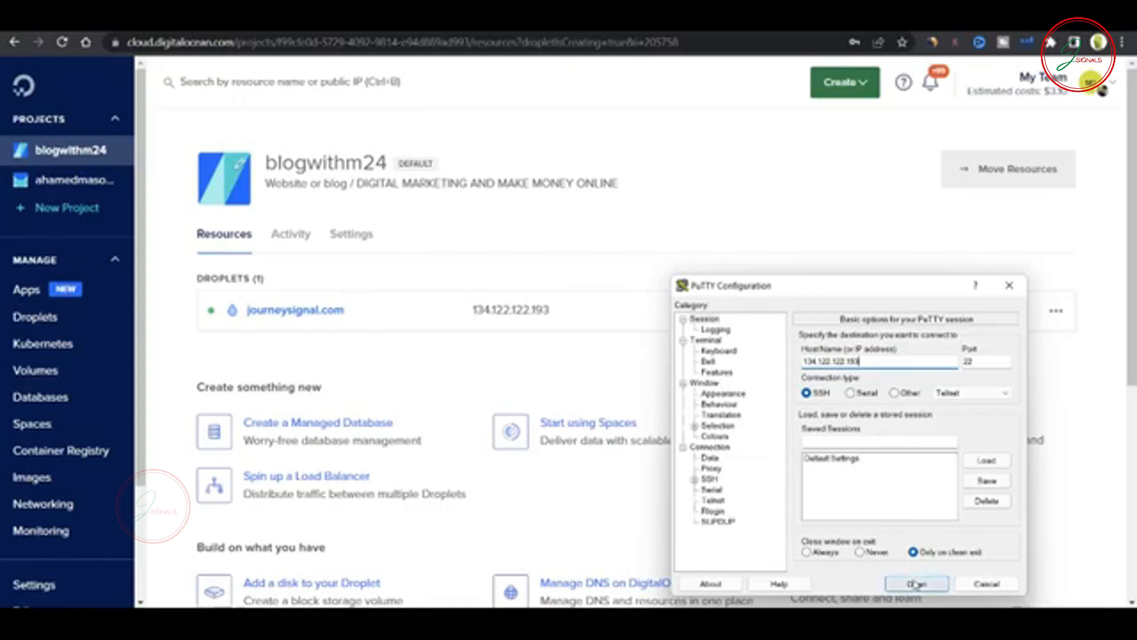
left_click(917, 584)
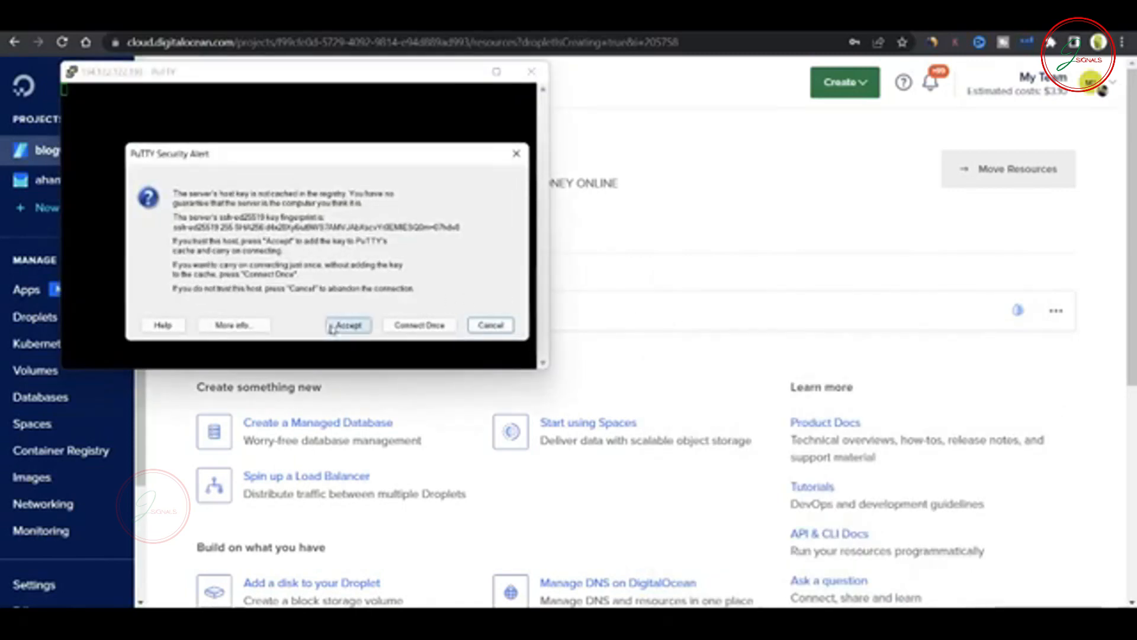
left_click(348, 324)
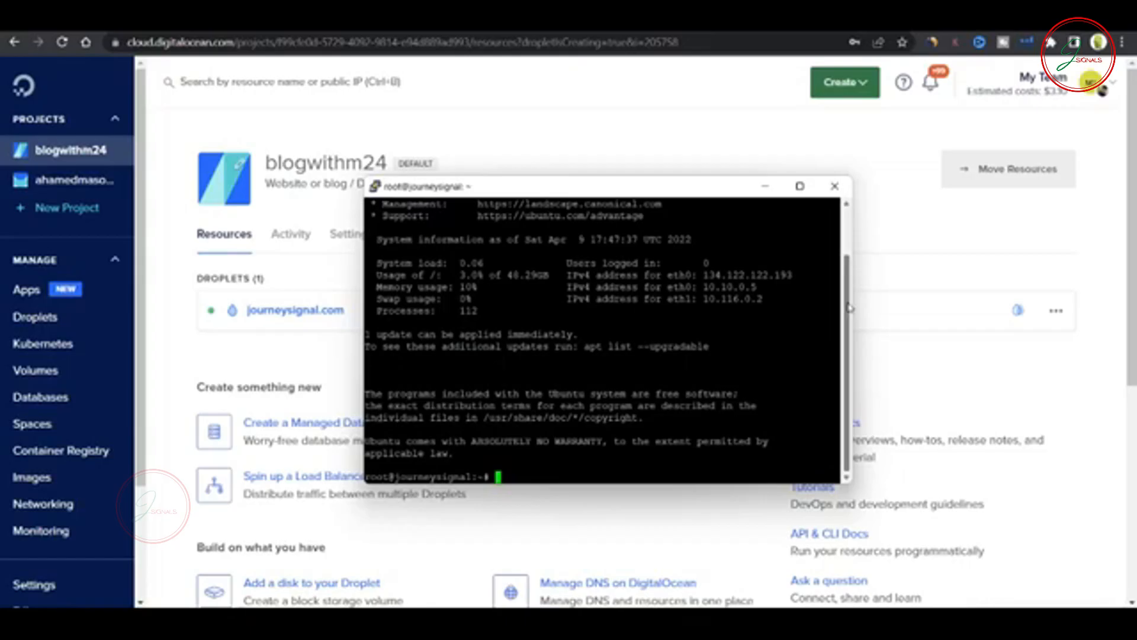
mouse_move(853, 382)
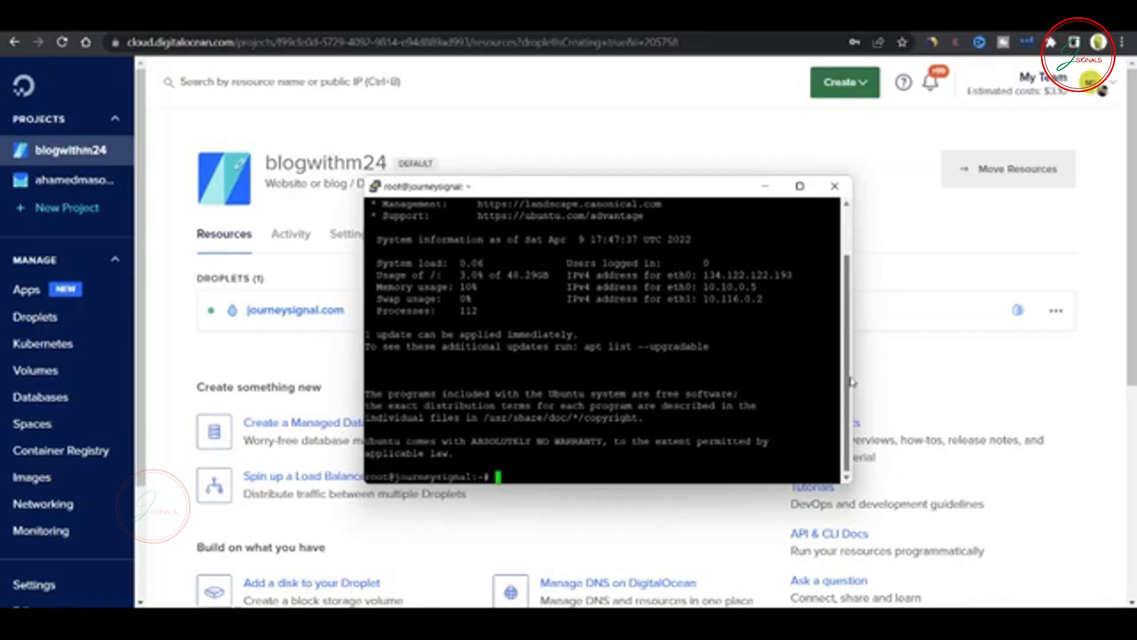
type("clea")
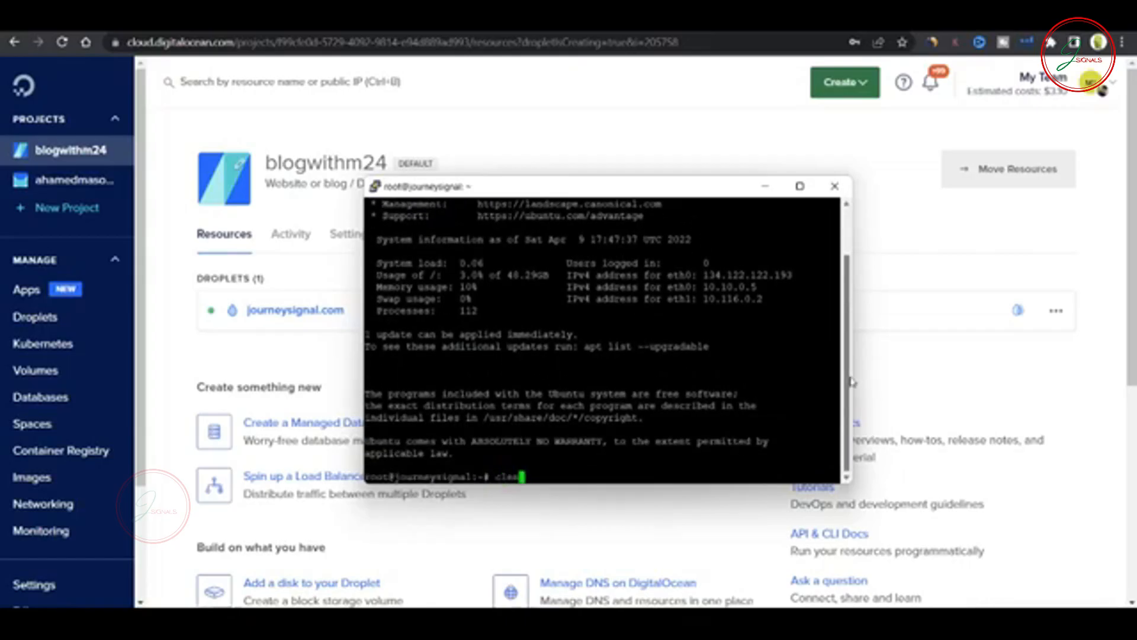
key("Return")
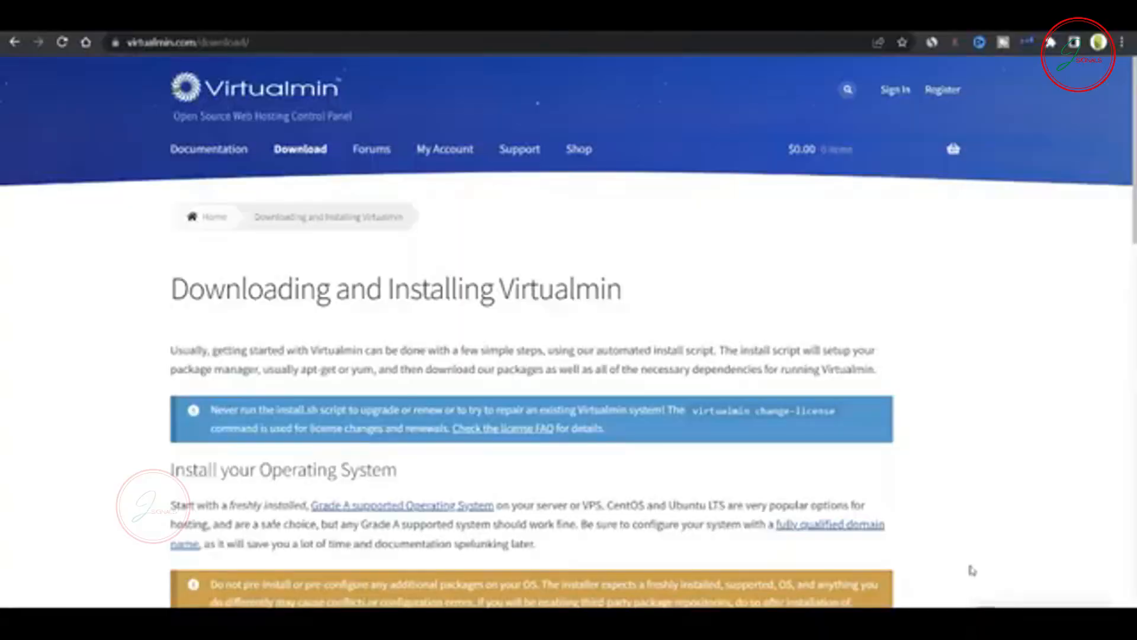
Answer y to continue the Virtualmin GPL 6.2.2 installer.
scroll("down", 3)
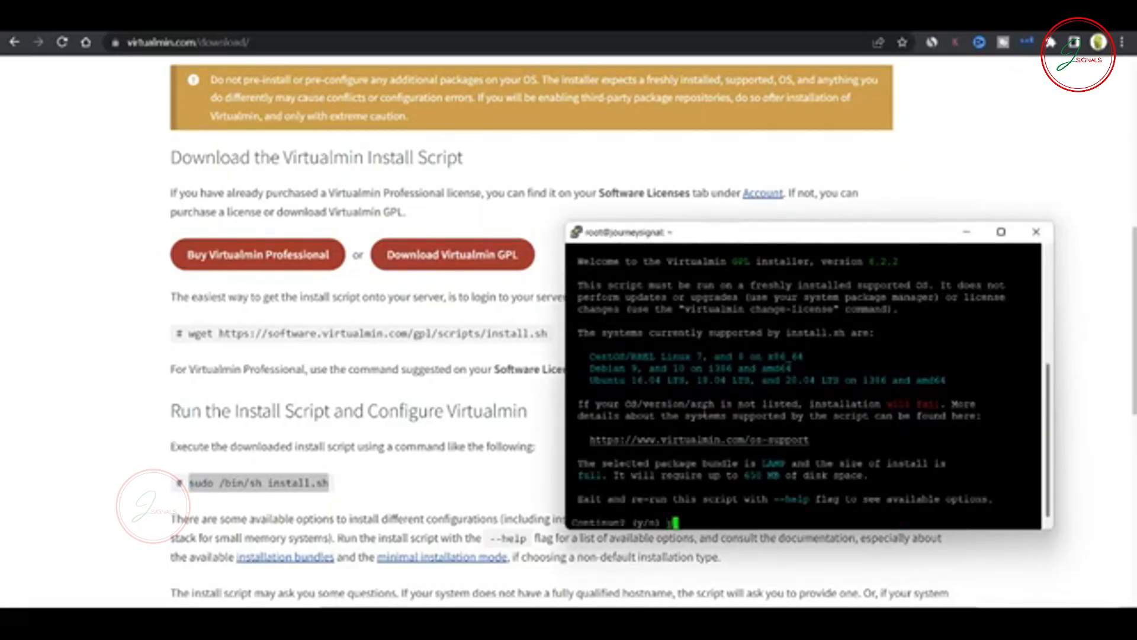
type("ysignal.com:10000")
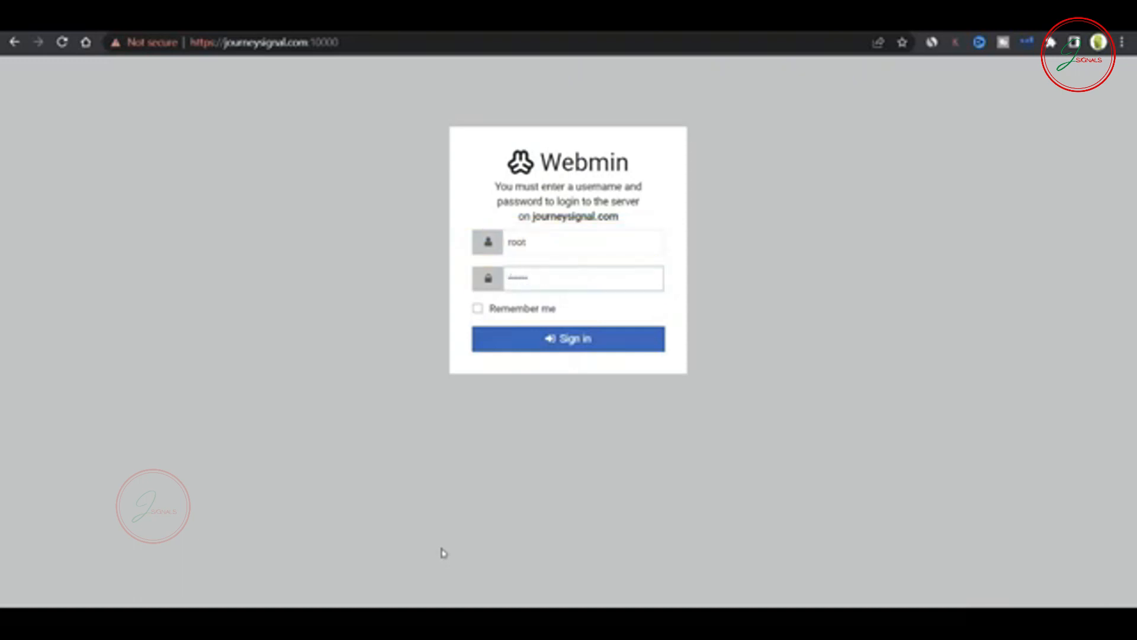
Sign in to Webmin and choose virus scanner, MySQL only and huge MySQL size.
left_click(568, 338)
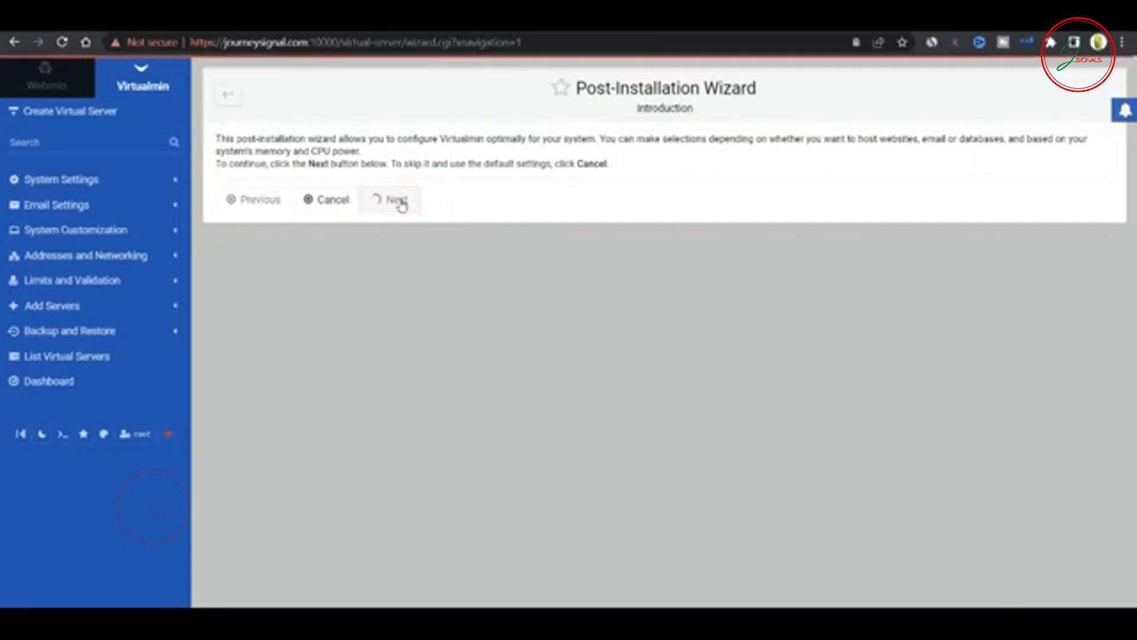
left_click(395, 199)
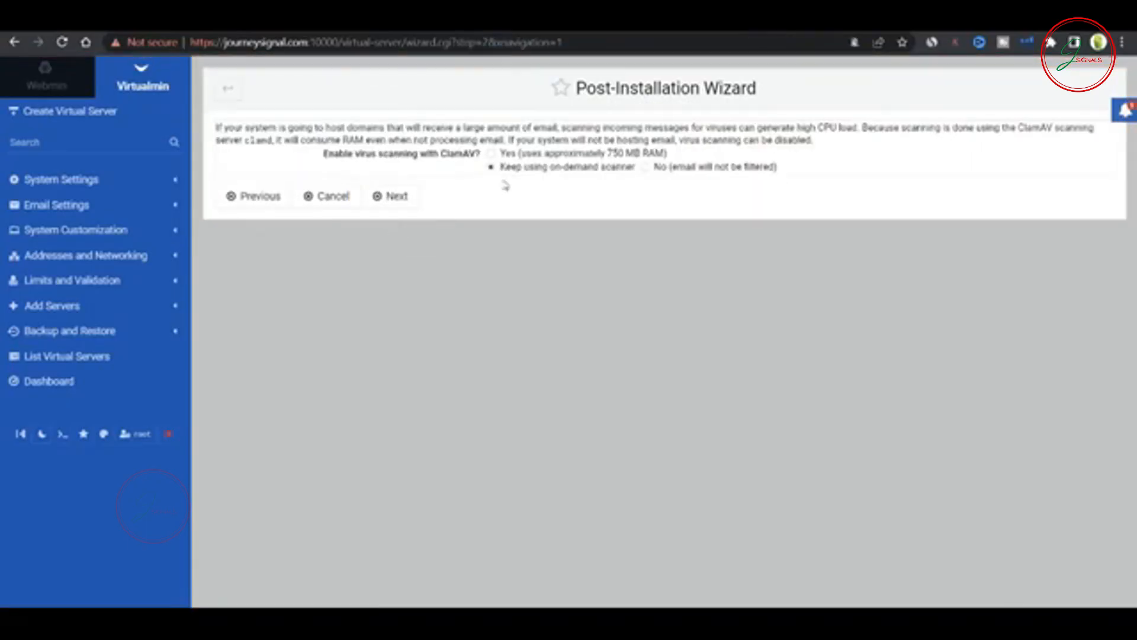
left_click(390, 194)
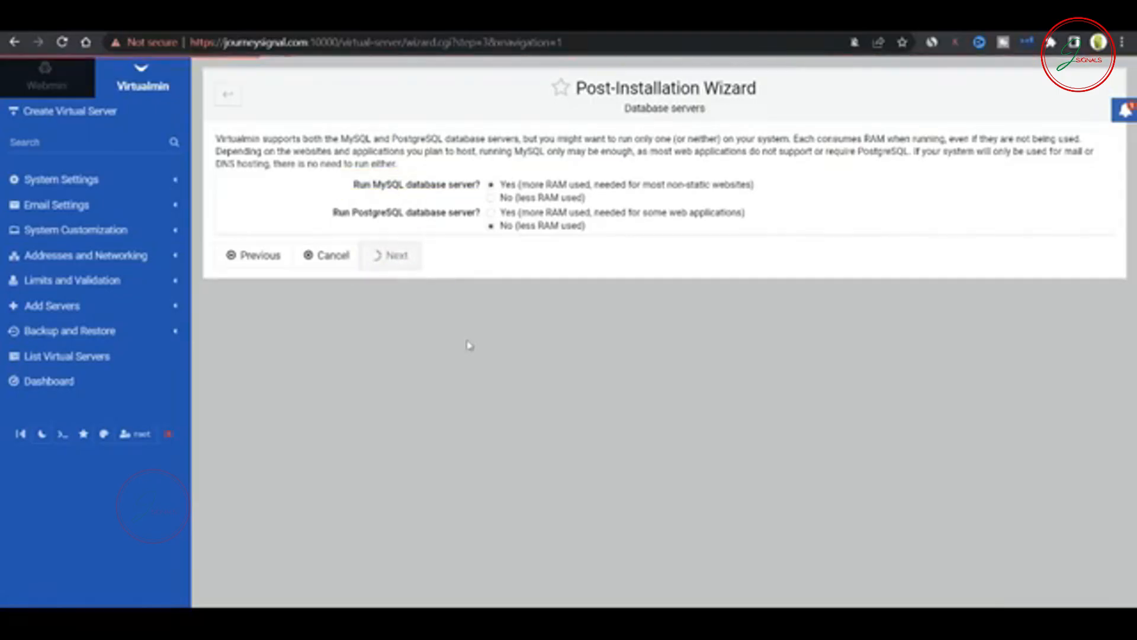
left_click(390, 255)
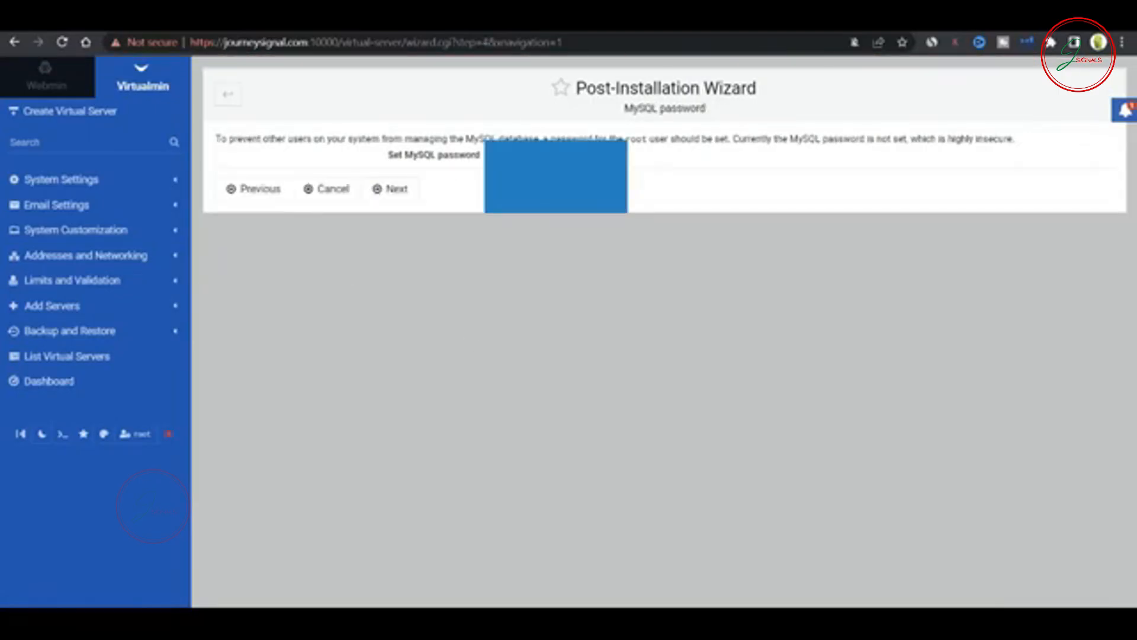
left_click(391, 188)
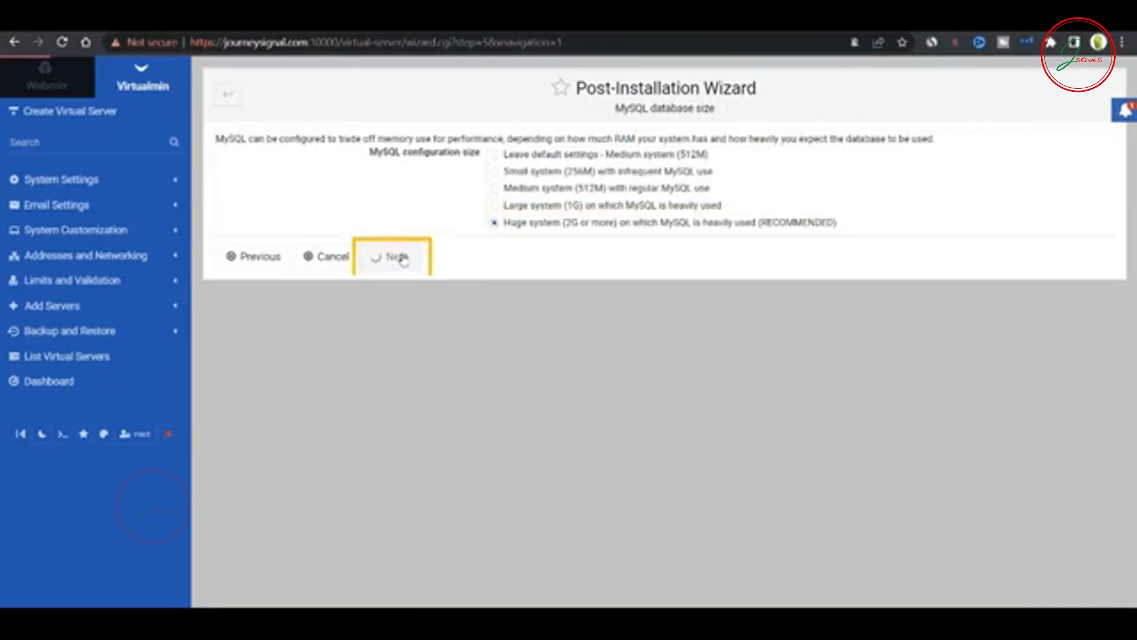
left_click(395, 256)
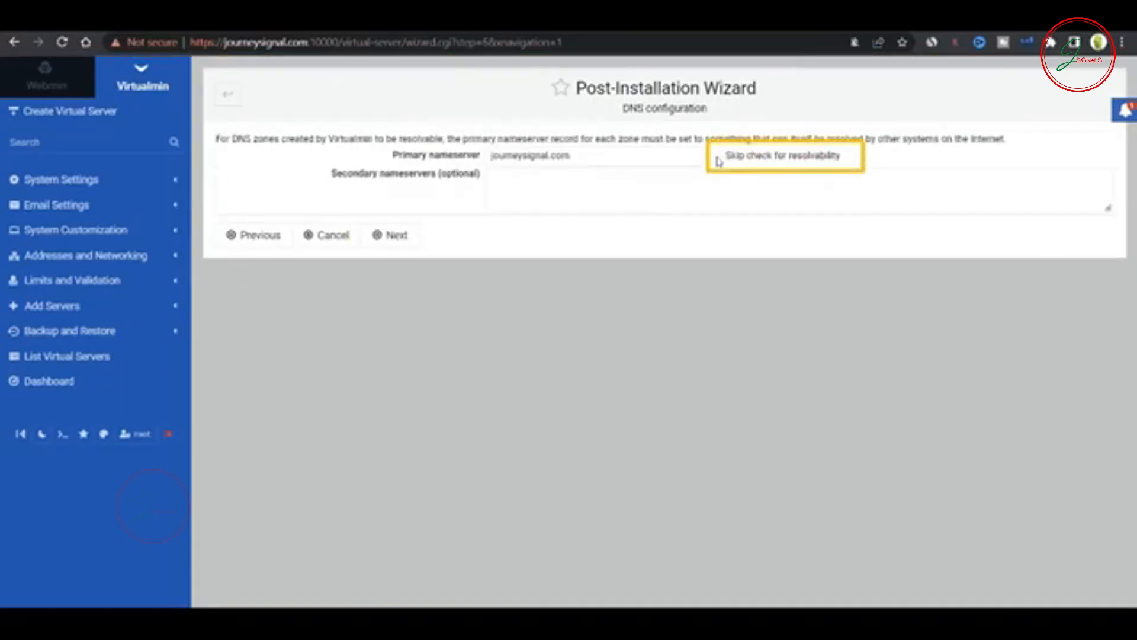
Skip resolvability, store hashed passwords, create Let's Encrypt default server, and refresh configuration.
left_click(717, 155)
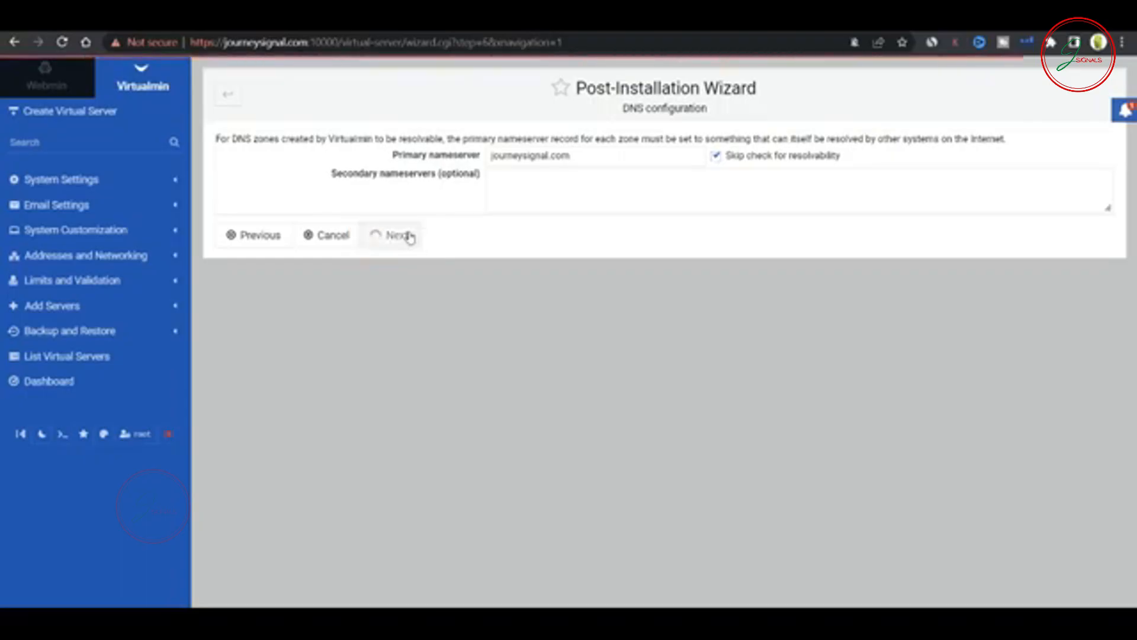
left_click(396, 235)
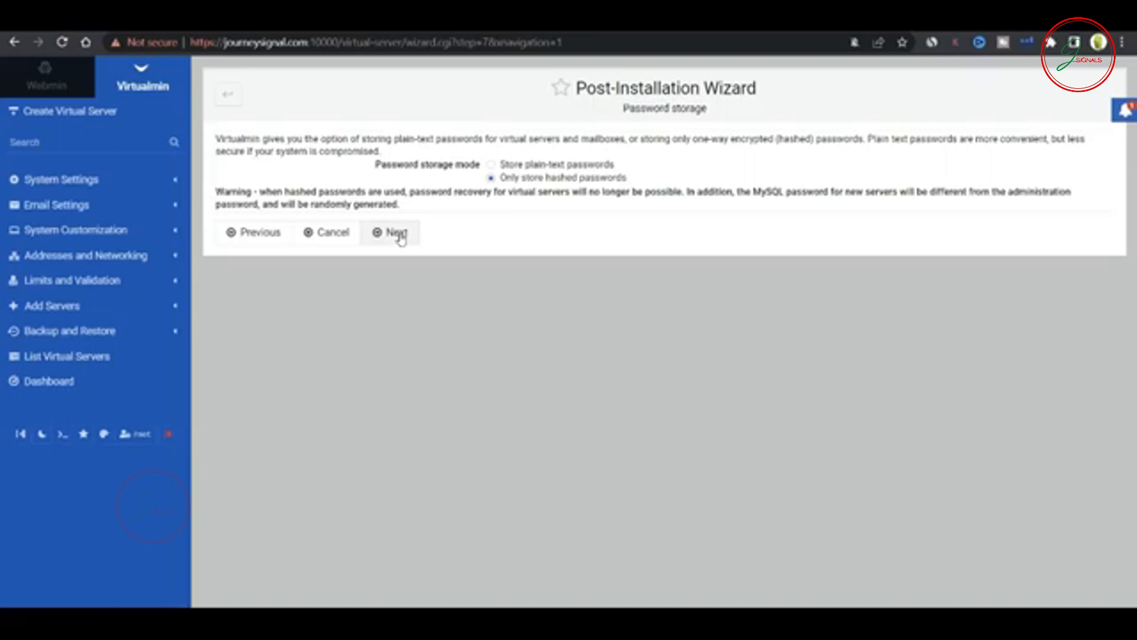
left_click(394, 232)
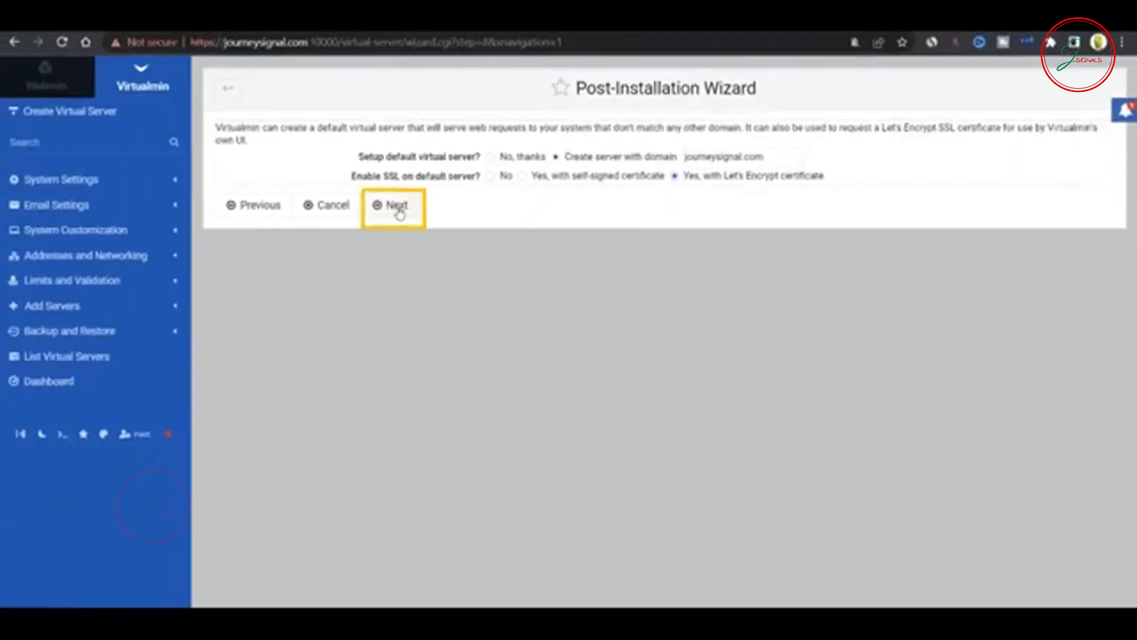
left_click(393, 205)
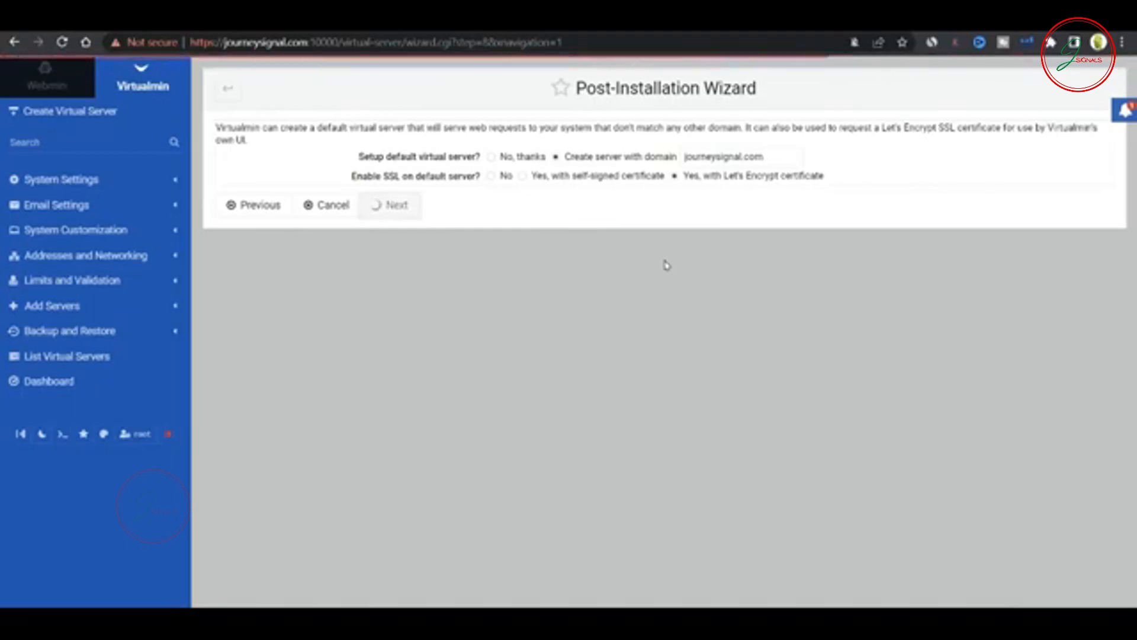
left_click(388, 204)
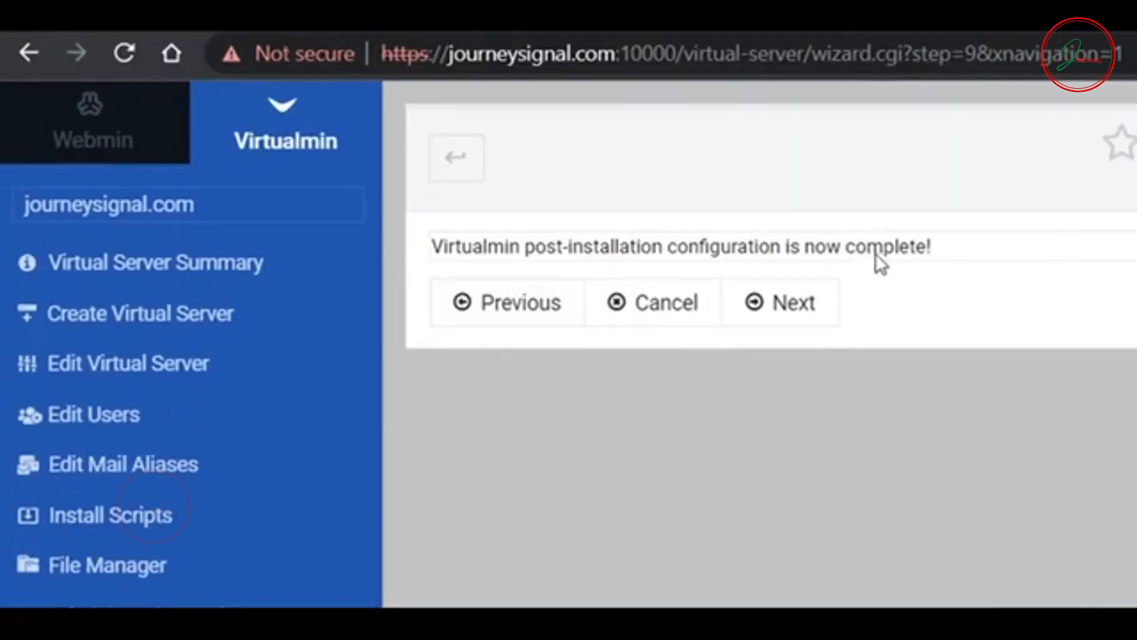
left_click(782, 302)
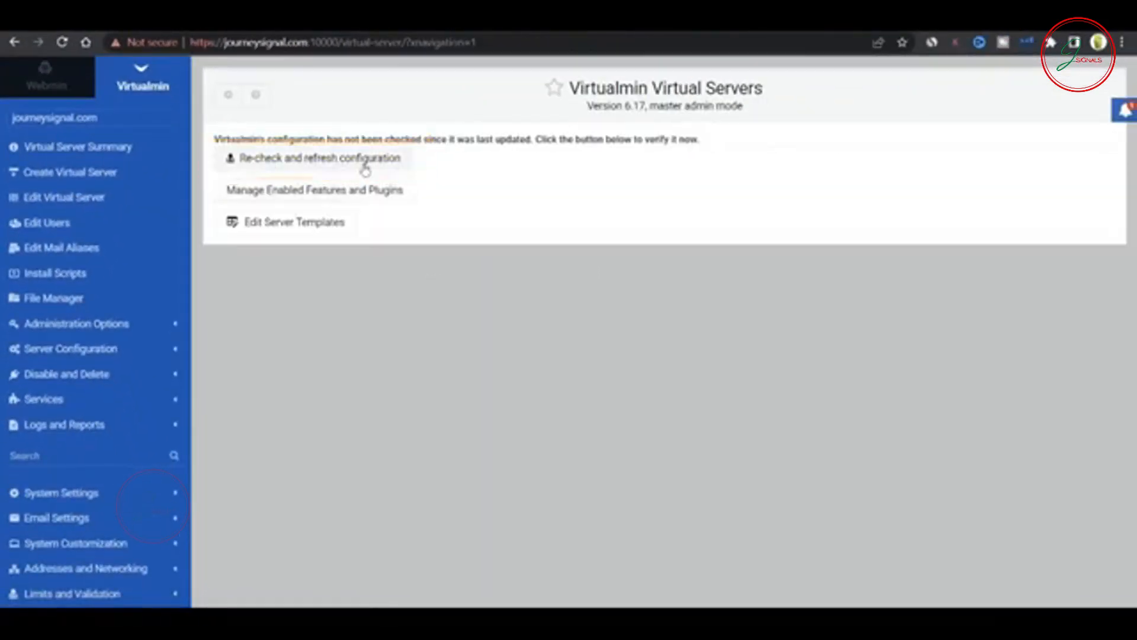
left_click(317, 158)
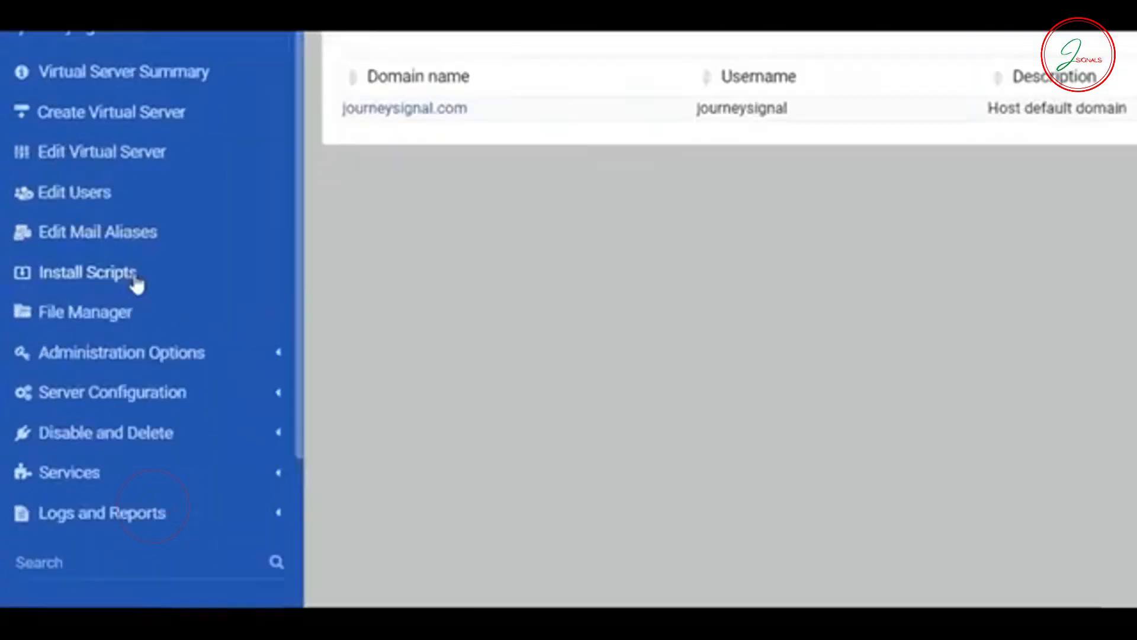
Enable a MySQL database for journeysignal.com, install WordPress 5.8.1, and open install.php.
left_click(91, 271)
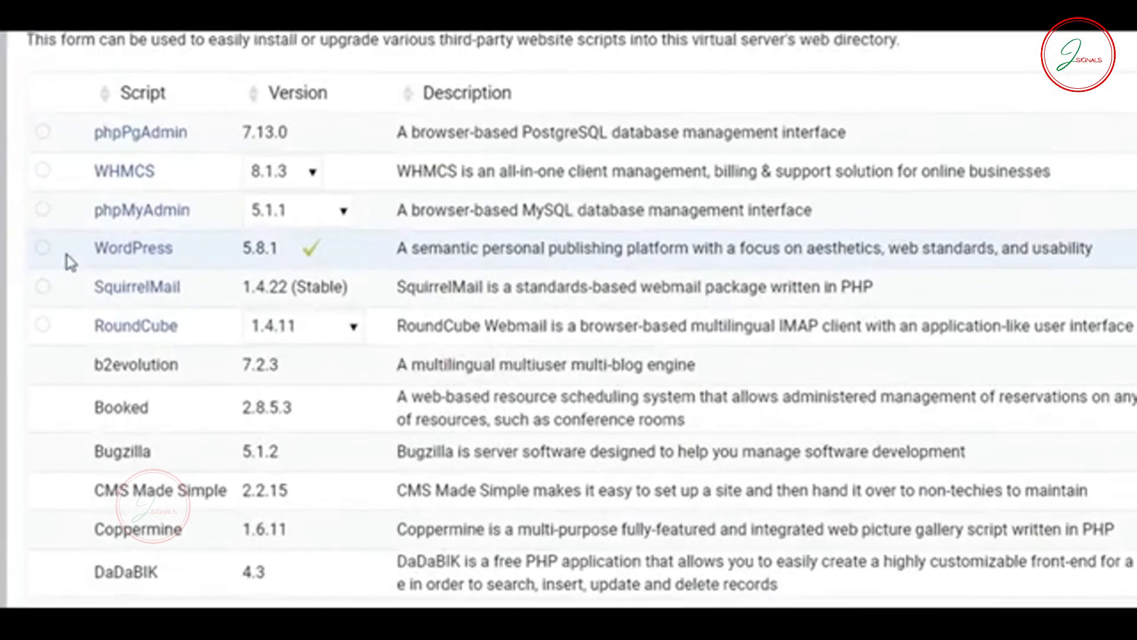
scroll("down", 3)
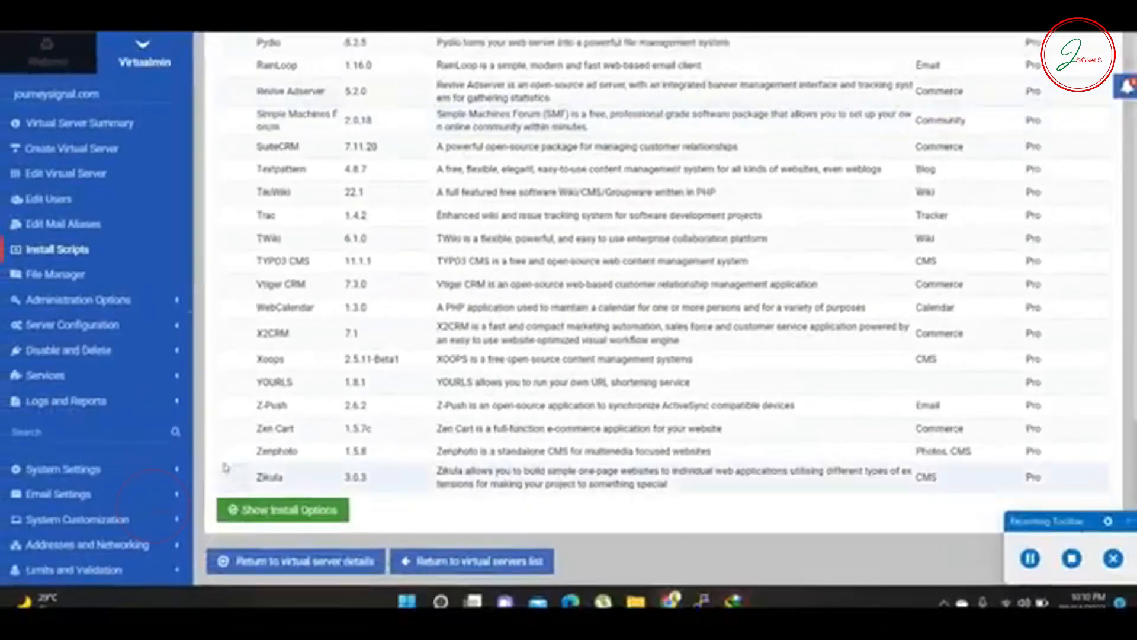
left_click(281, 509)
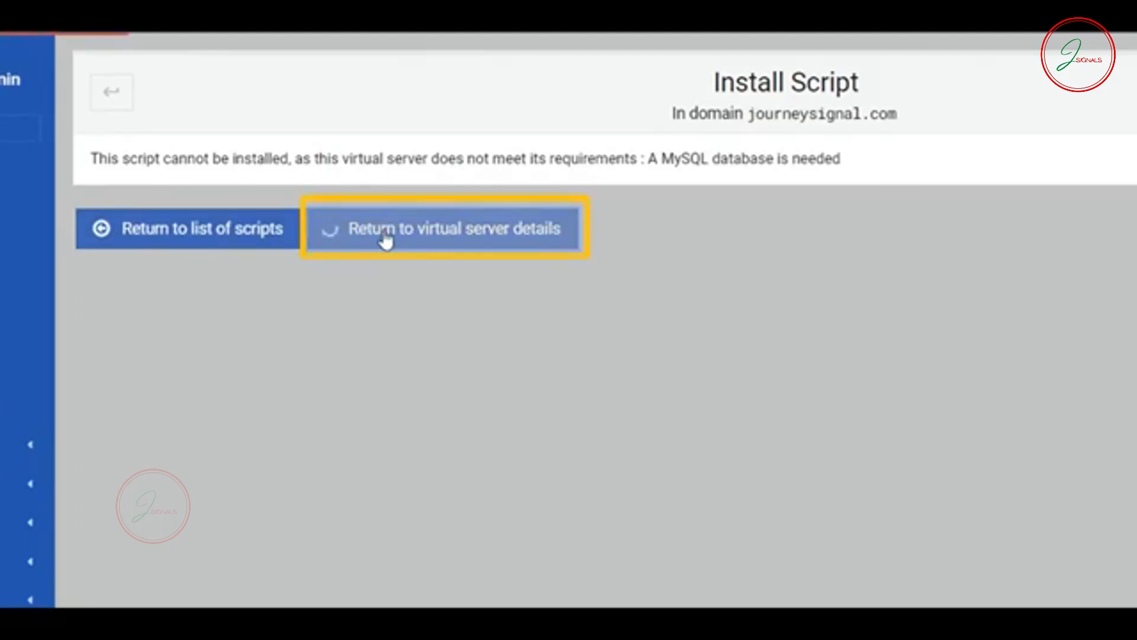
left_click(444, 228)
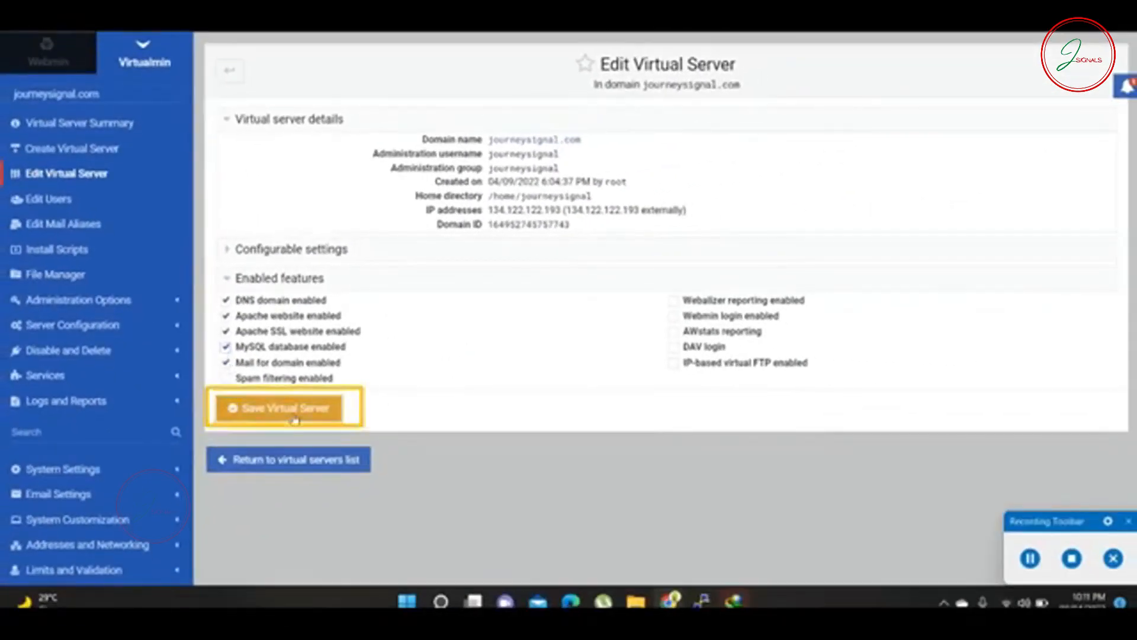
left_click(282, 407)
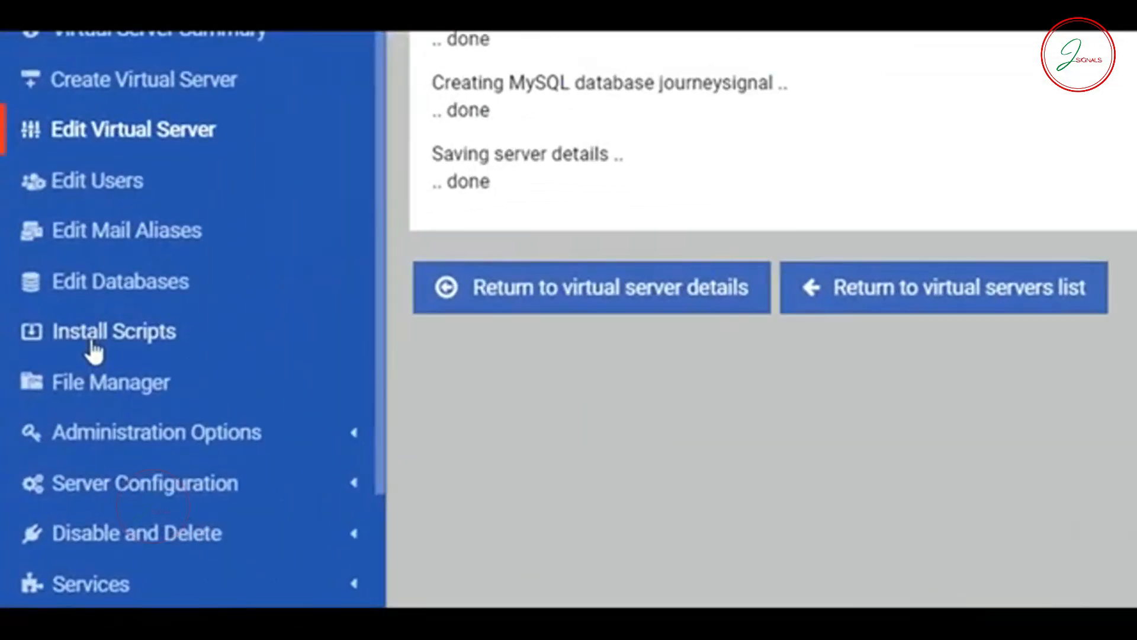
left_click(114, 331)
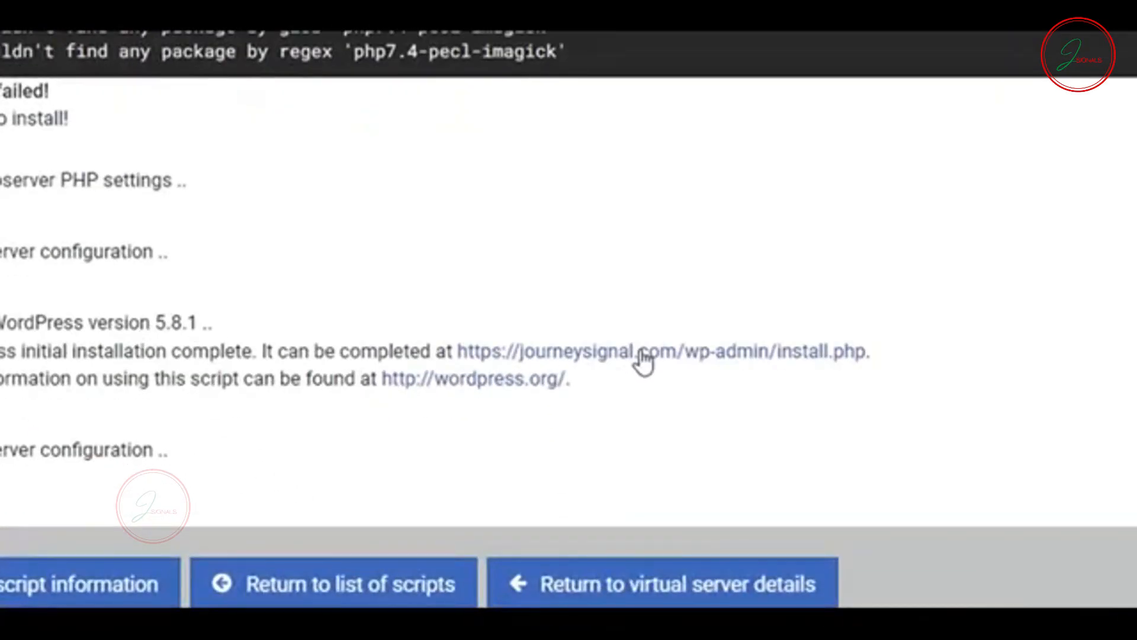
left_click(661, 352)
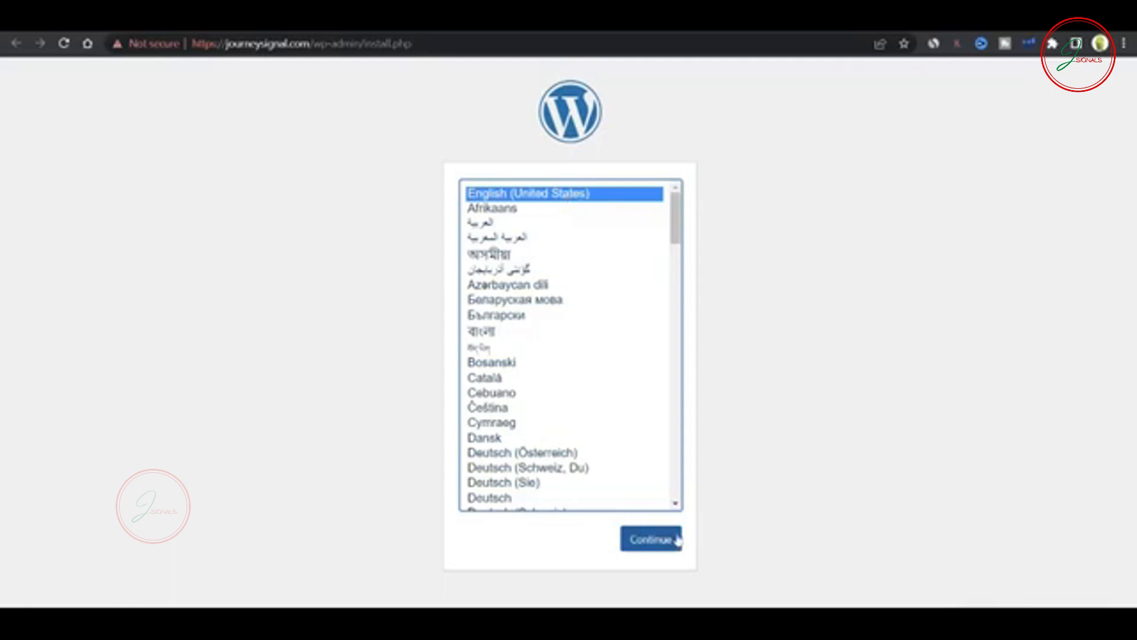
Install WordPress in English with site title journeysignal.com and an admin account, then go to login.
left_click(649, 538)
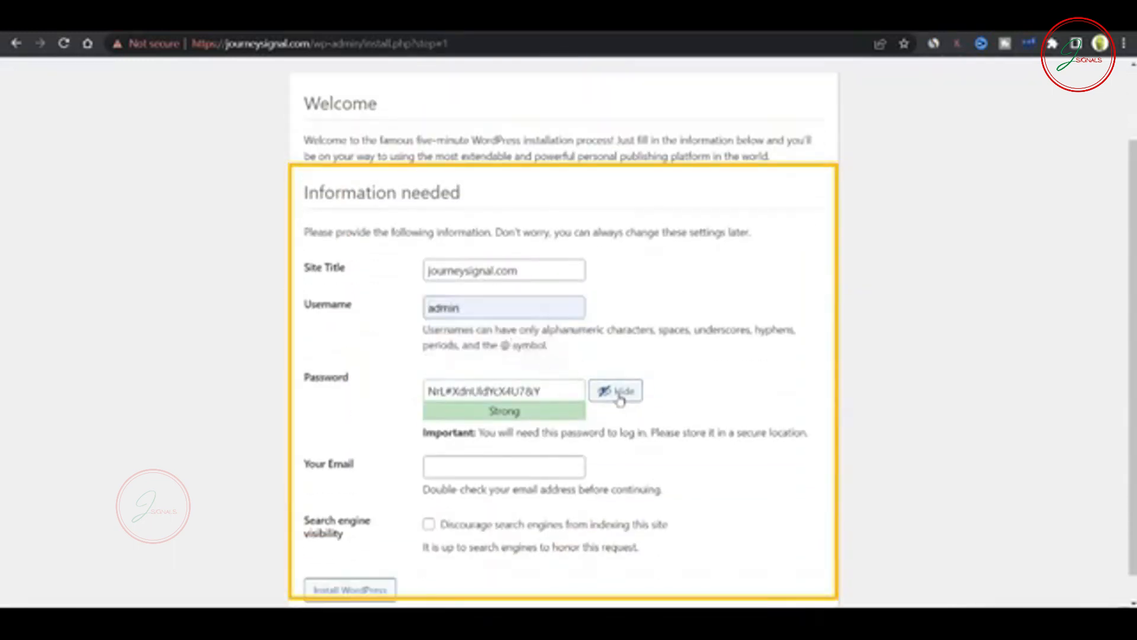
left_click(349, 570)
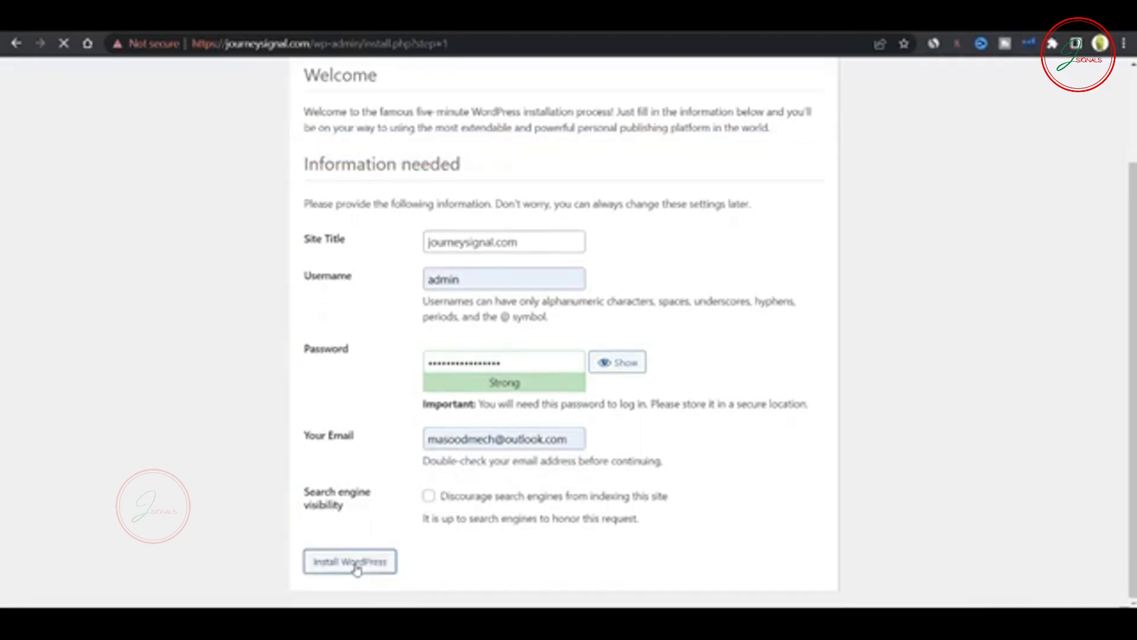
left_click(350, 560)
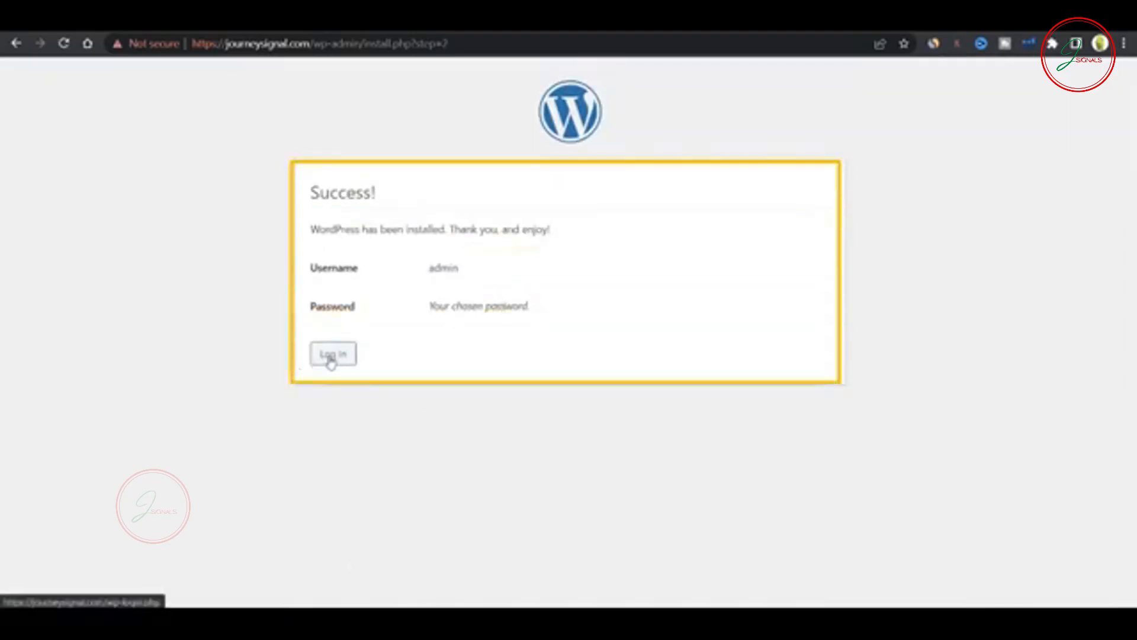
left_click(333, 354)
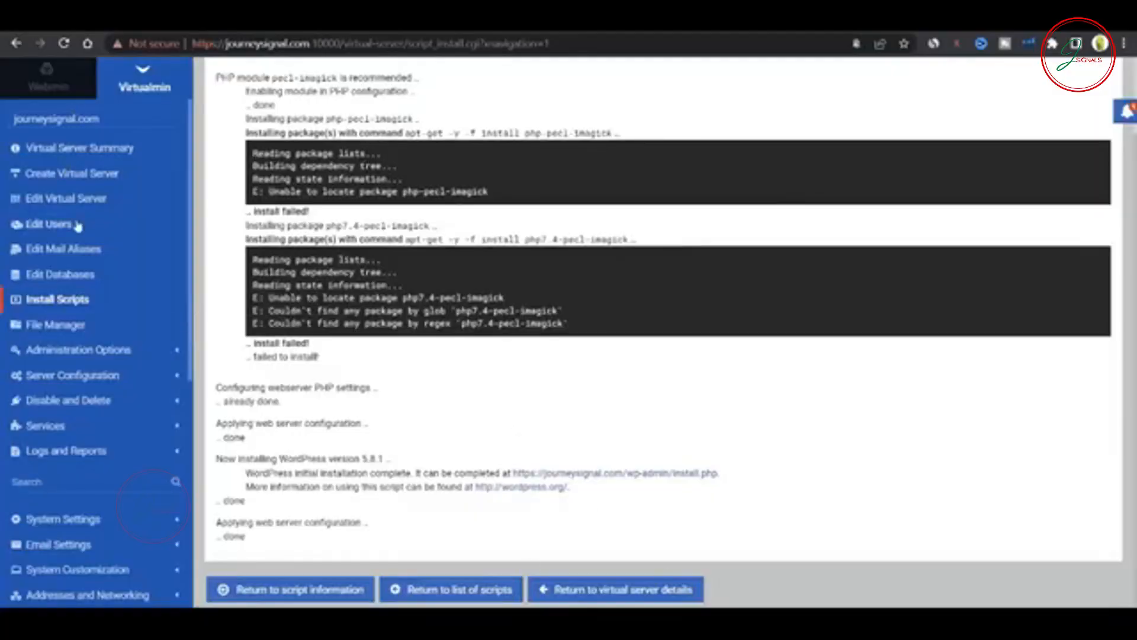
Request a Let's Encrypt SSL certificate limited to journeysignal.com.
left_click(75, 374)
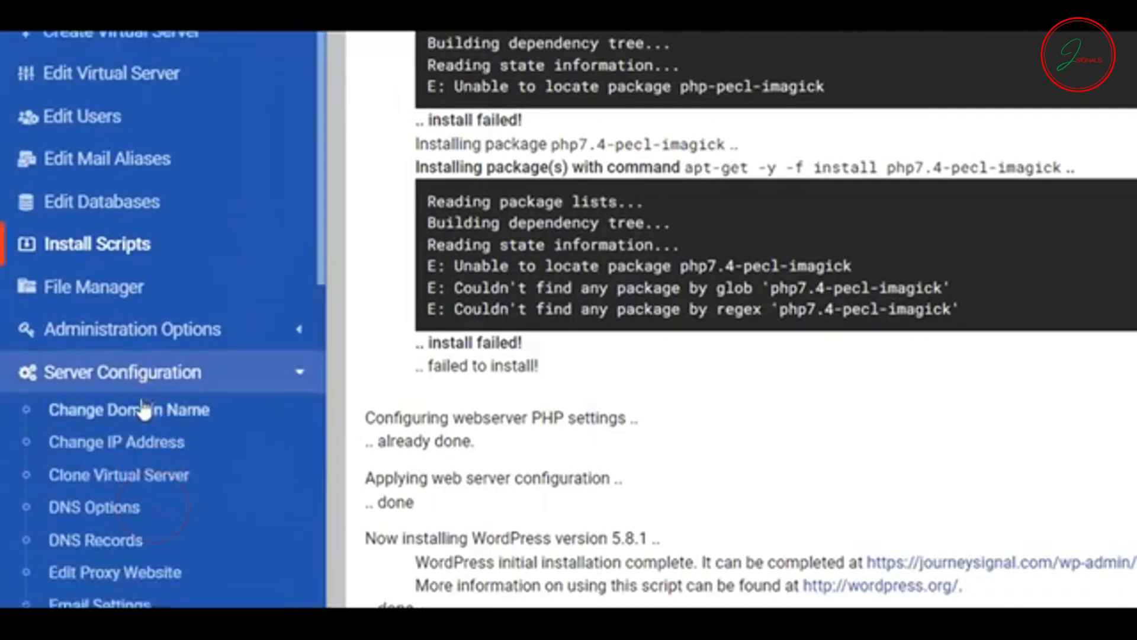
scroll("down", 3)
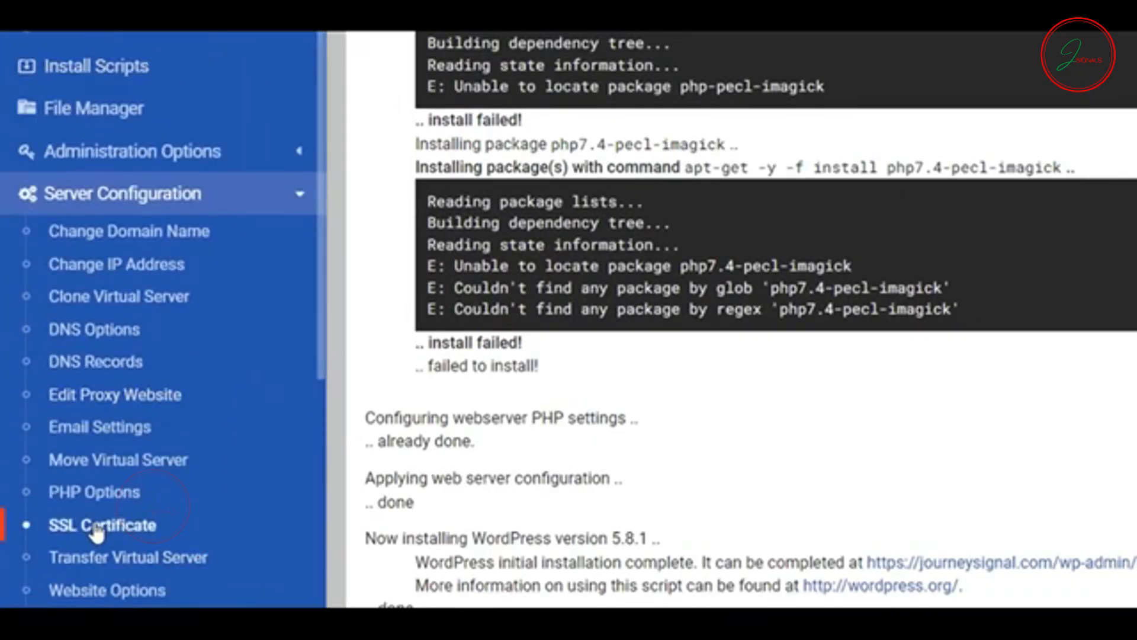
left_click(102, 524)
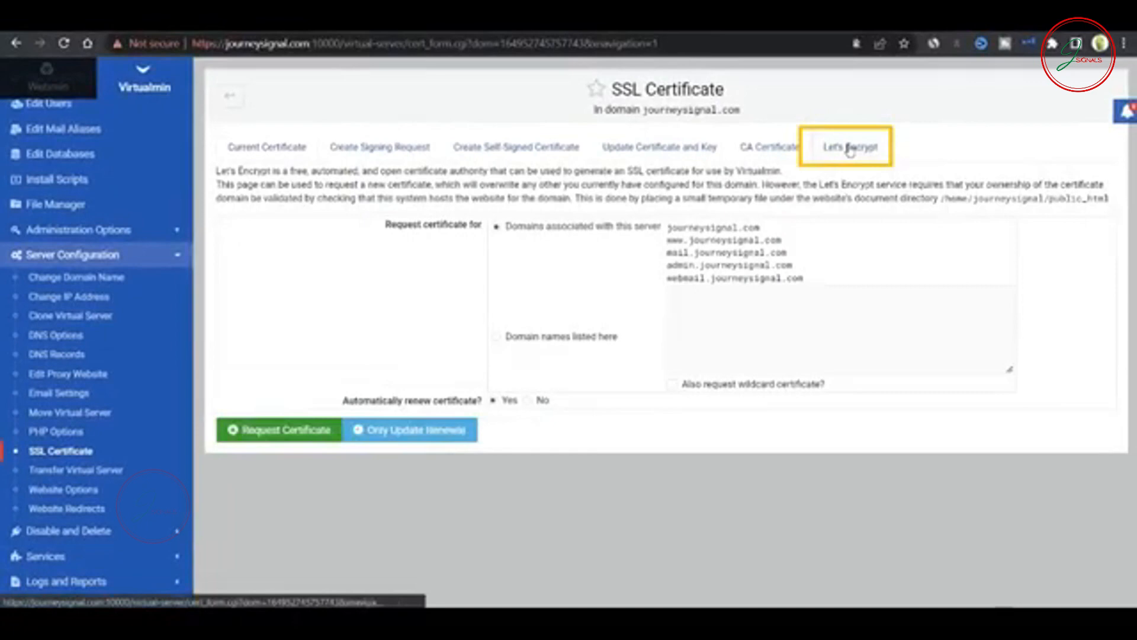
left_click(496, 335)
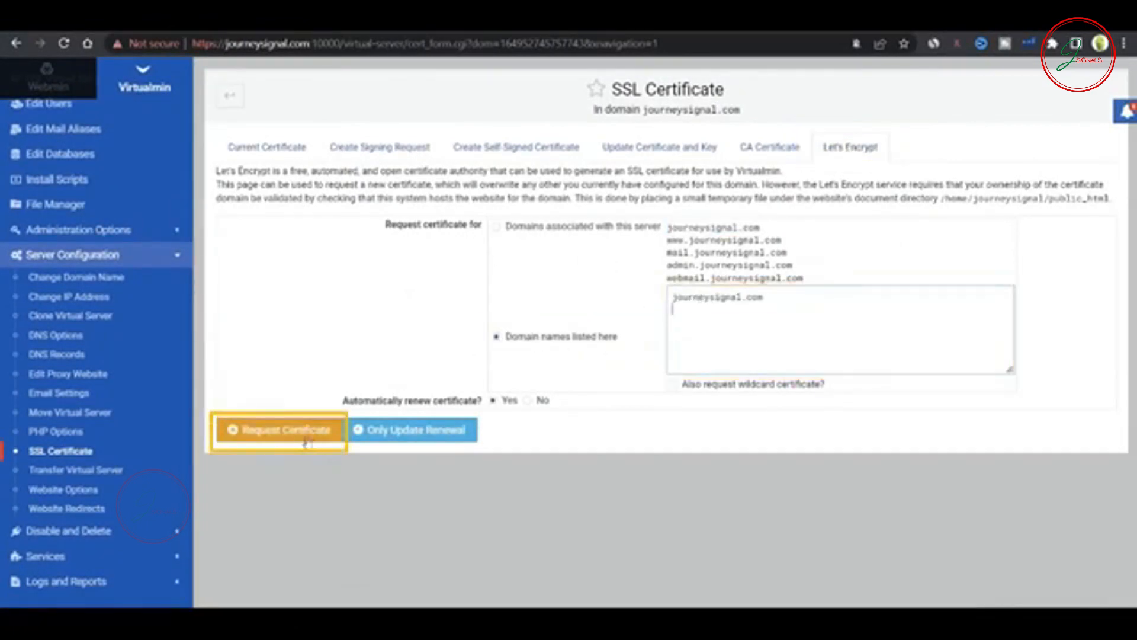
left_click(279, 429)
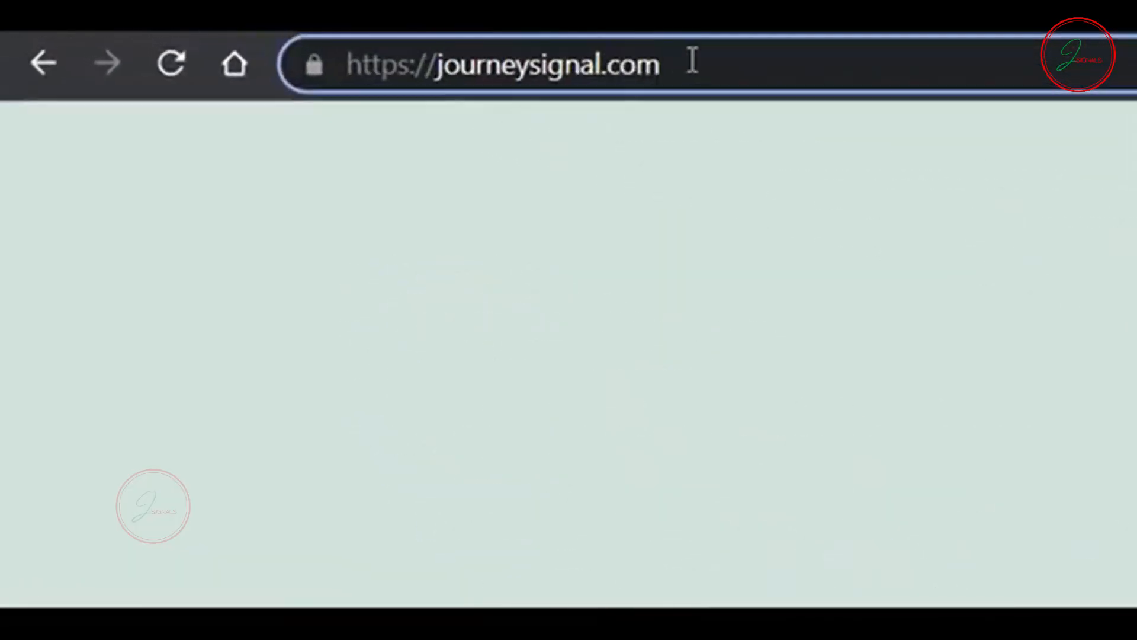
Go to journeysignal.com/wp-admin and sign in with the admin username and password.
left_click(501, 64)
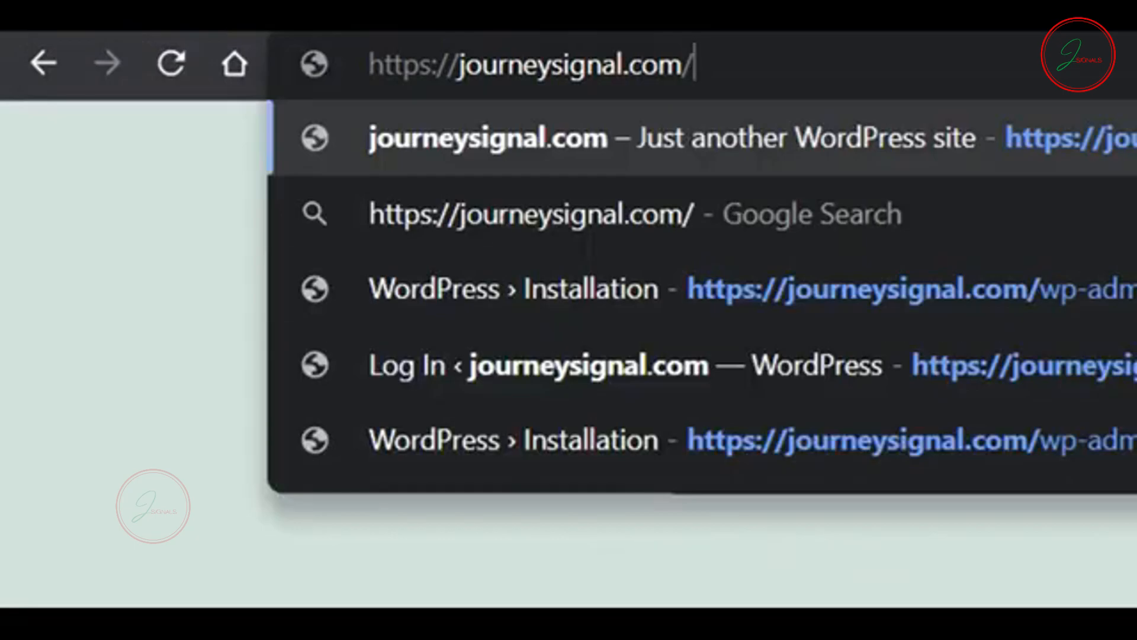
type("wp-admin%2F&reauth=1")
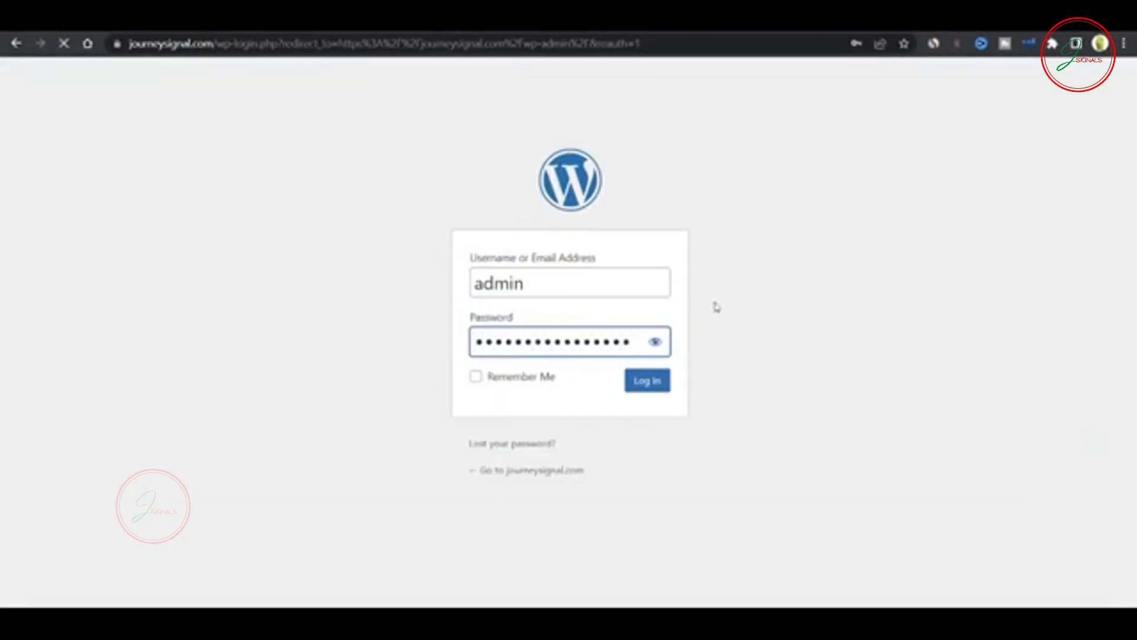
left_click(644, 380)
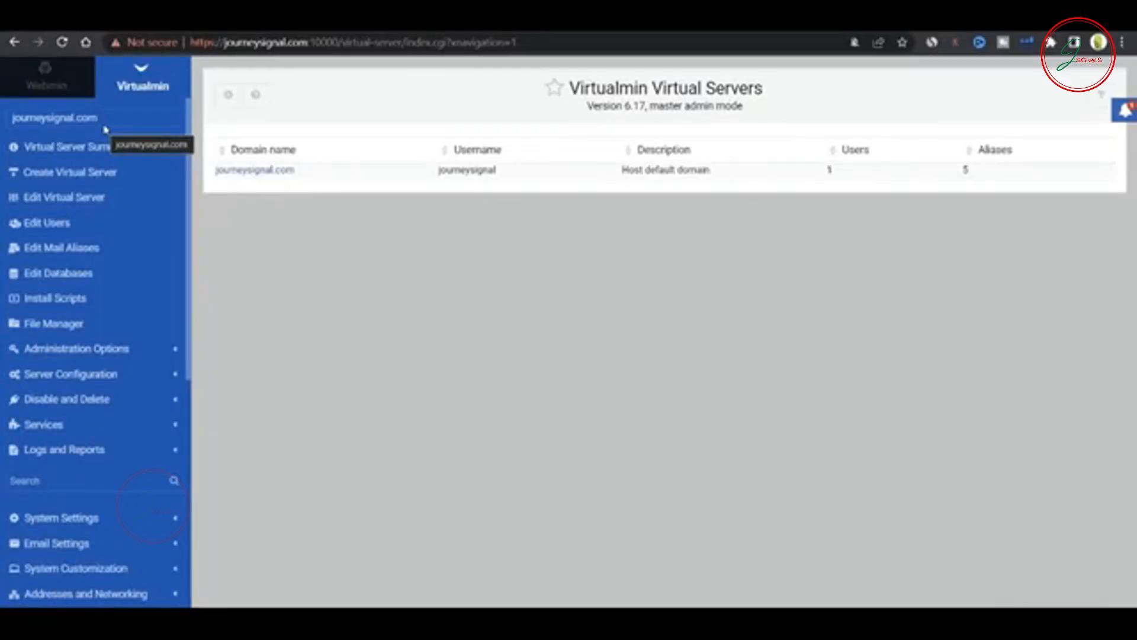
mouse_move(71, 174)
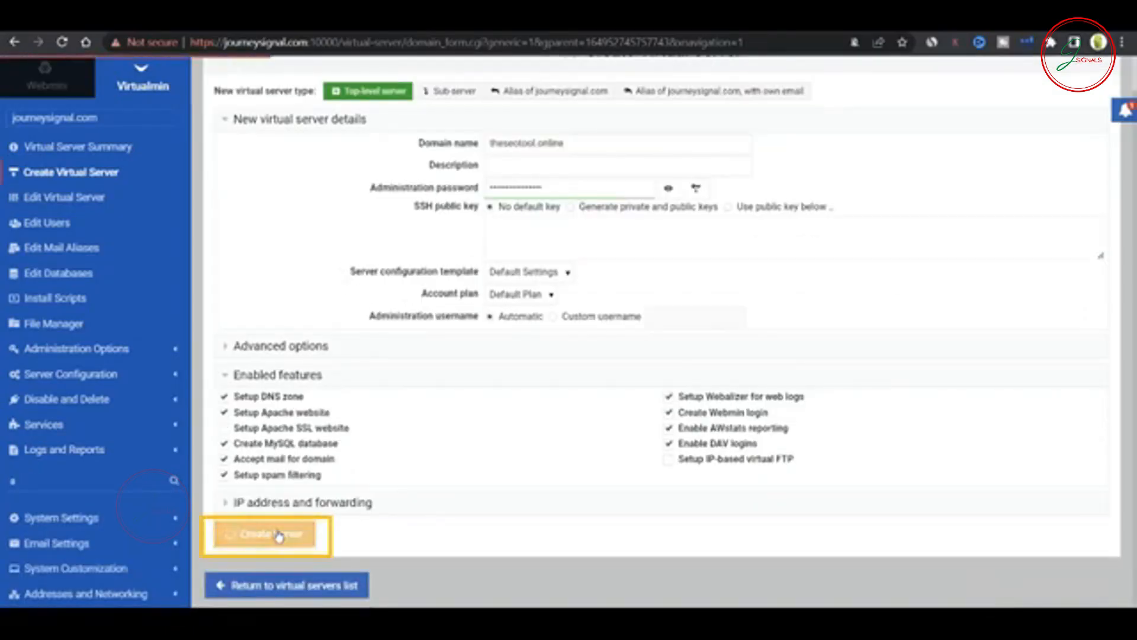
Create the theseotool.online top-level virtual server with its administration password.
left_click(266, 534)
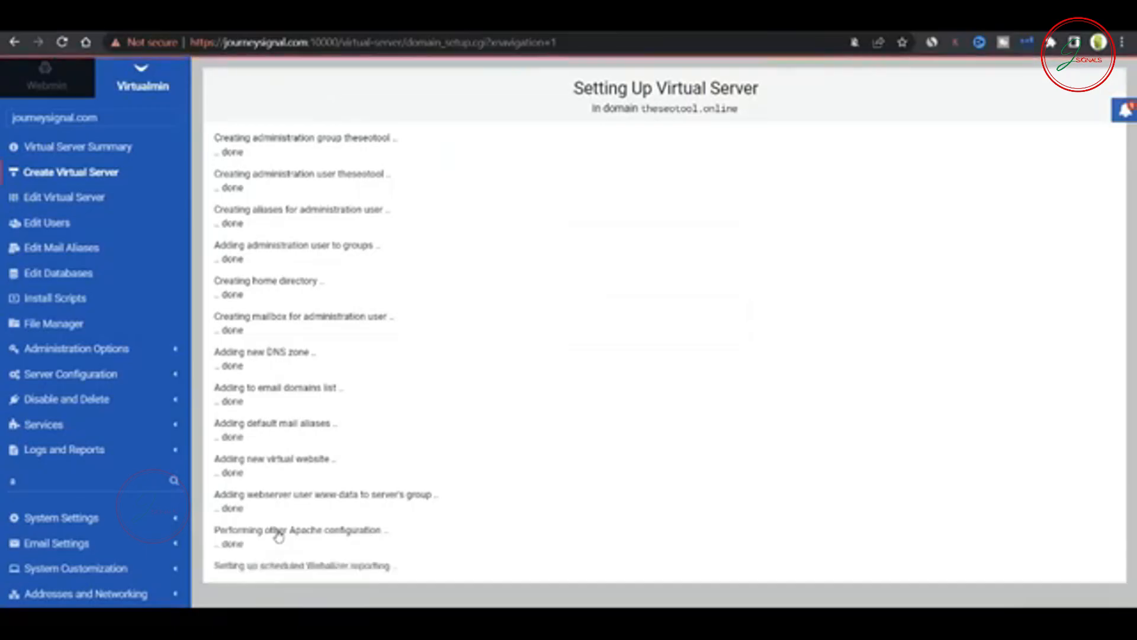
scroll("down", 3)
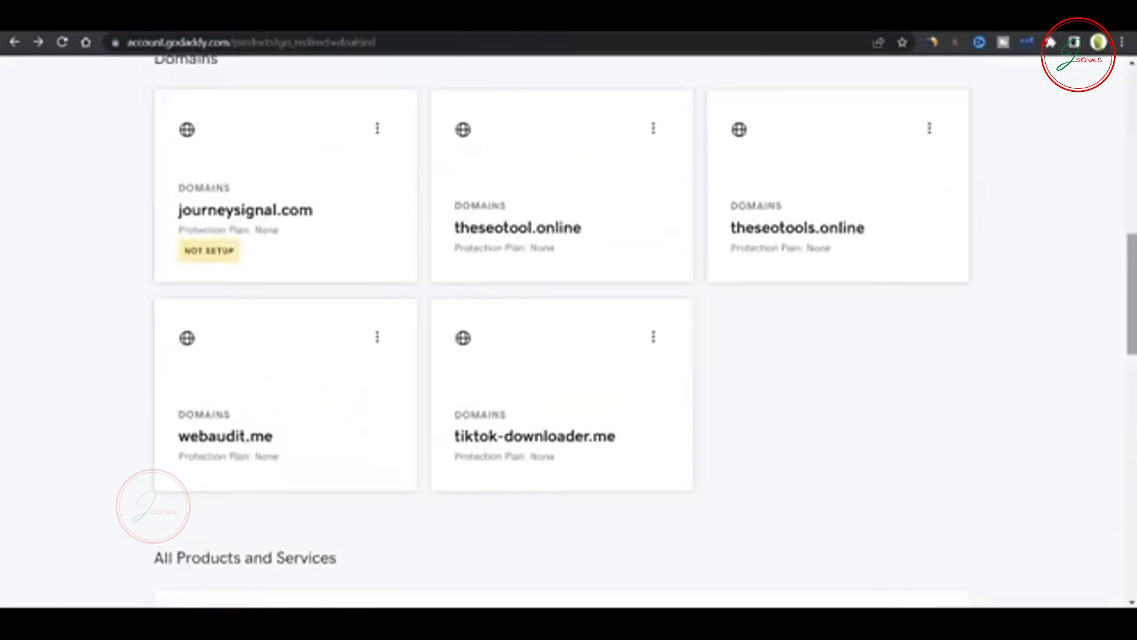
Change theseotool.online's parked @ A record in GoDaddy DNS to 134.122.122.193.
left_click(652, 128)
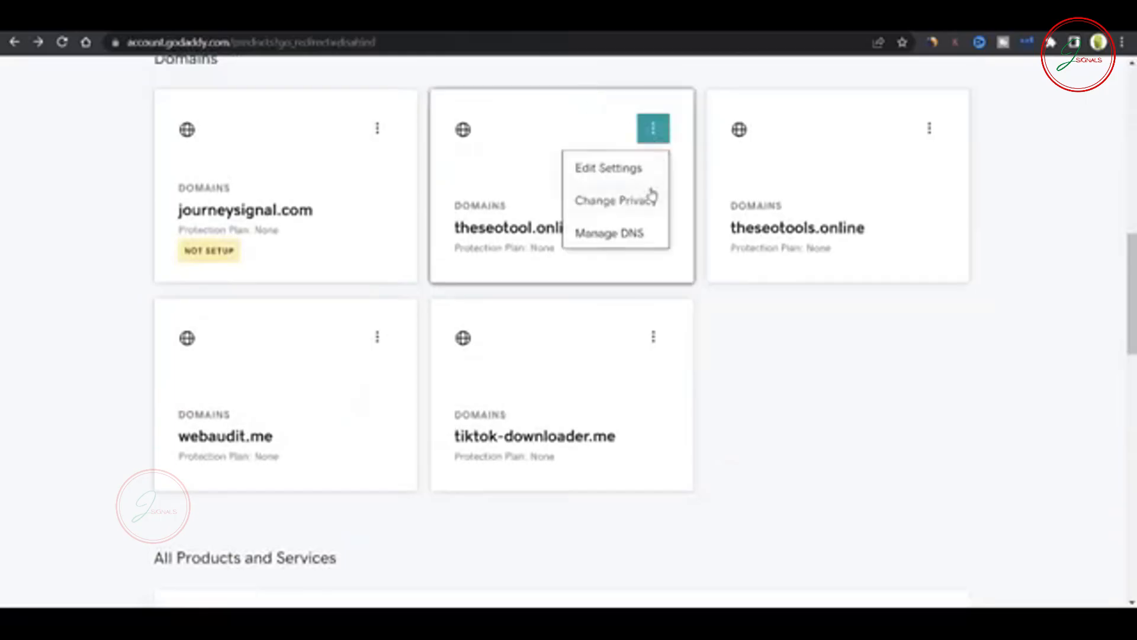
left_click(610, 233)
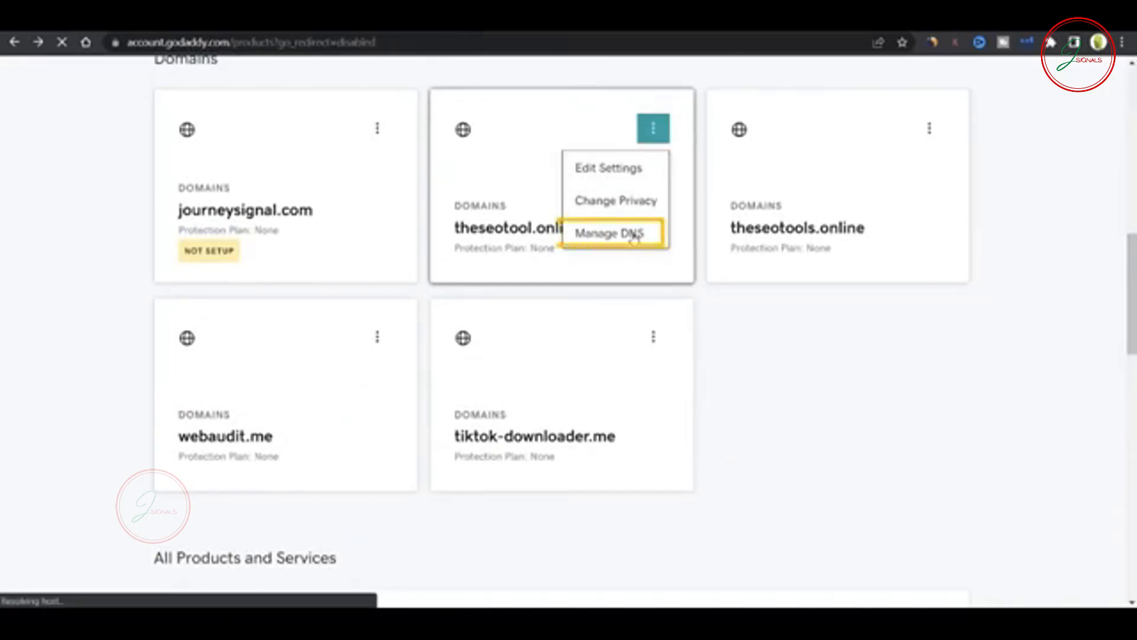
left_click(610, 233)
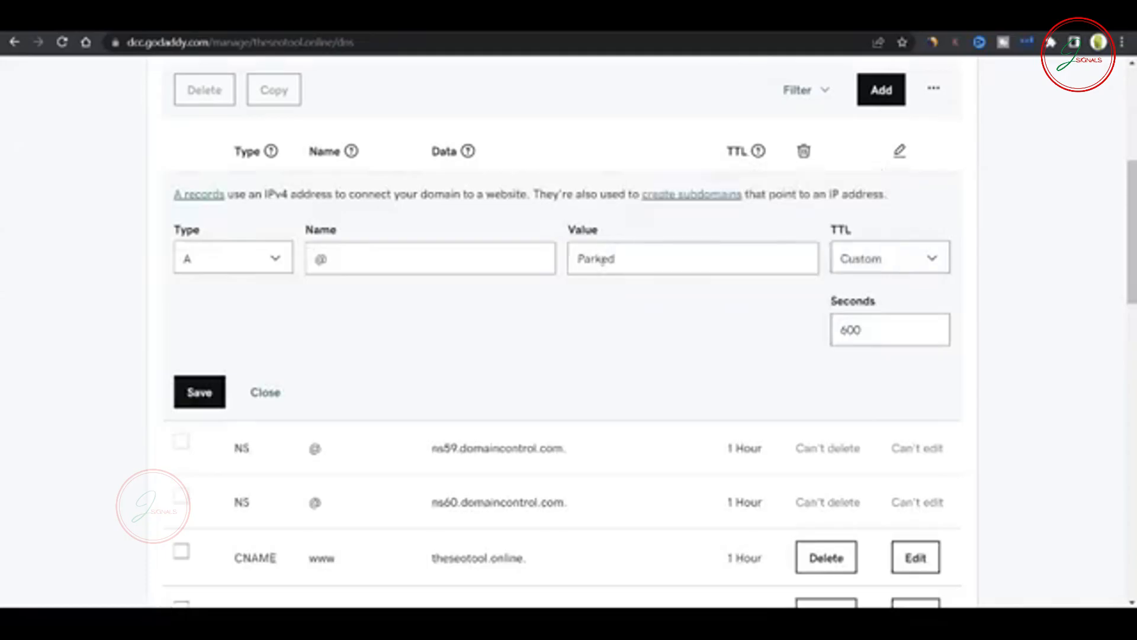
left_click(199, 391)
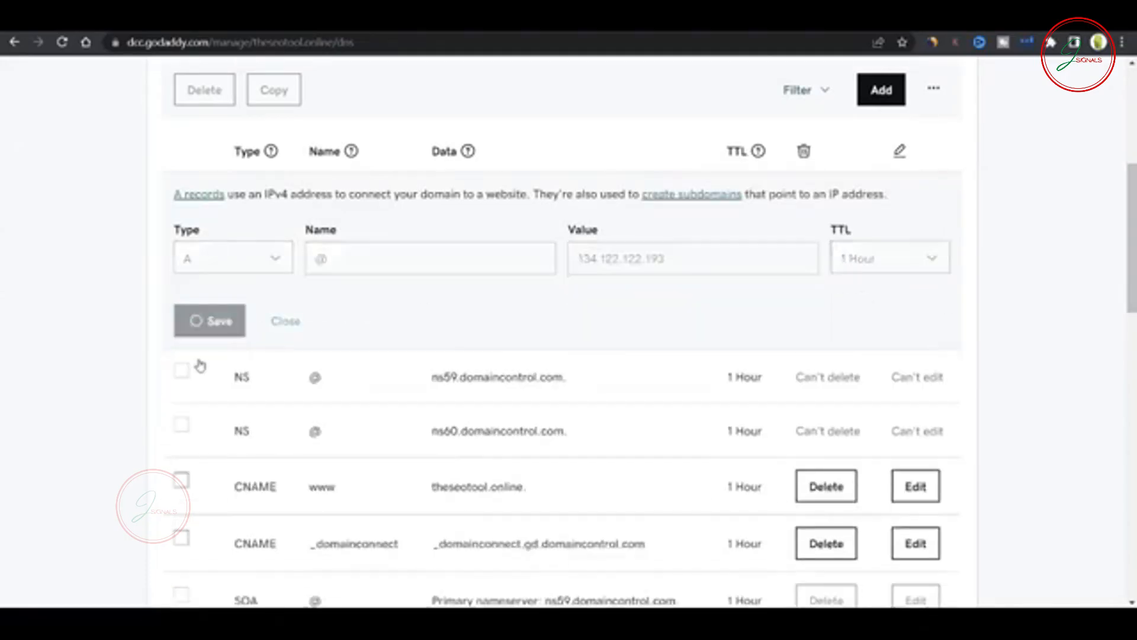
left_click(210, 320)
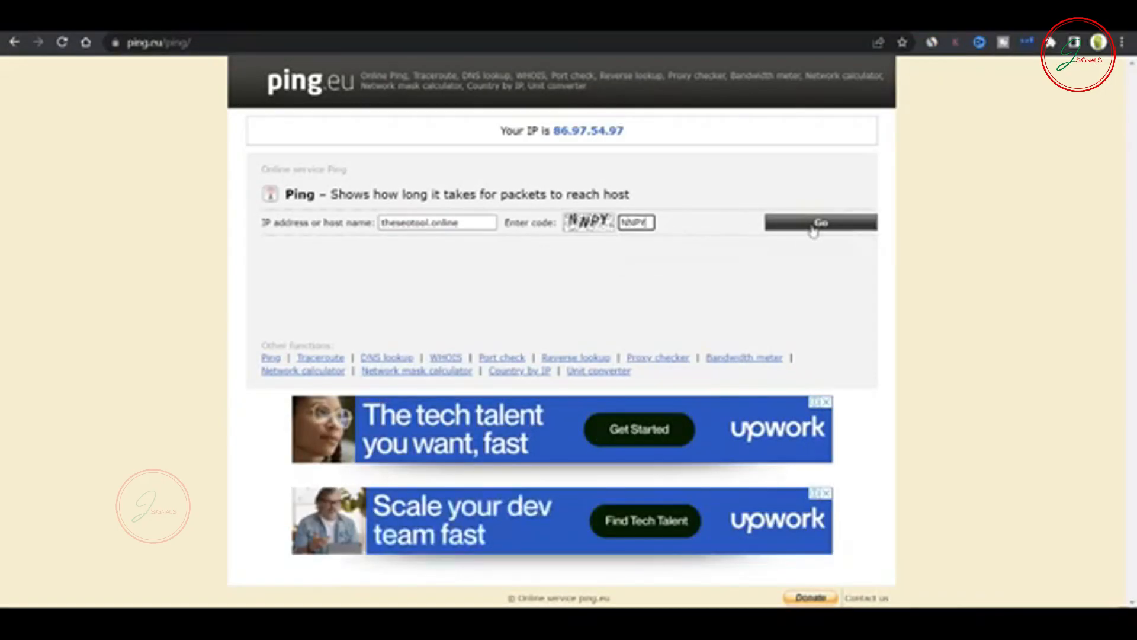
Run a ping.eu ping test against theseotool.online.
left_click(820, 222)
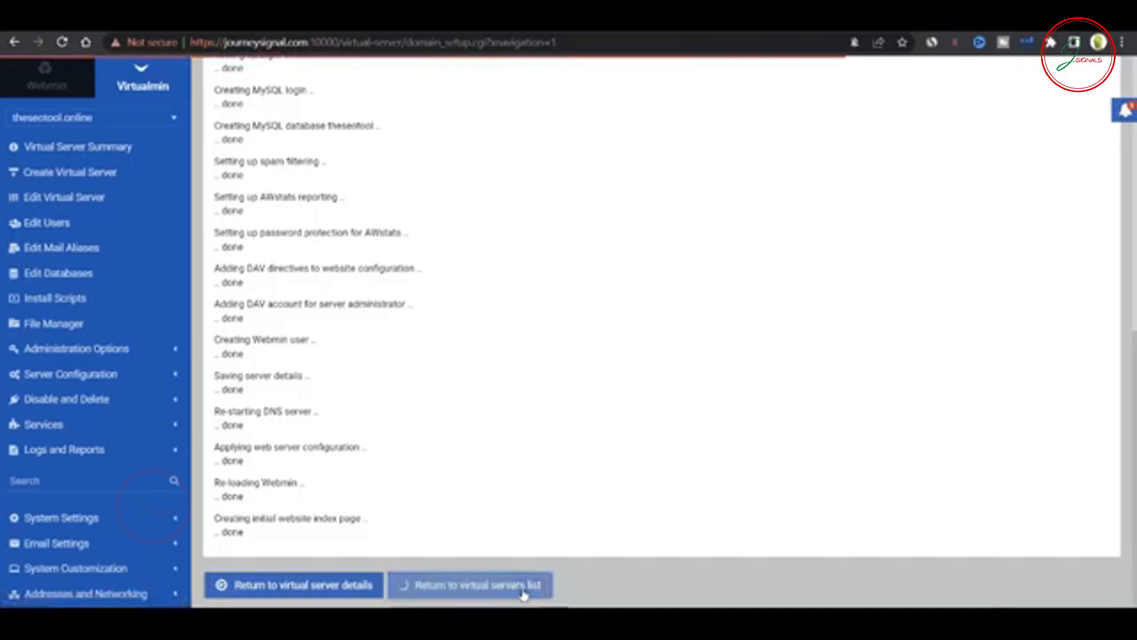
Return to the virtual servers list and select theseotool.online from the sidebar dropdown.
left_click(470, 584)
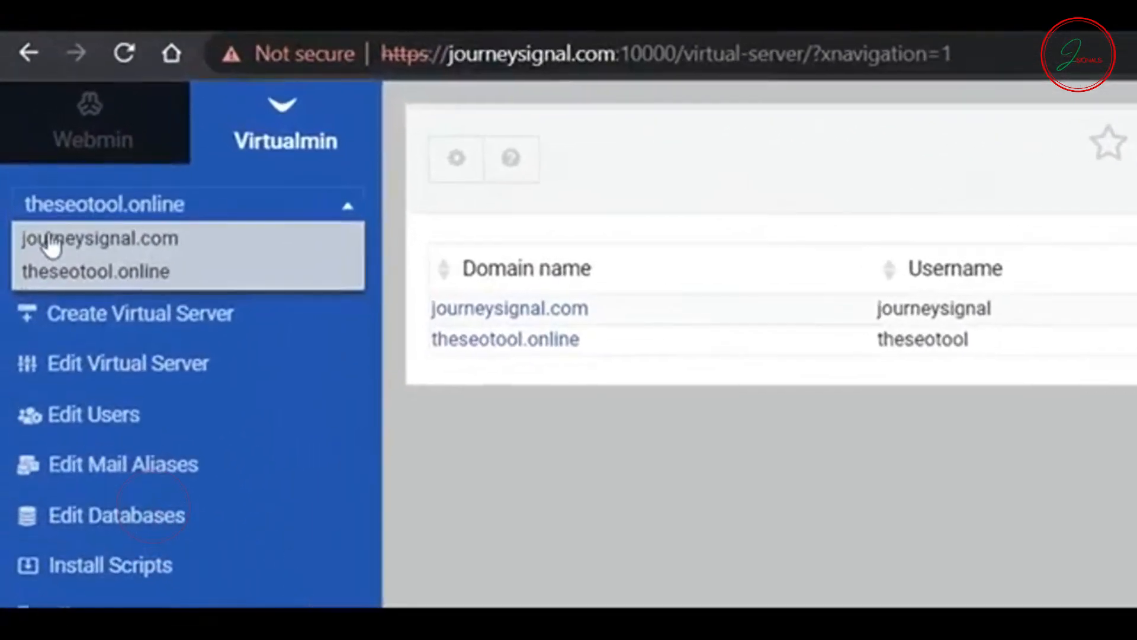
left_click(104, 271)
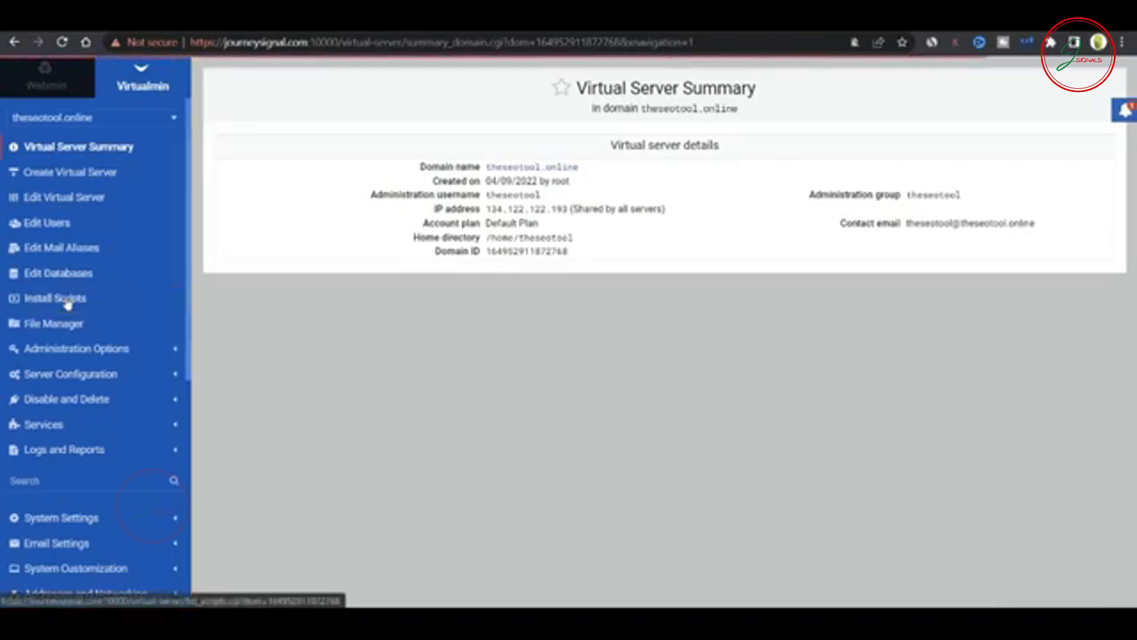
Install WordPress 5.8.1 into theseotool.online's wordpress sub-directory and open install.php.
left_click(56, 297)
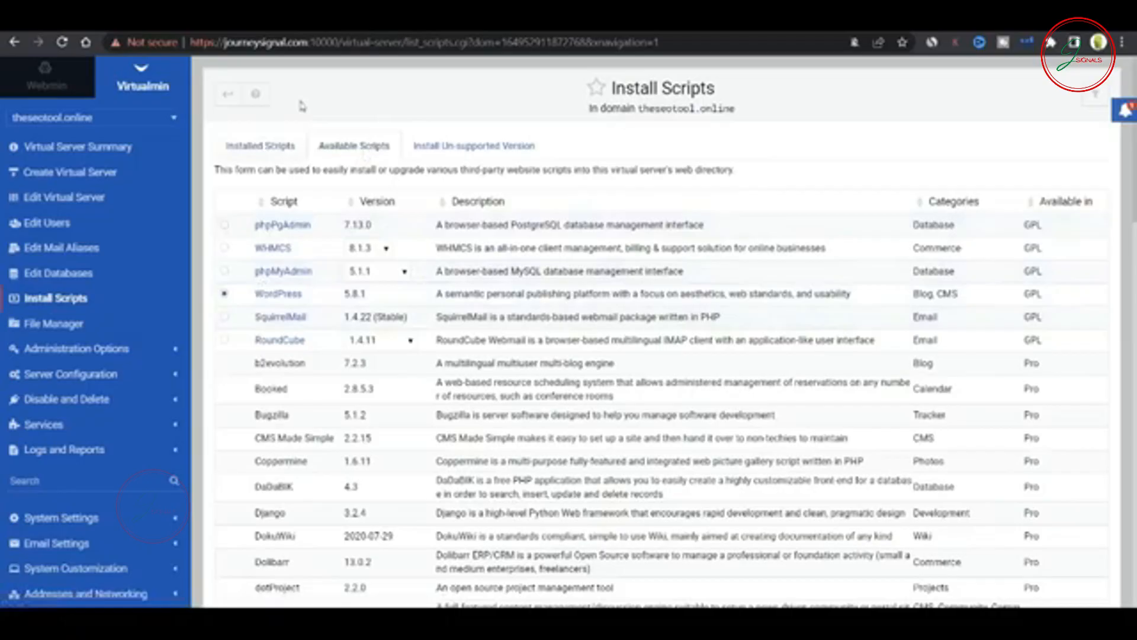
scroll("down", 3)
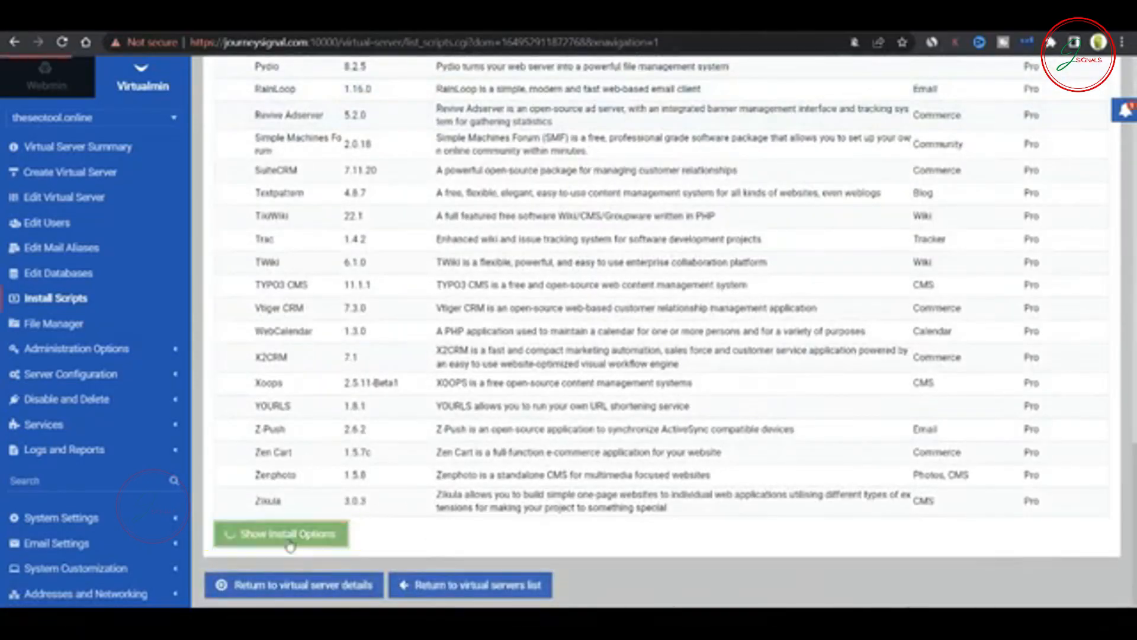
left_click(280, 533)
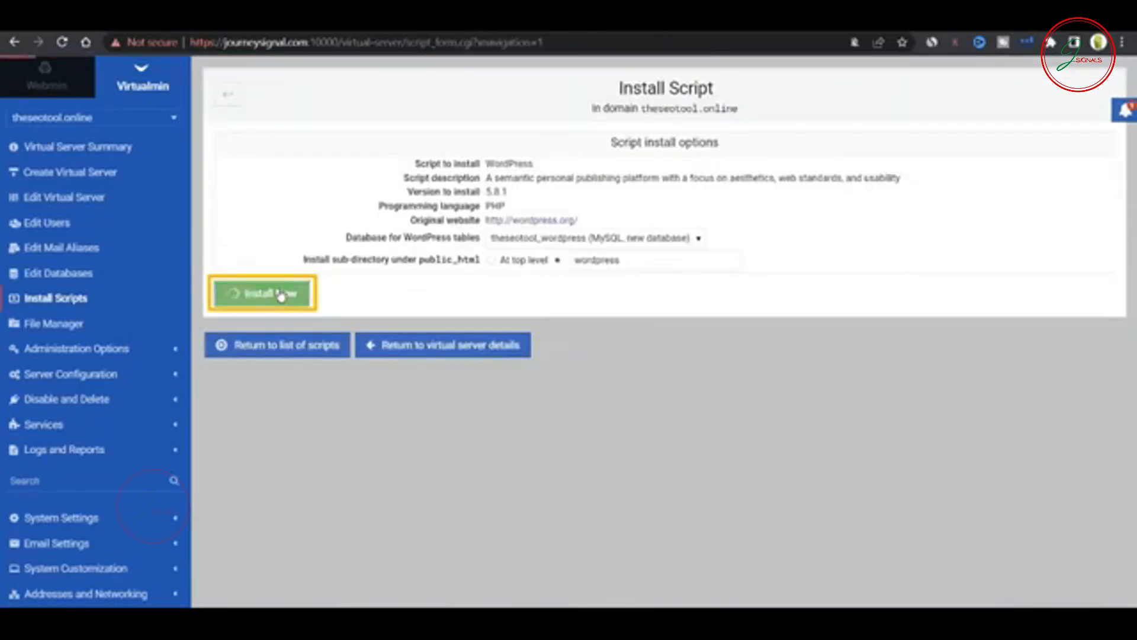
left_click(261, 292)
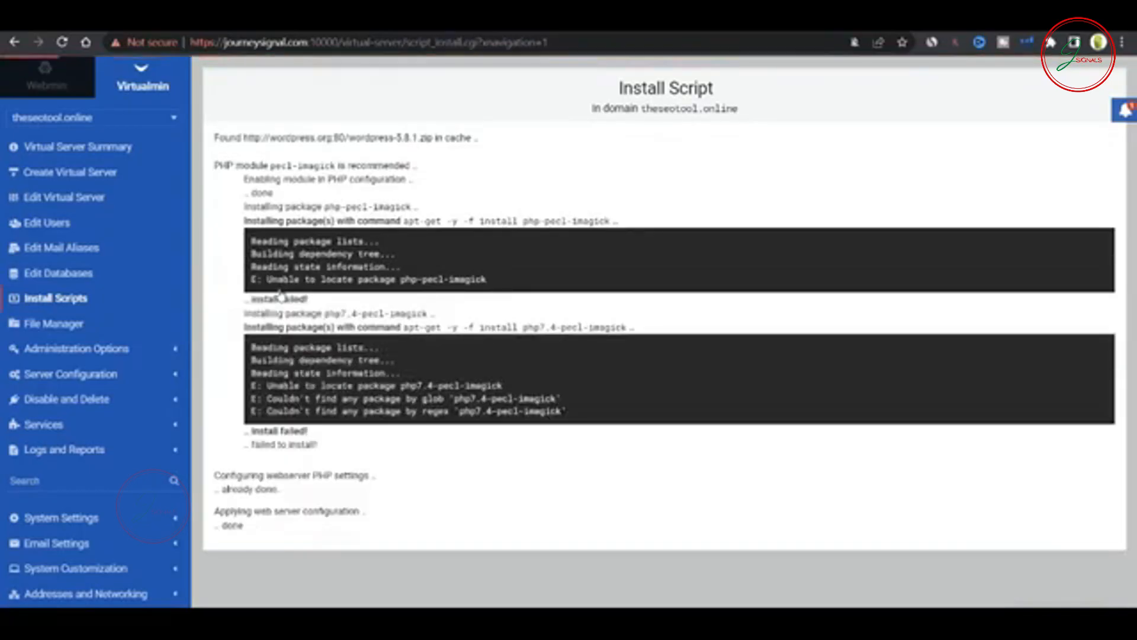
scroll("down", 3)
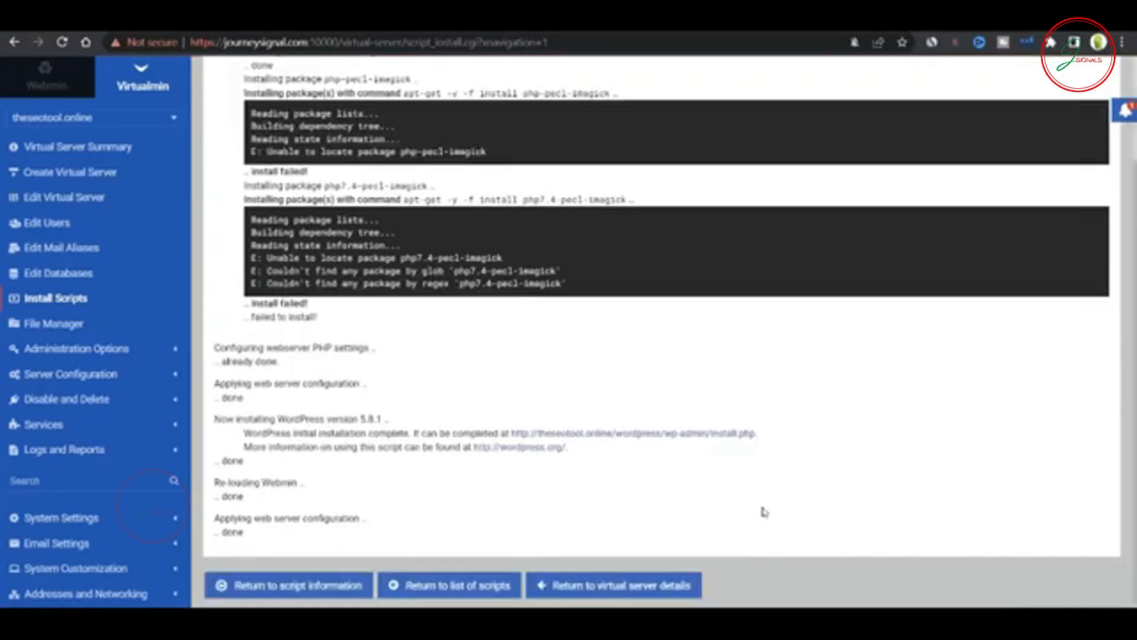
left_click(633, 432)
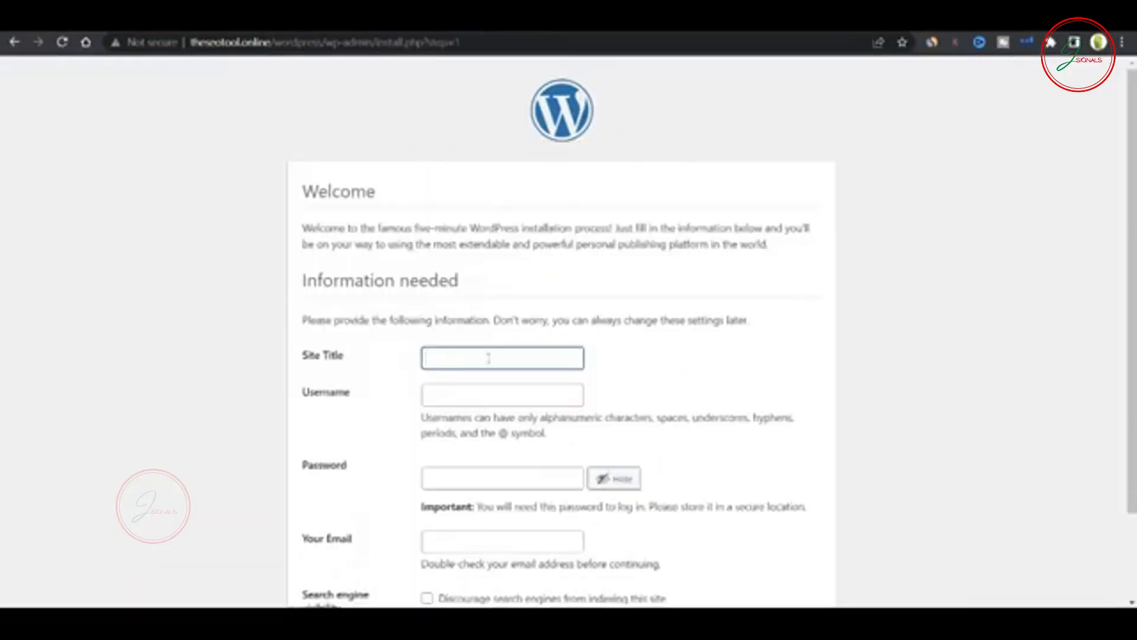
Install WordPress with site title THESEOTOOL.ONLINE and an admin user account.
type("THESEOTOOL.ONLINE")
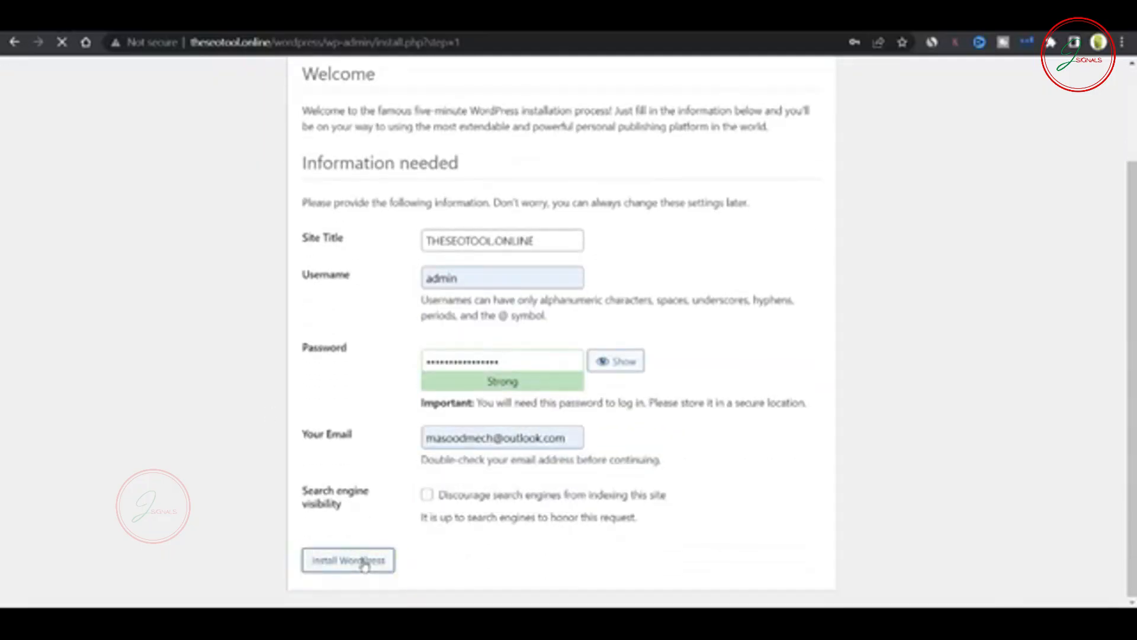
left_click(348, 559)
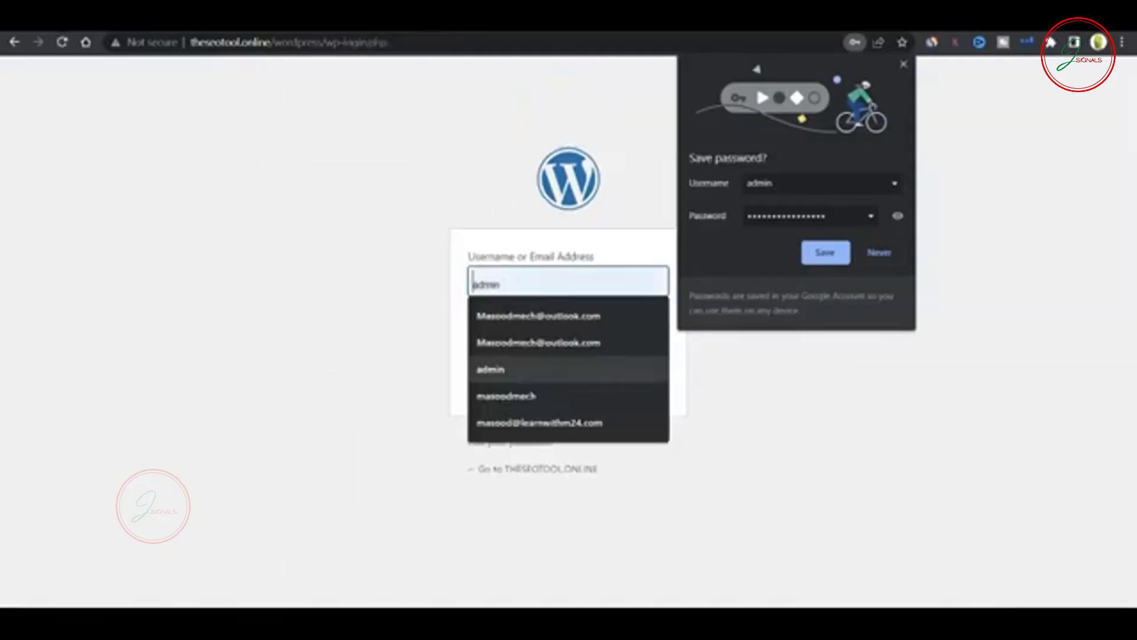
left_click(490, 369)
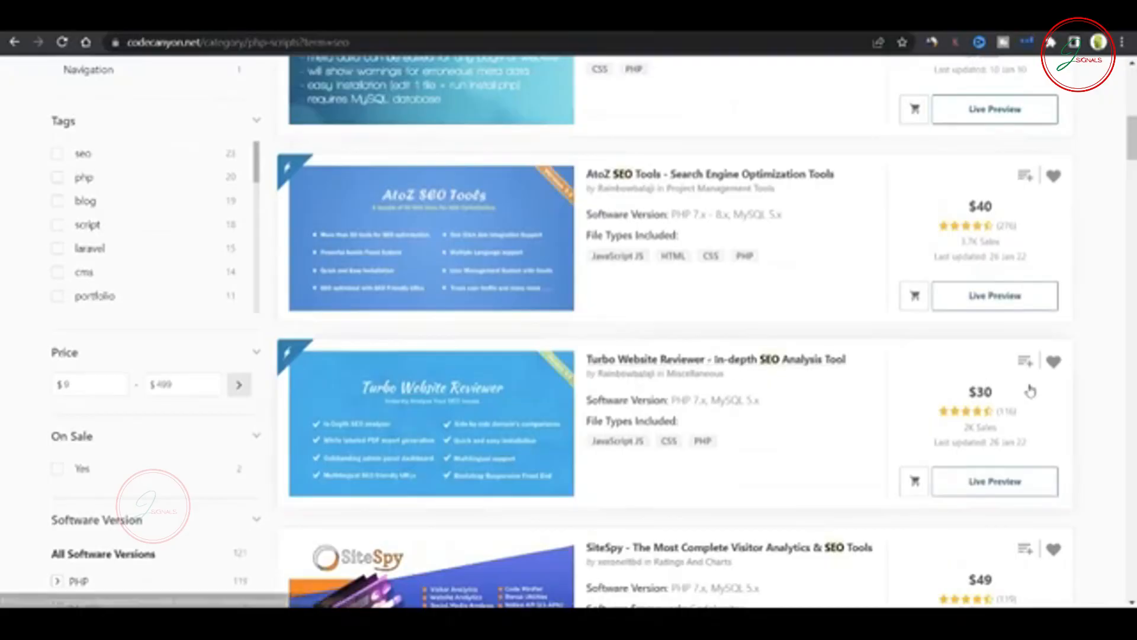
mouse_move(998, 412)
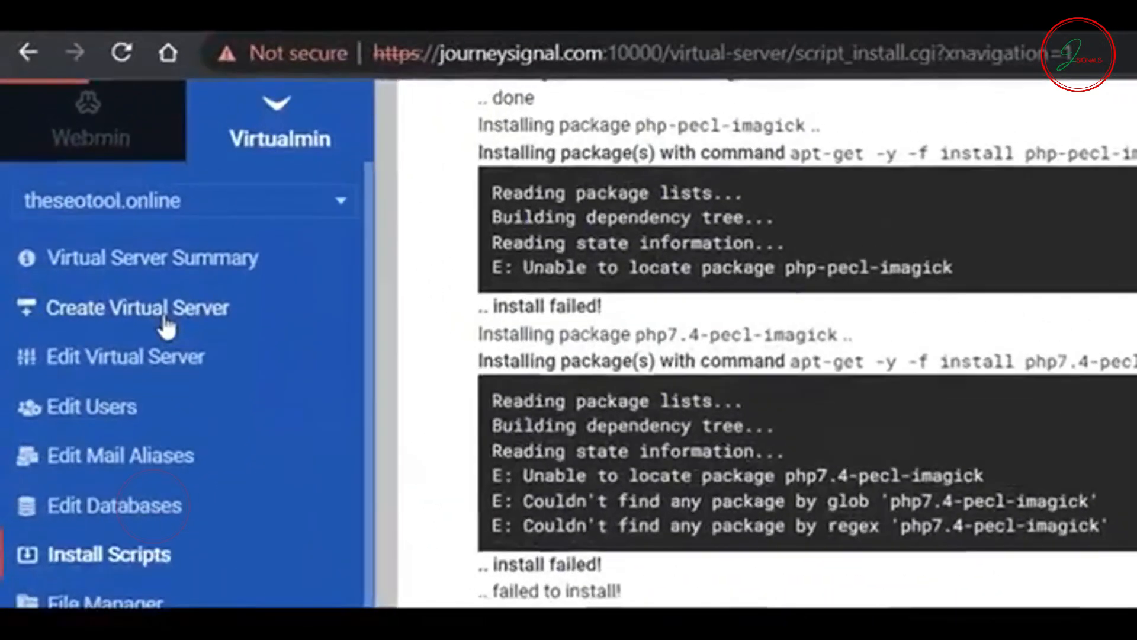
Start a webaudit.me virtual server with an admin password and Apache SSL website enabled.
left_click(138, 308)
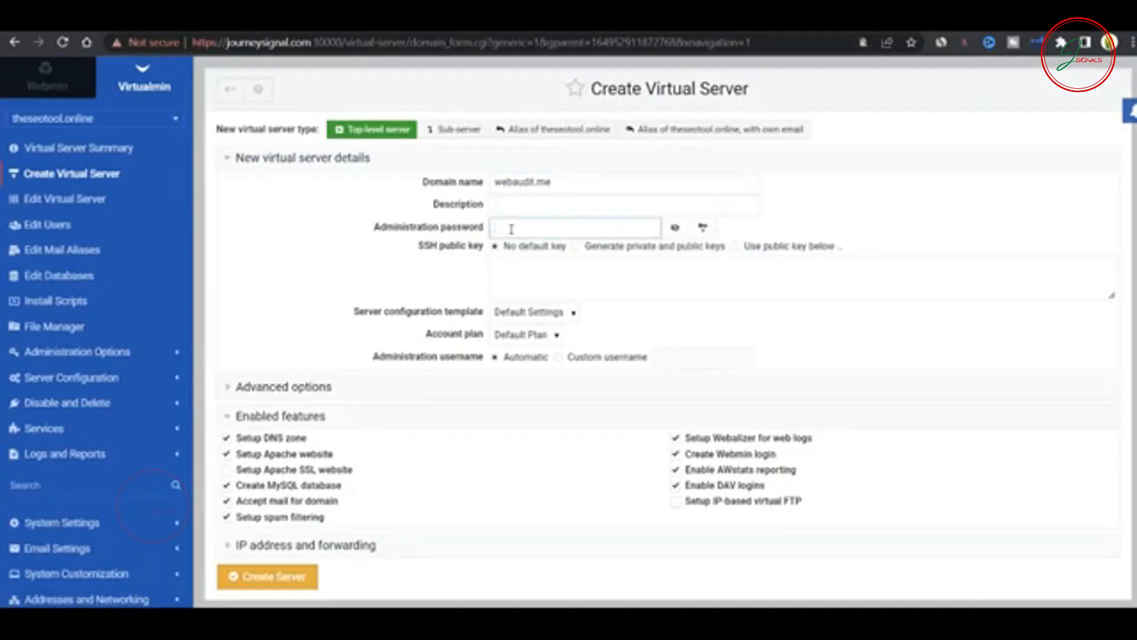
type("password")
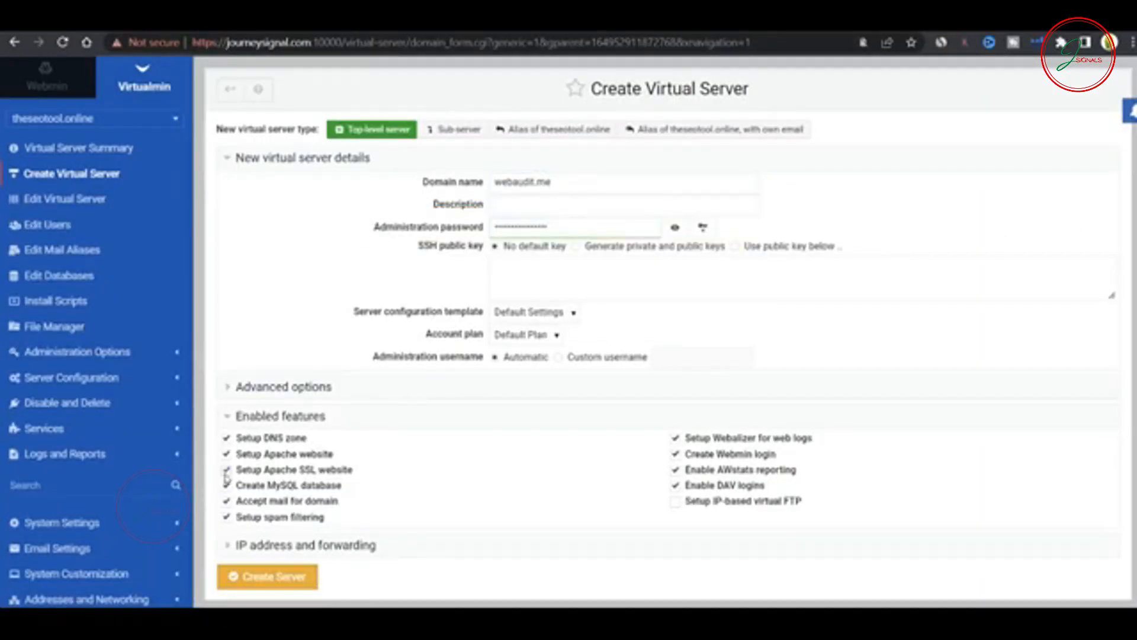
left_click(267, 576)
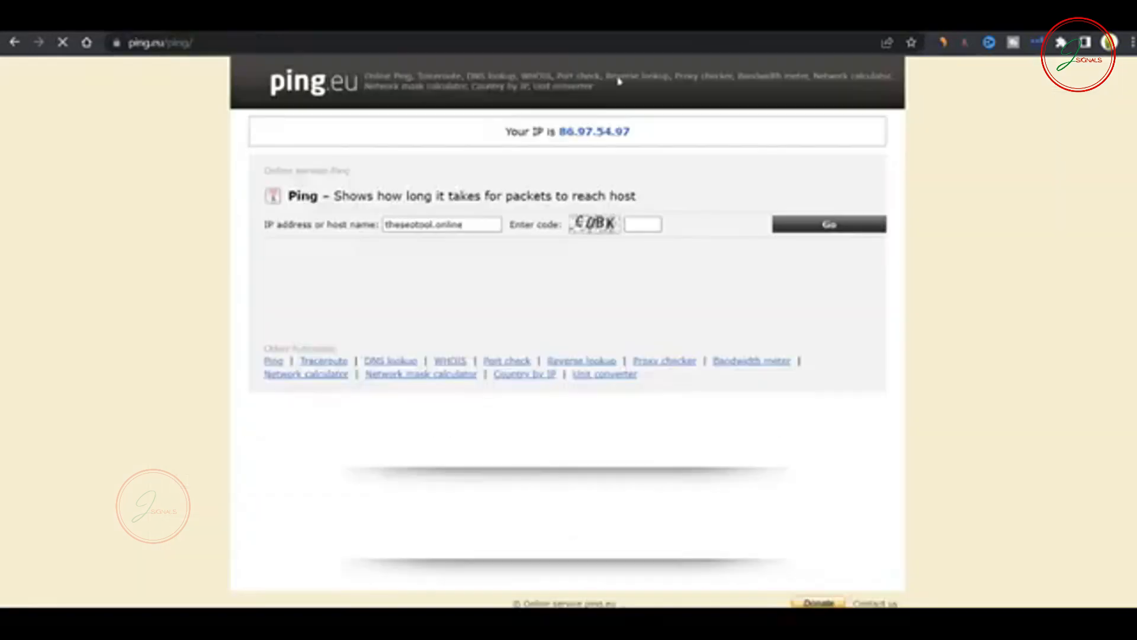
Enter theseotool.online as the host in ping.eu's Ping tool and run it.
left_click(828, 223)
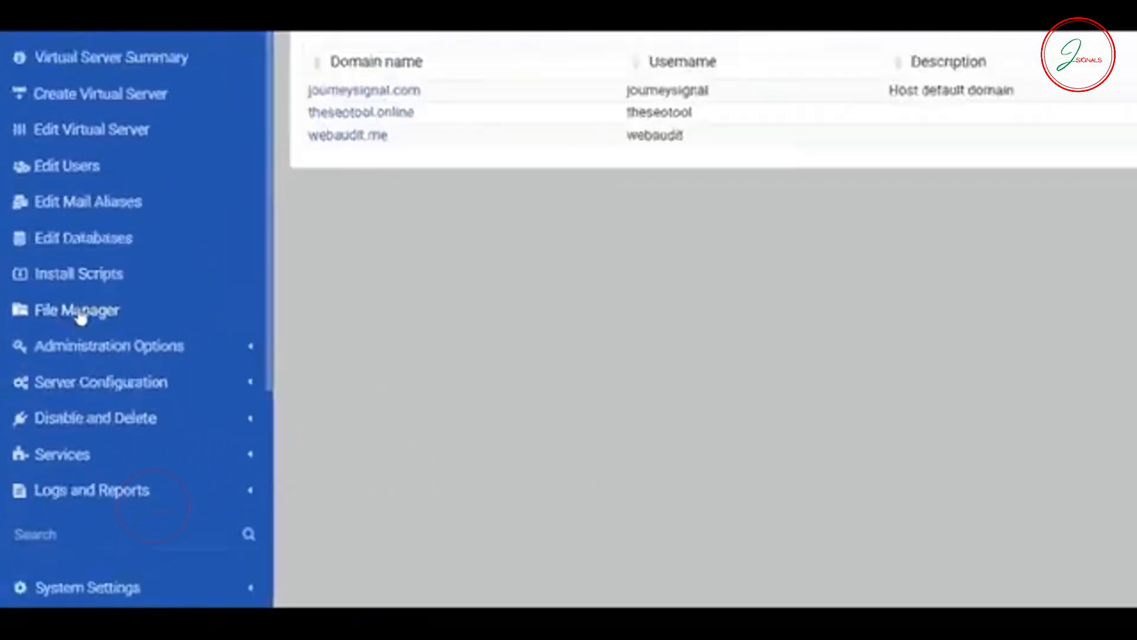
Upload Upload.zip (22.47 MiB) into webaudit.me's public_html through File Manager.
left_click(77, 309)
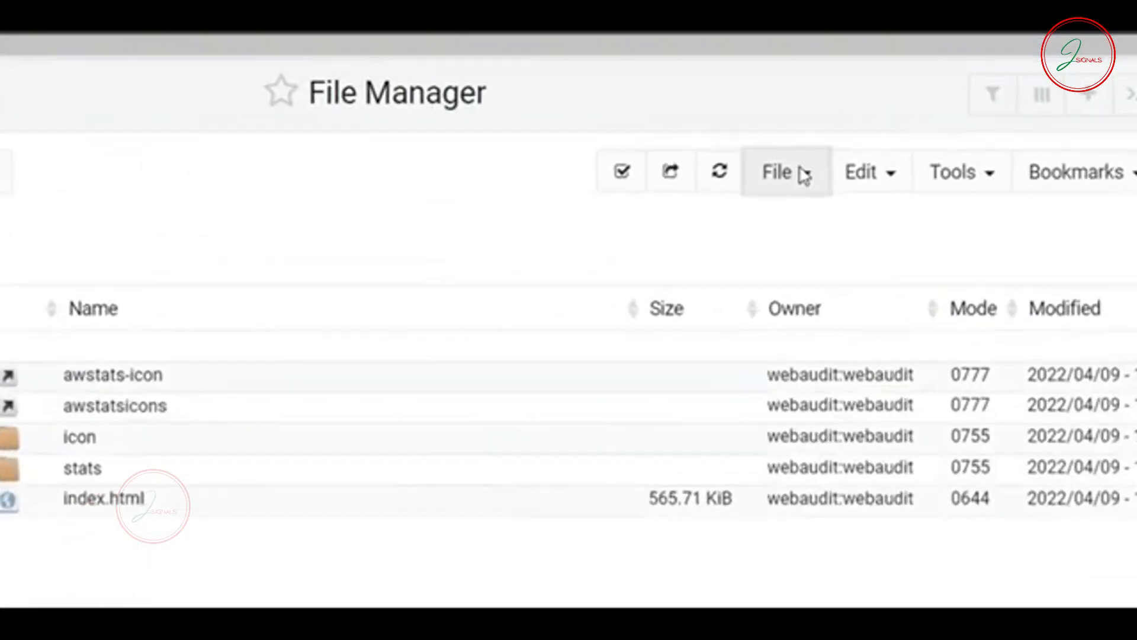
left_click(781, 173)
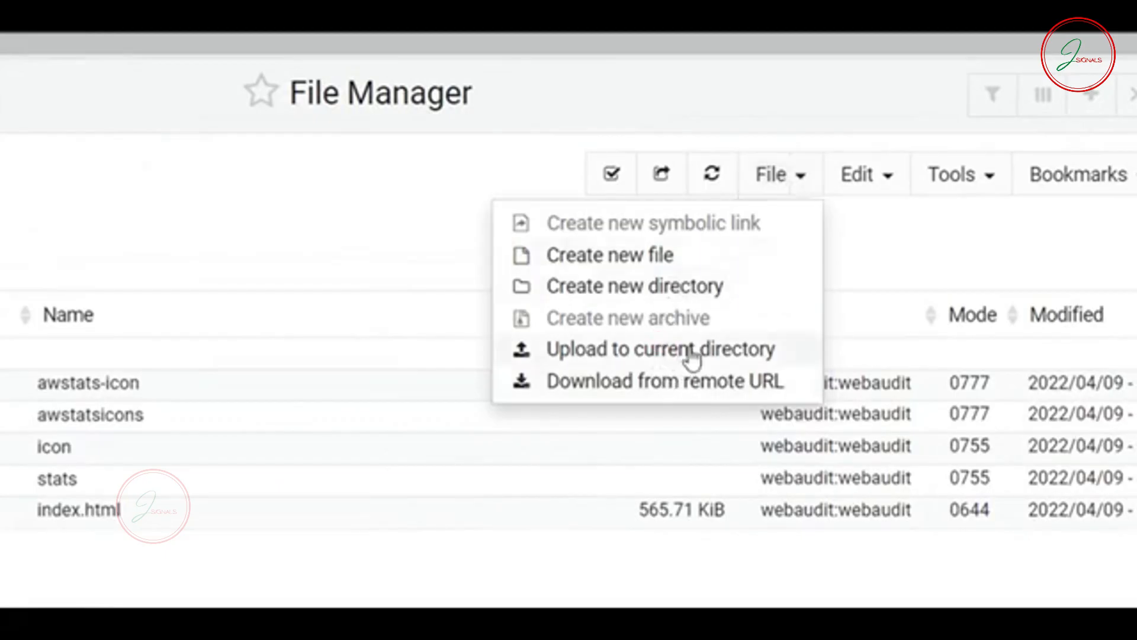
left_click(659, 349)
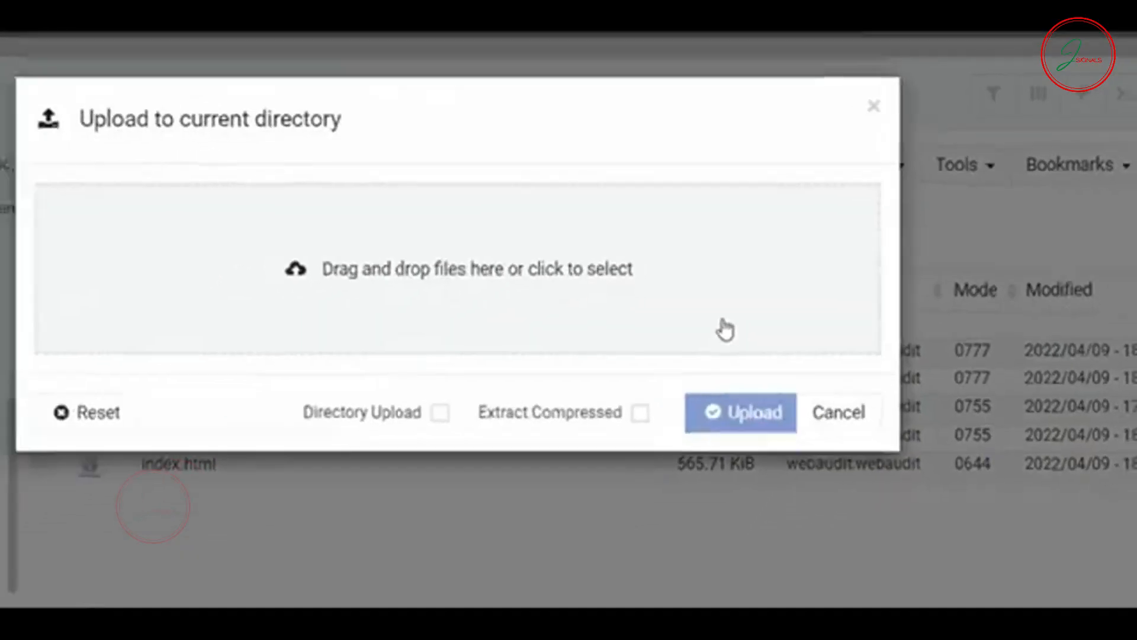
left_click(457, 268)
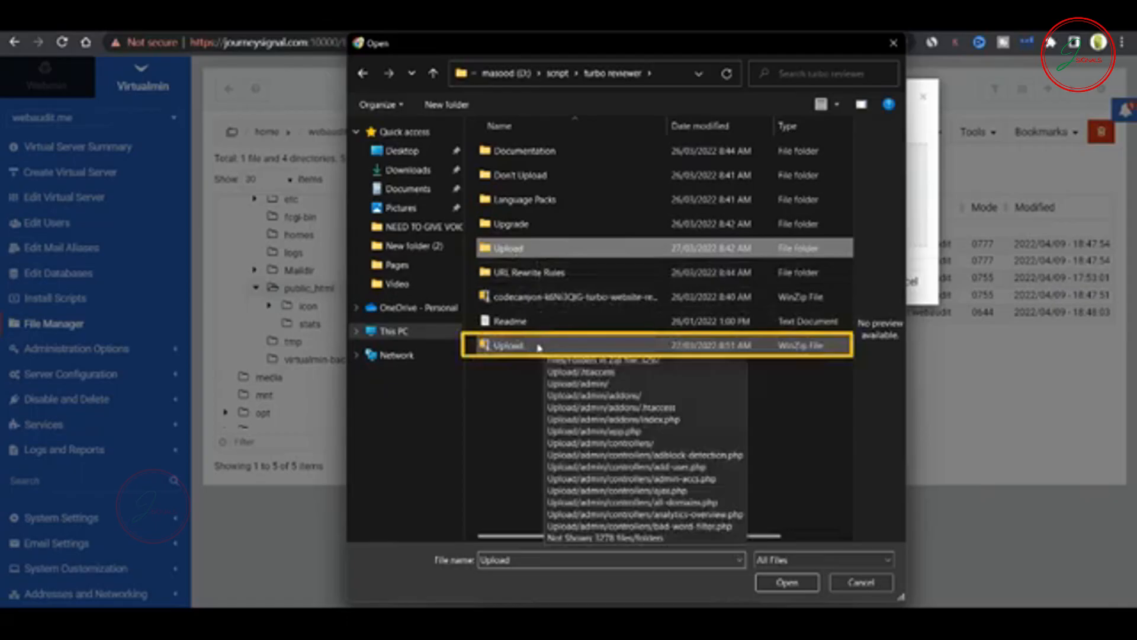
left_click(787, 581)
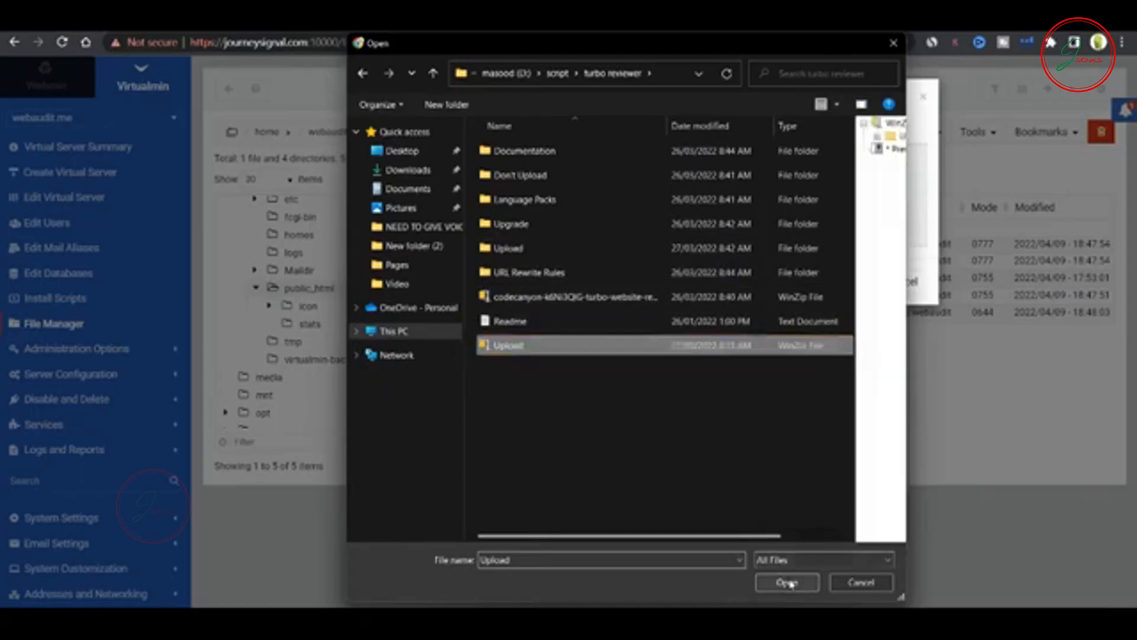
left_click(785, 581)
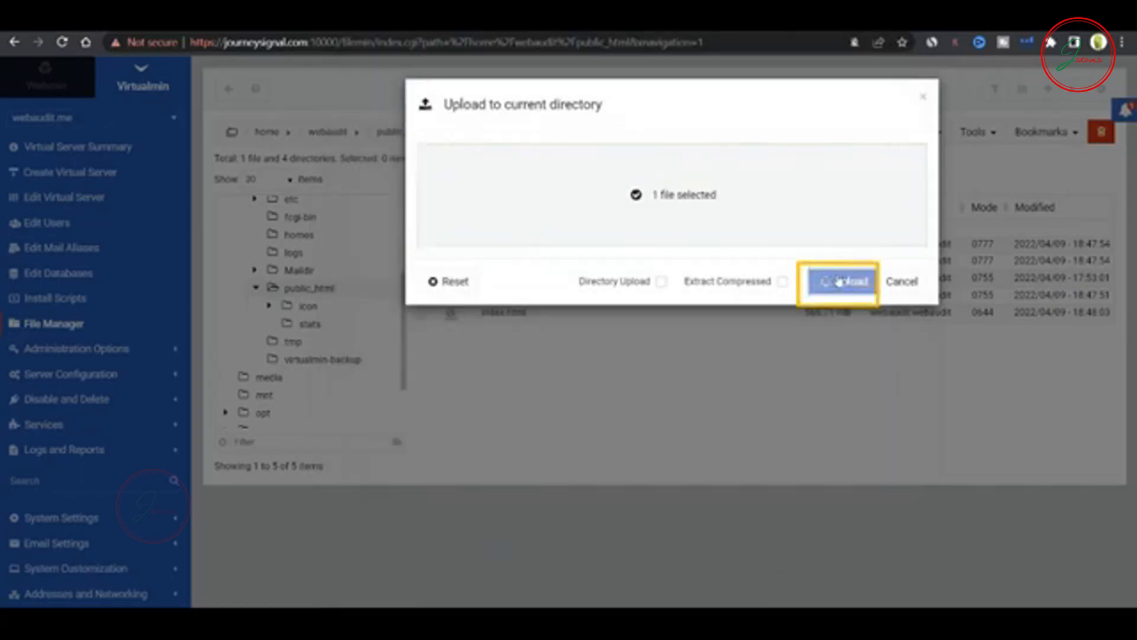
left_click(840, 281)
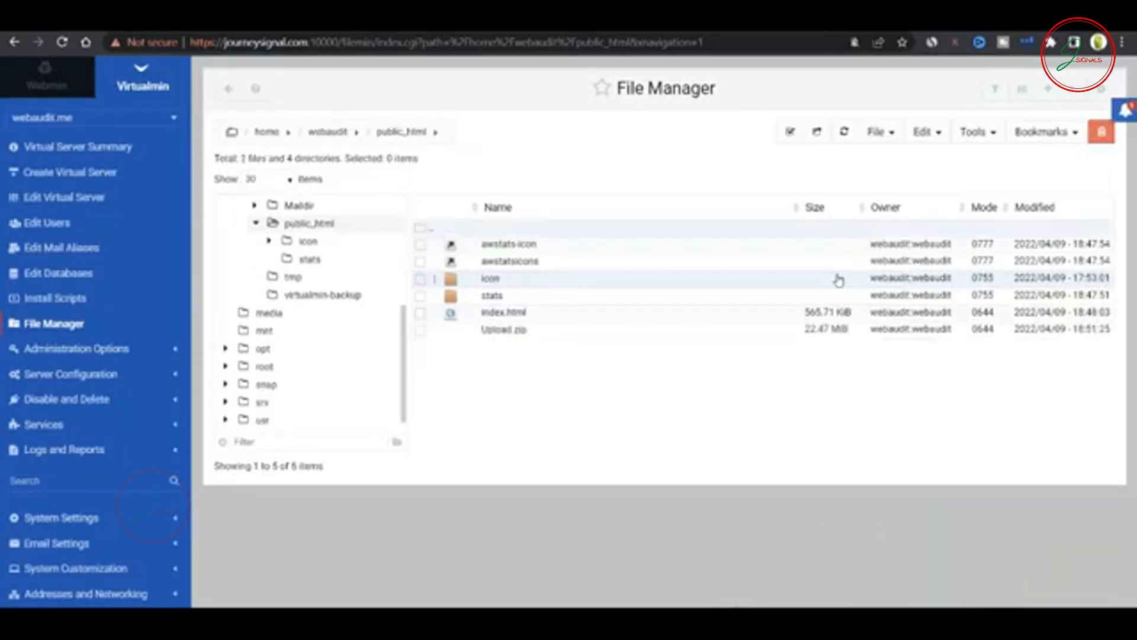
Extract Upload.zip, move its Turbo Reviewer files into public_html, and delete the Upload folder.
right_click(504, 329)
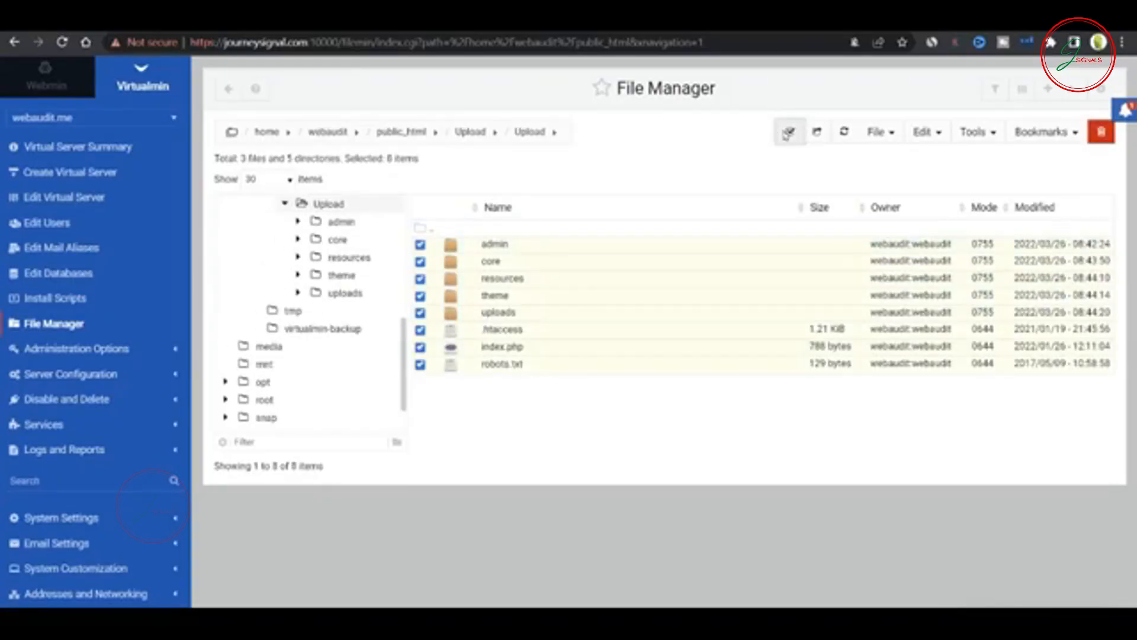
key("ctrl+plus")
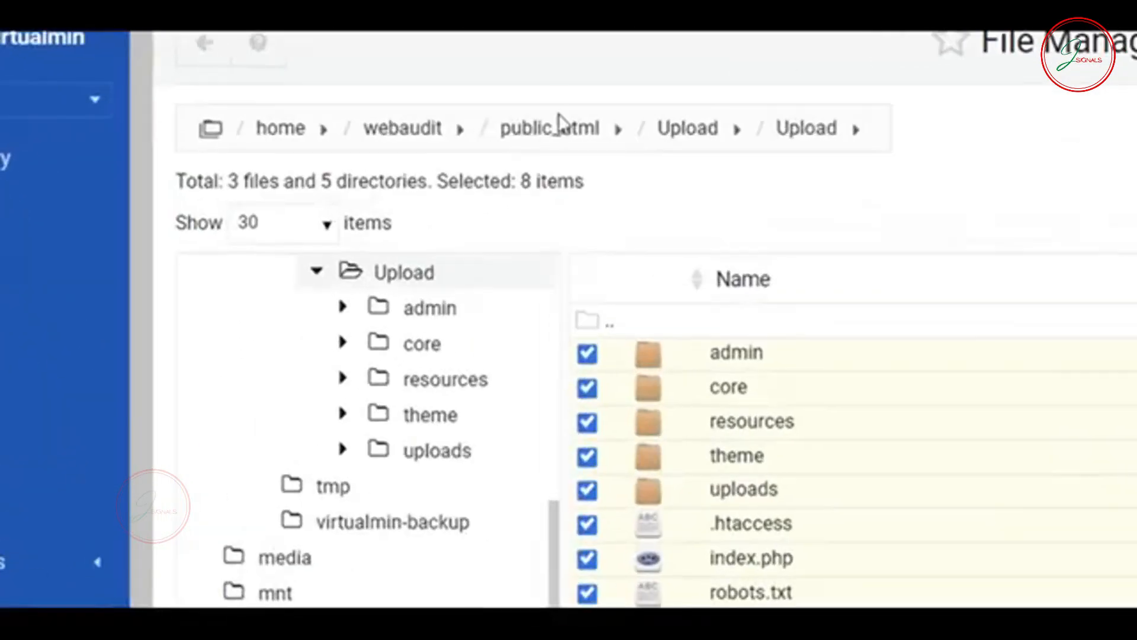
left_click(549, 128)
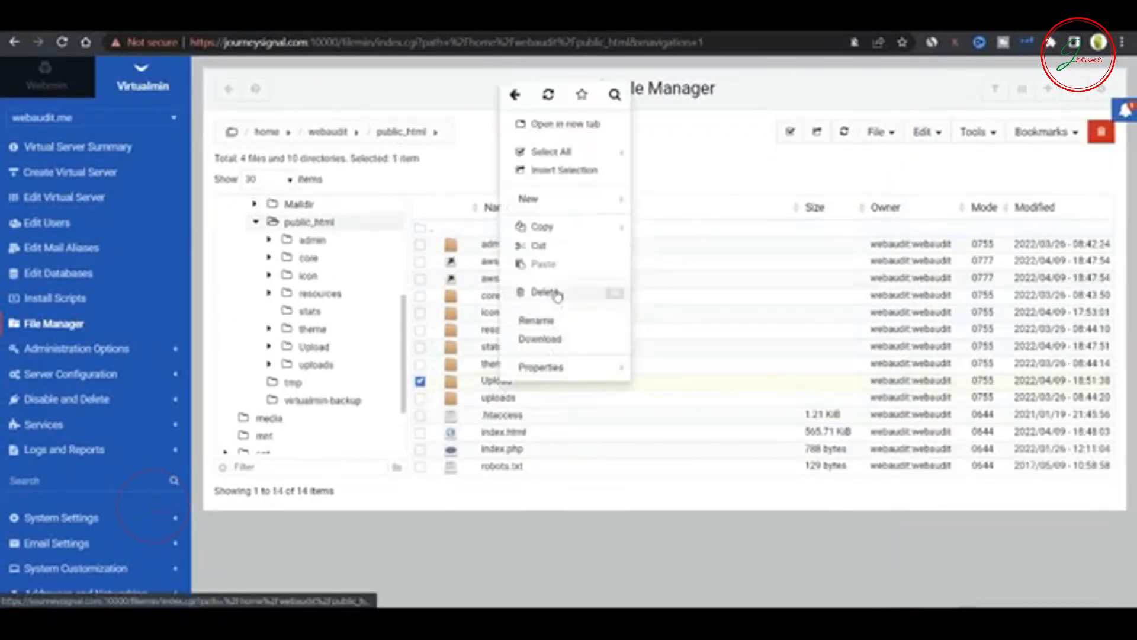
left_click(542, 291)
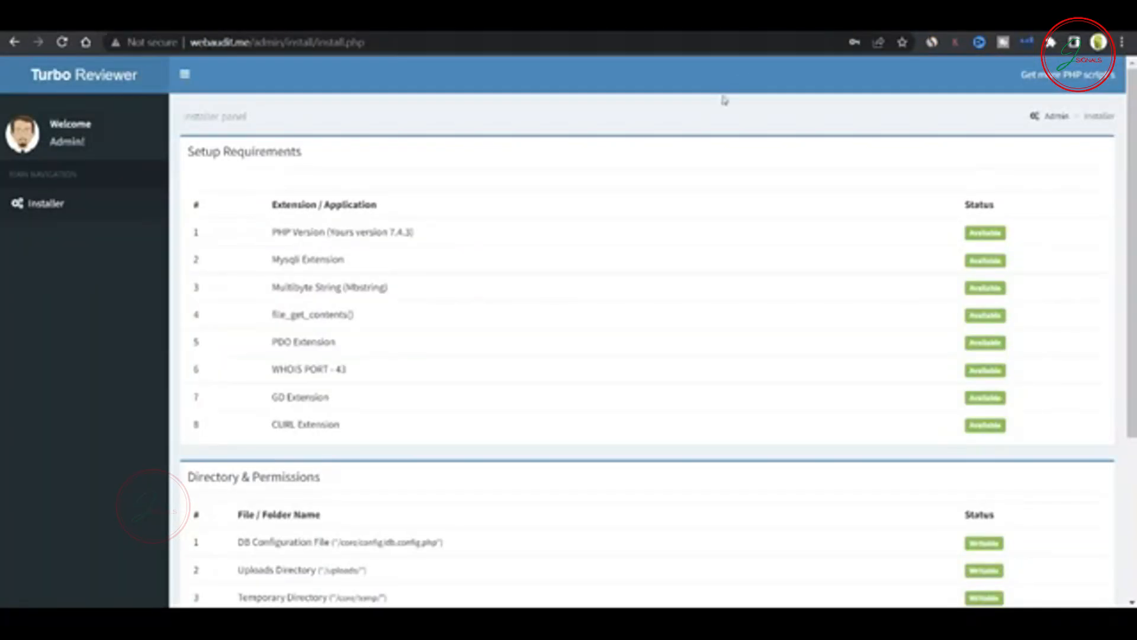
Review the Turbo Reviewer requirements and documentation, then return to the webaudit.me installer.
scroll("down", 3)
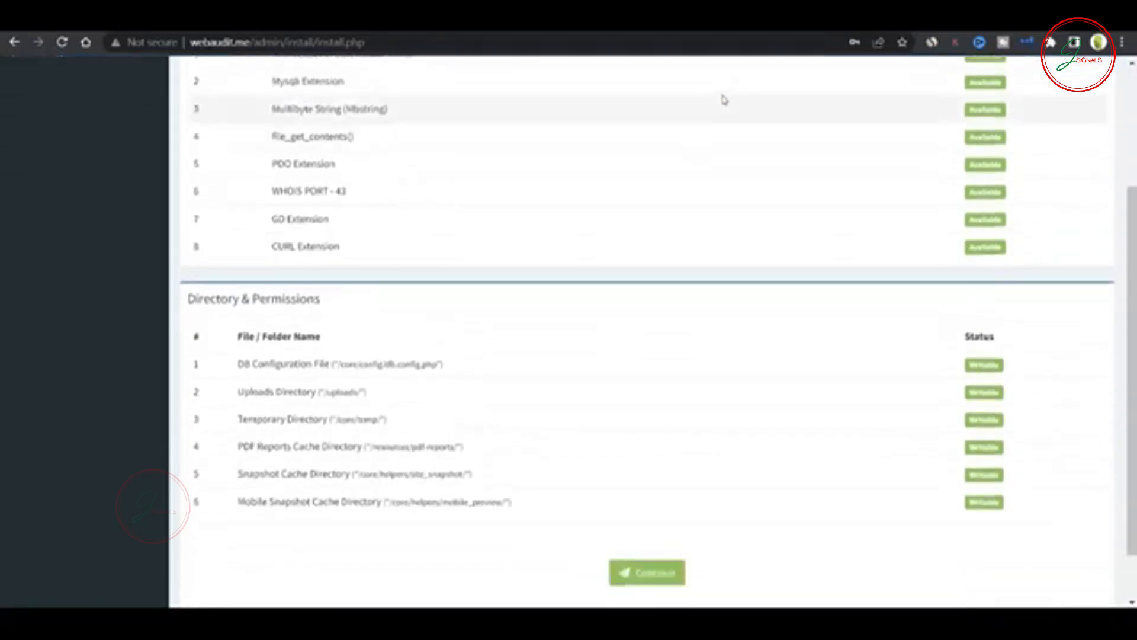
scroll("up", 3)
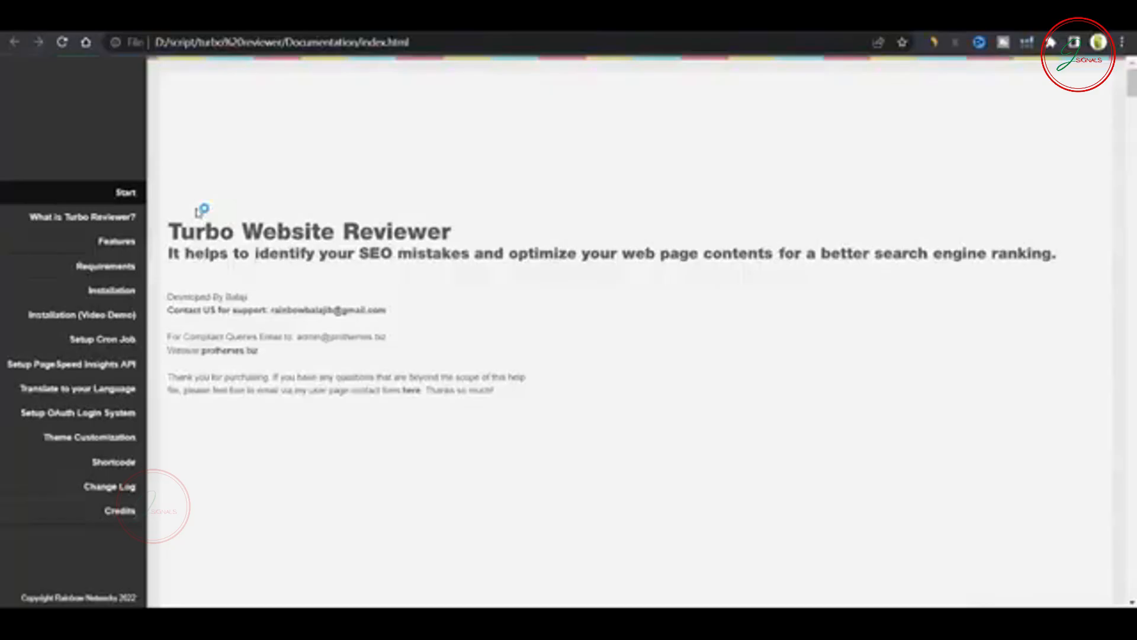
scroll("down", 3)
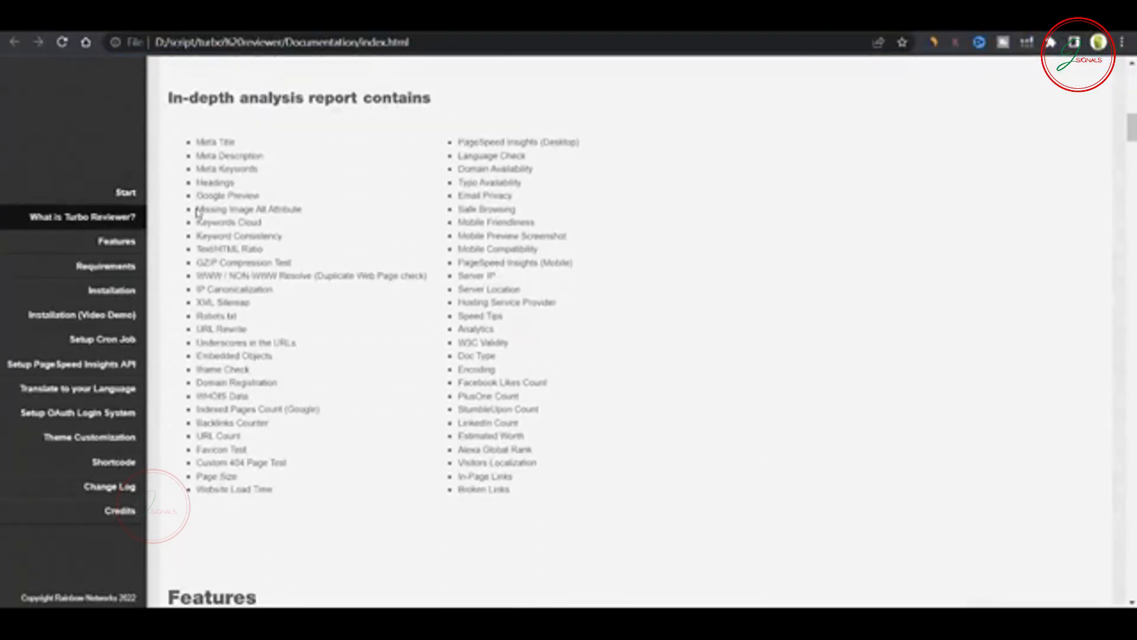
left_click(113, 291)
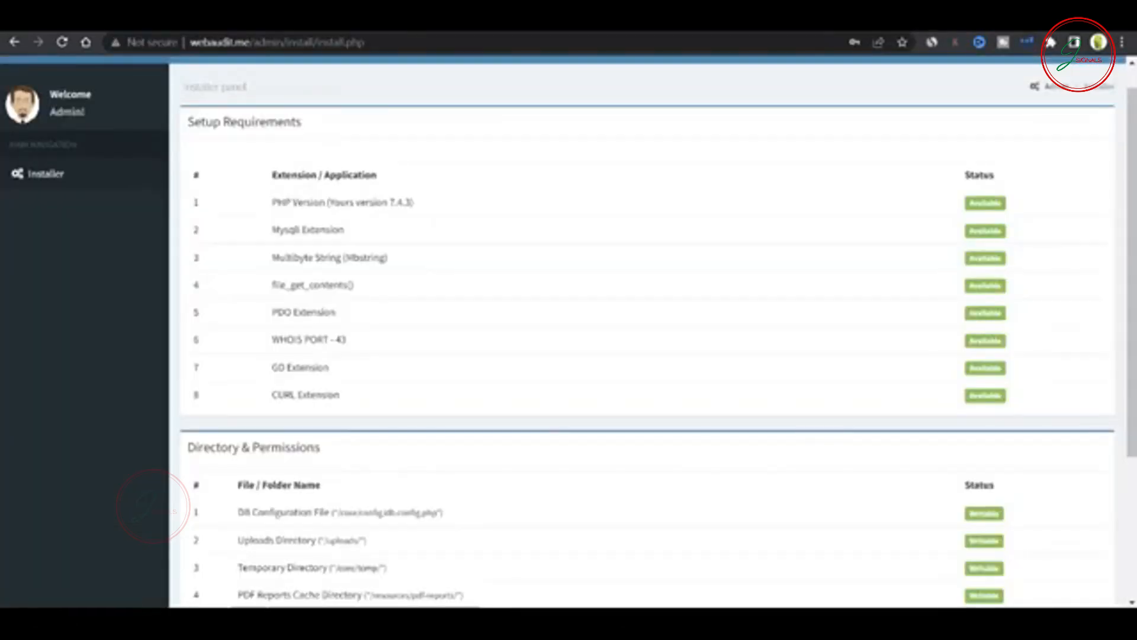
mouse_move(556, 144)
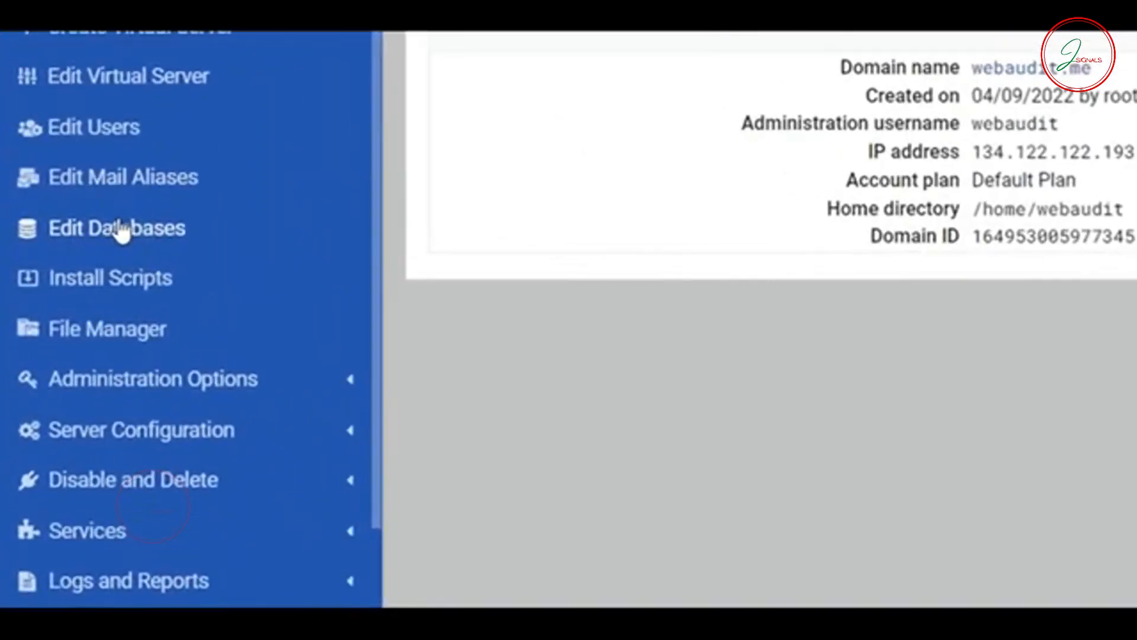
Open Edit Databases for the webaudit.me virtual server in Virtualmin.
left_click(118, 227)
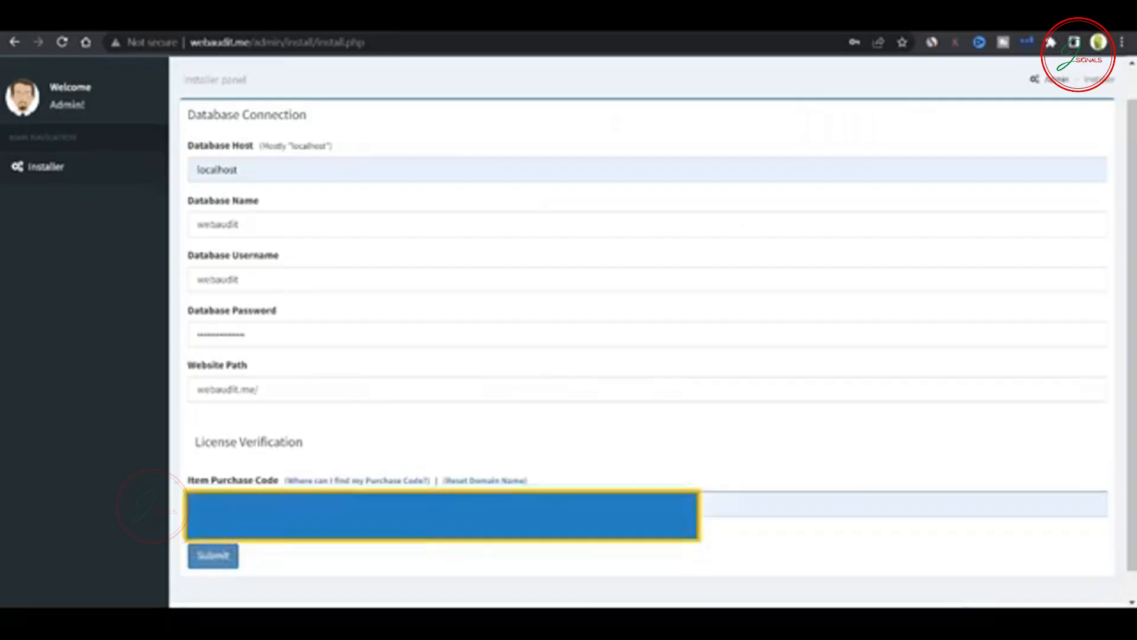
Submit the database connection and purchase code, then the admin account details.
left_click(212, 556)
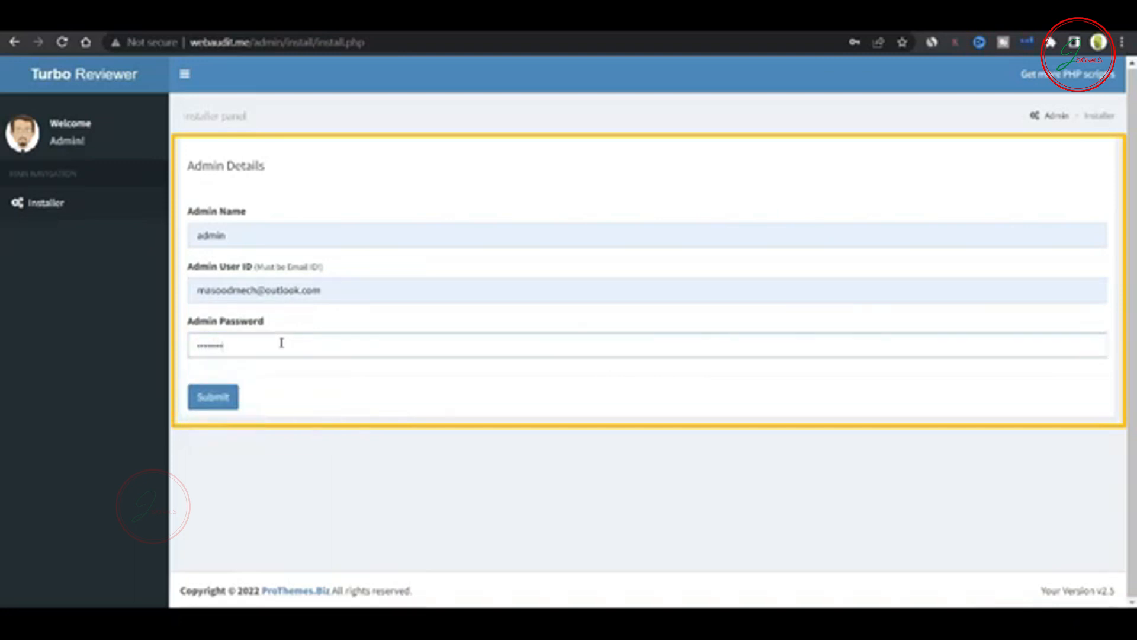
left_click(212, 397)
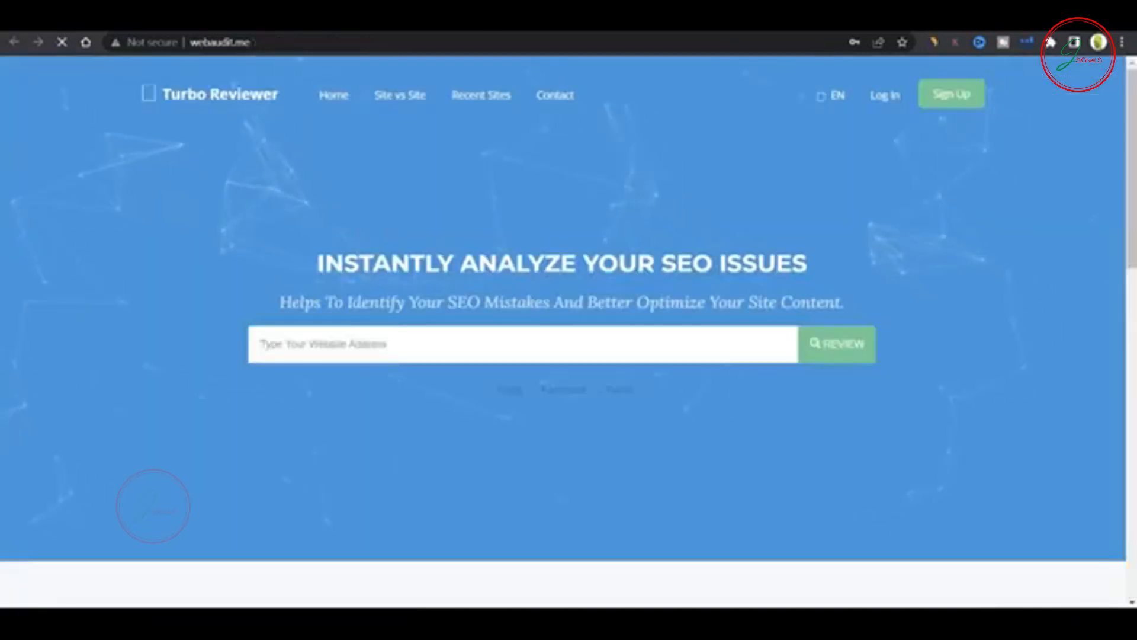